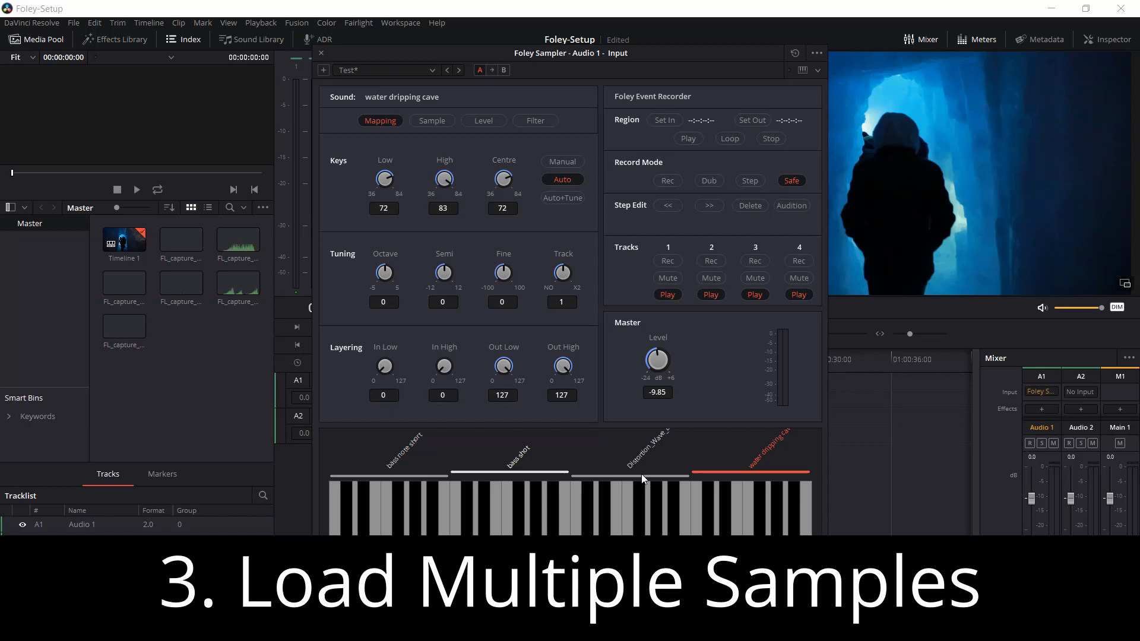
Show the Edit timeline with the FairlightFX audio effects, including Foley Sampler, listed beside it
{"action": "left_click", "coordinate": [646, 476]}
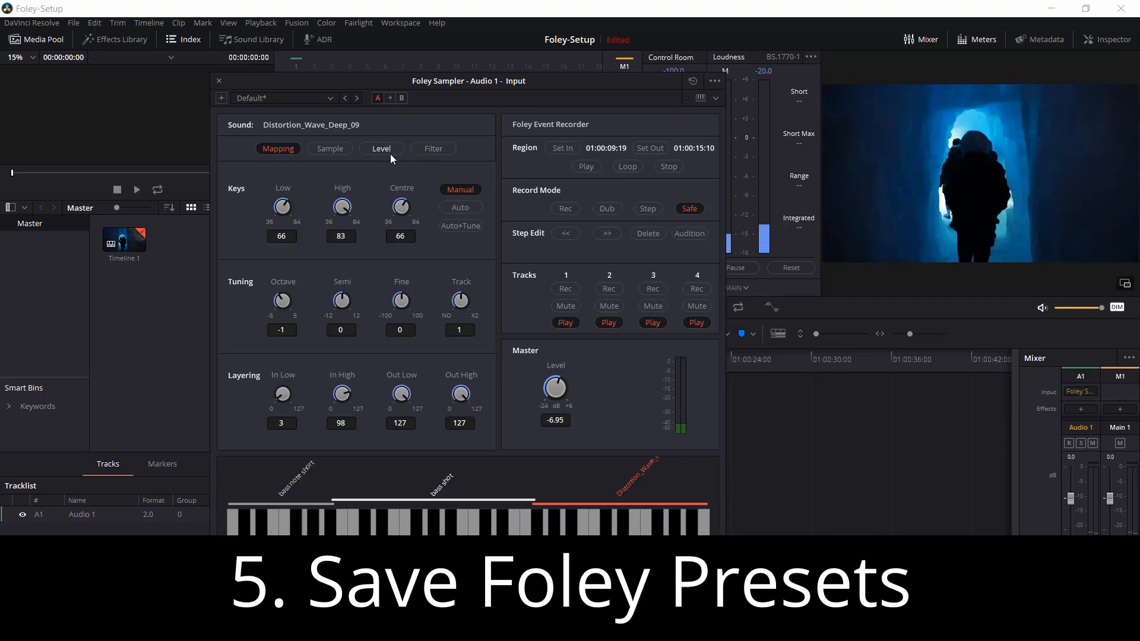
{"action": "left_click", "coordinate": [714, 80]}
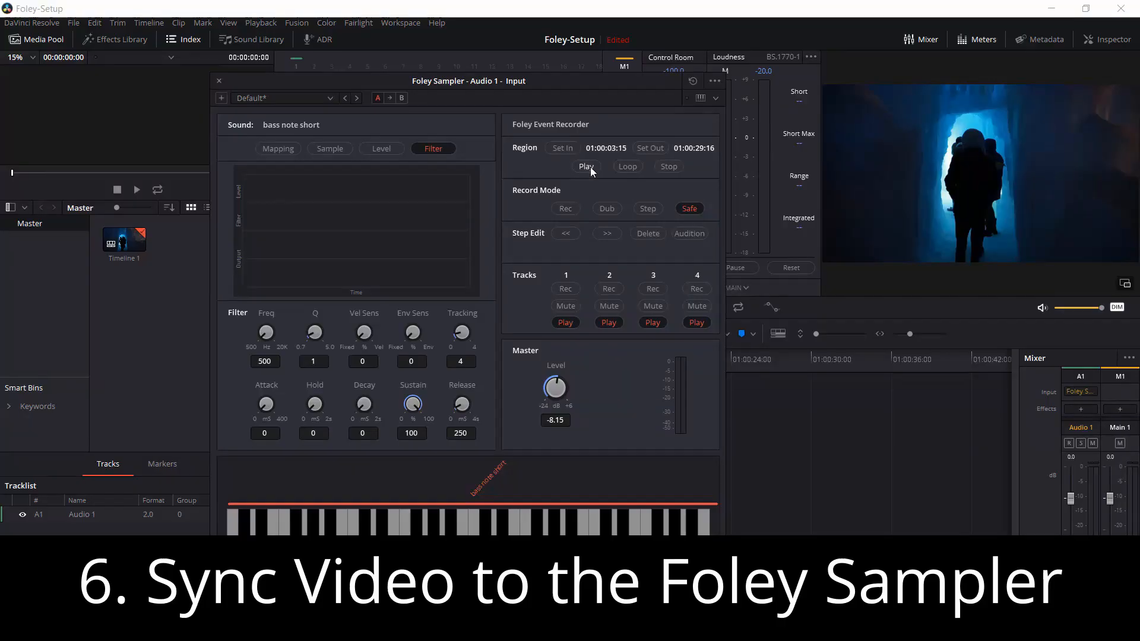
{"action": "left_click", "coordinate": [587, 166]}
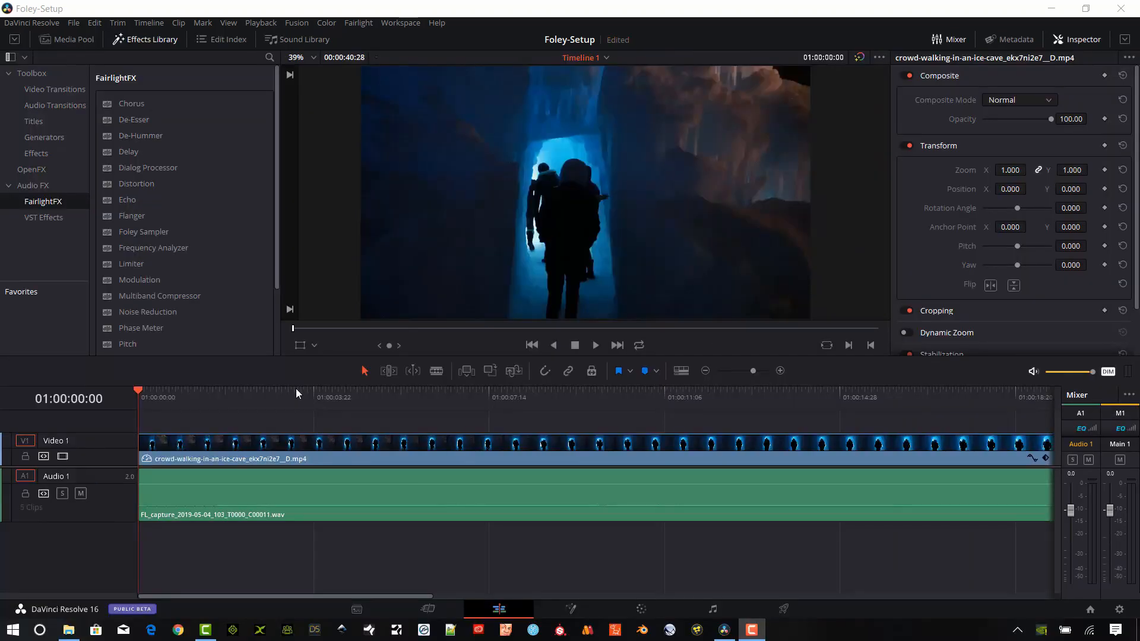
{"action": "mouse_move", "coordinate": [357, 373]}
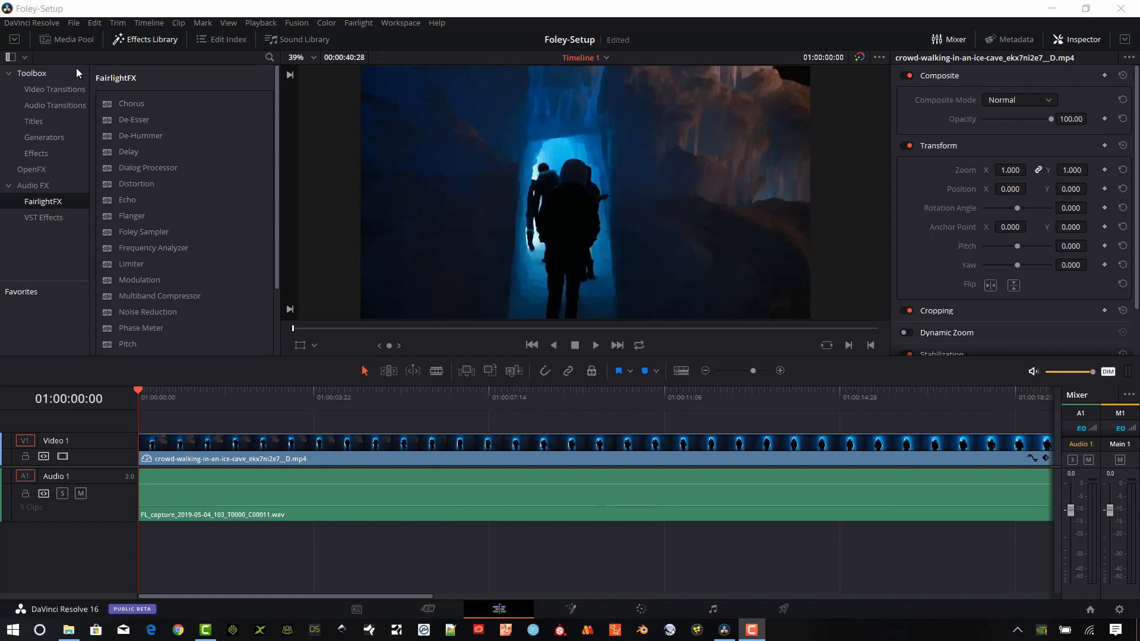
{"action": "mouse_move", "coordinate": [107, 49]}
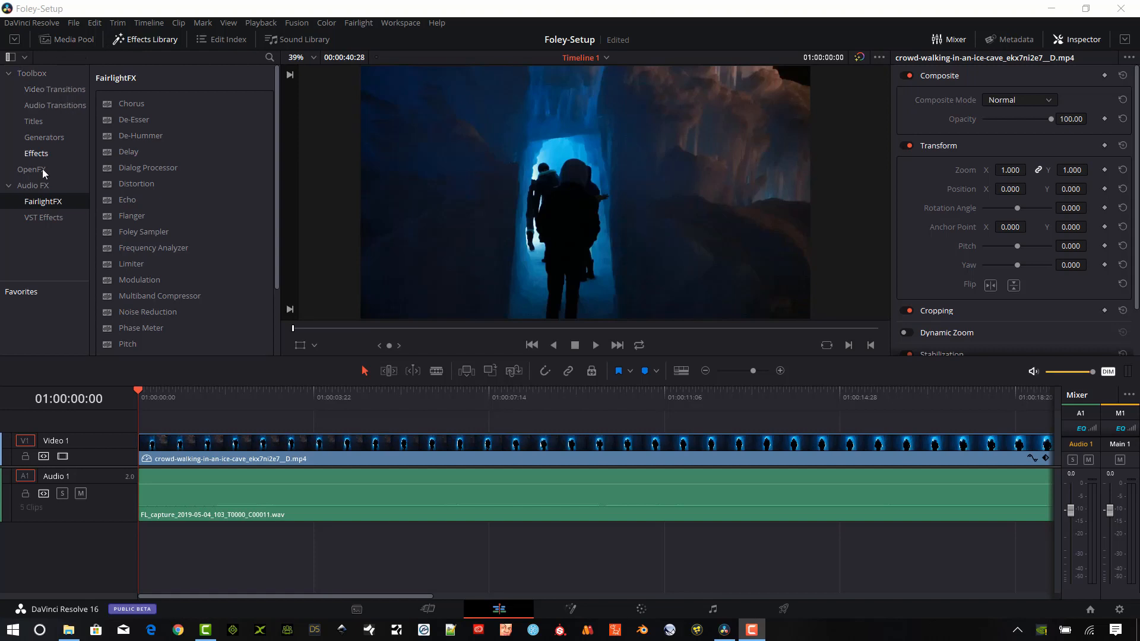
{"action": "mouse_move", "coordinate": [57, 206]}
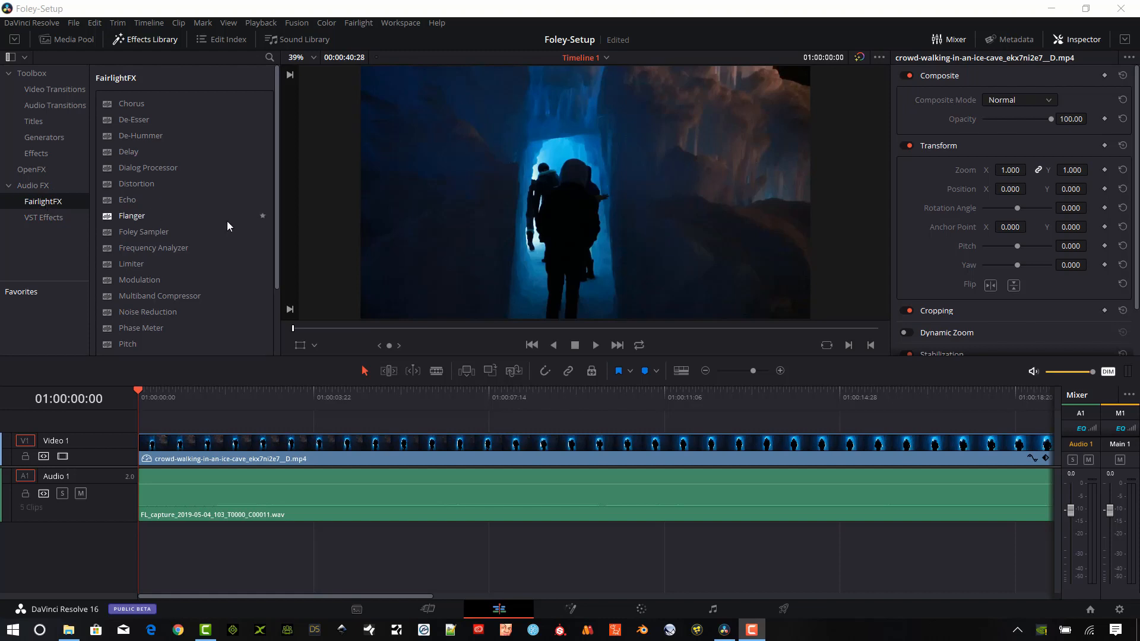
{"action": "mouse_move", "coordinate": [153, 235]}
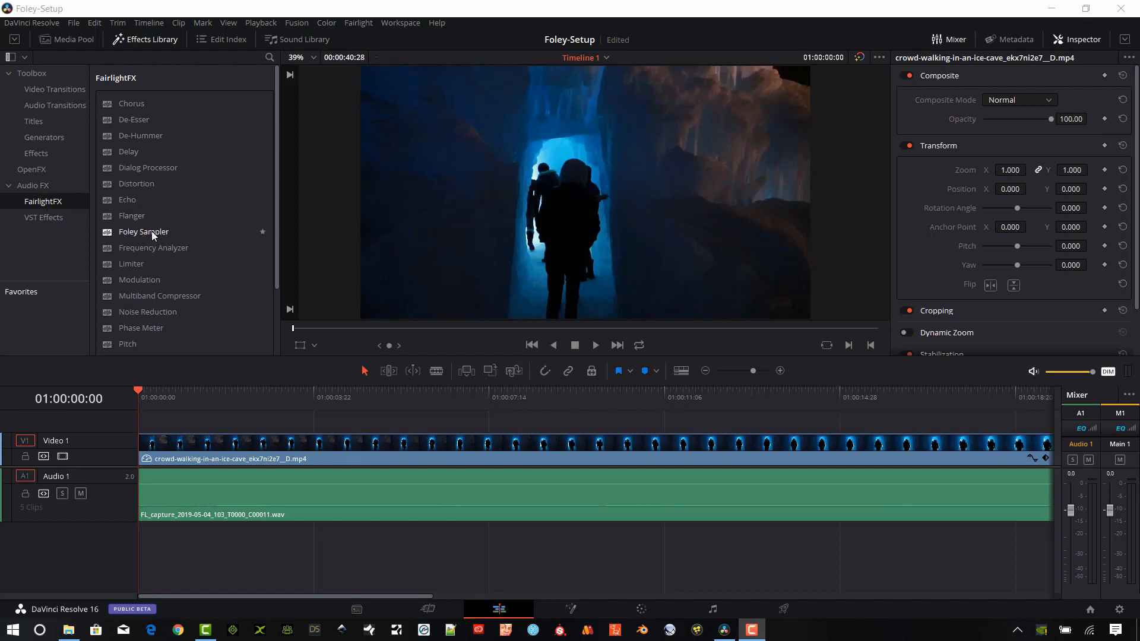
{"action": "mouse_move", "coordinate": [162, 237]}
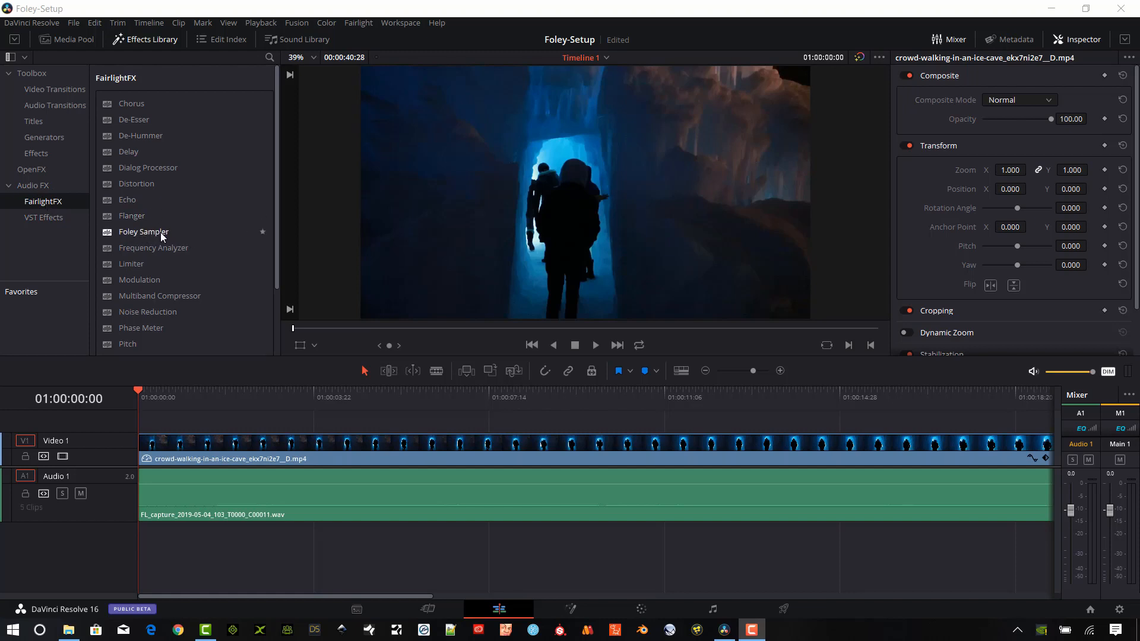
{"action": "left_click_drag", "start_coordinate": [144, 232], "coordinate": [331, 490]}
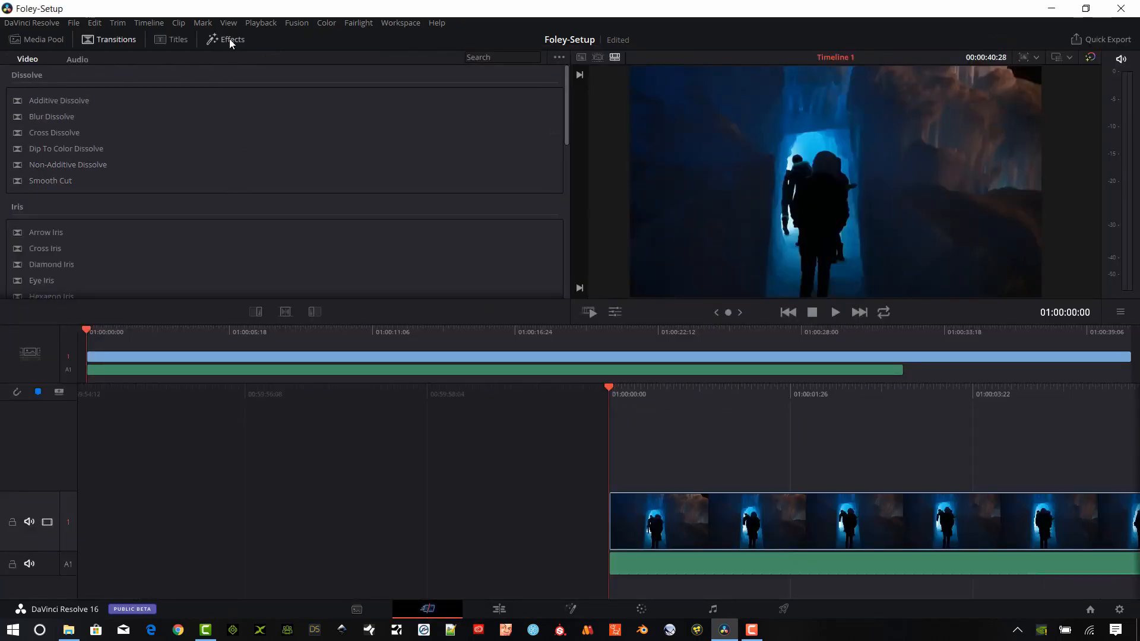
Browse the Cut page audio effects, briefly open the Foley Sampler on the clip and close it
{"action": "left_click", "coordinate": [233, 39]}
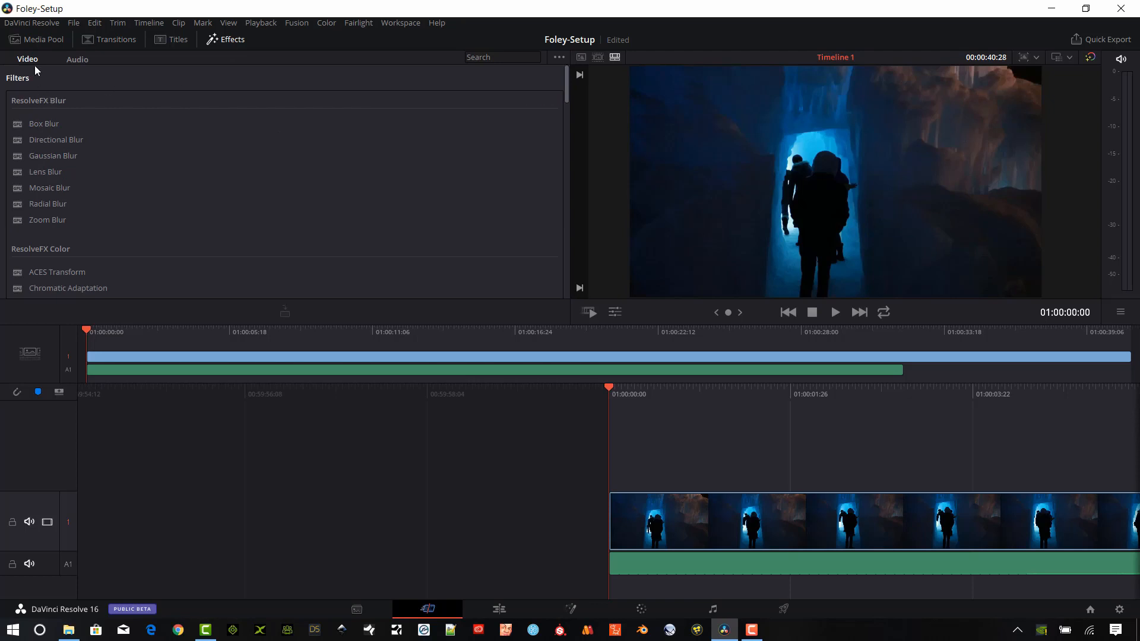
{"action": "left_click", "coordinate": [76, 60]}
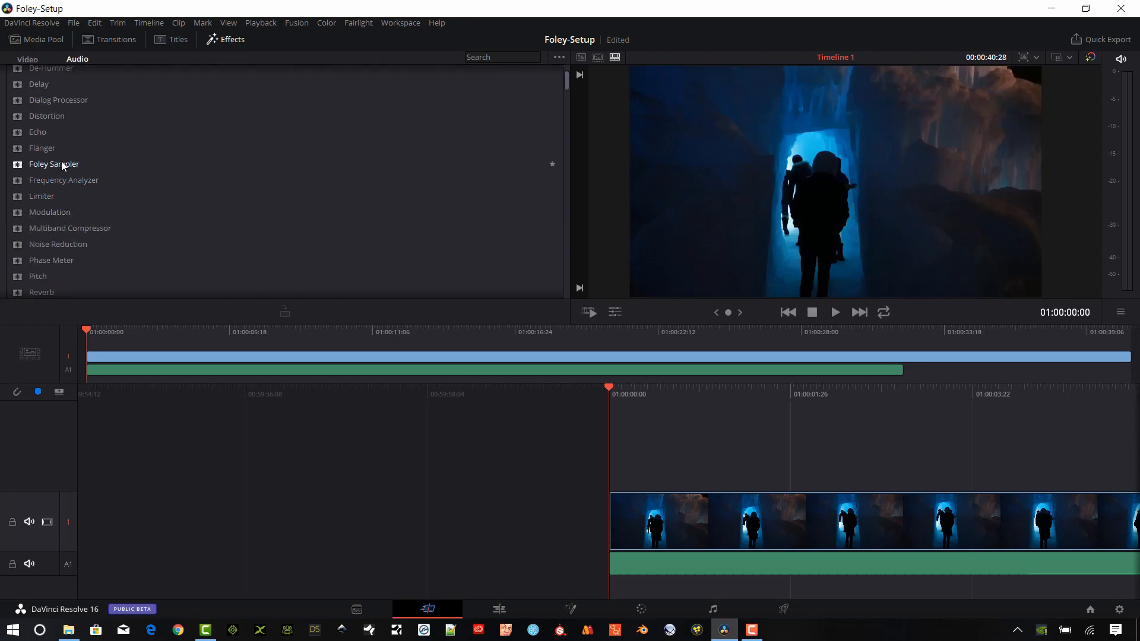
{"action": "left_click", "coordinate": [54, 164]}
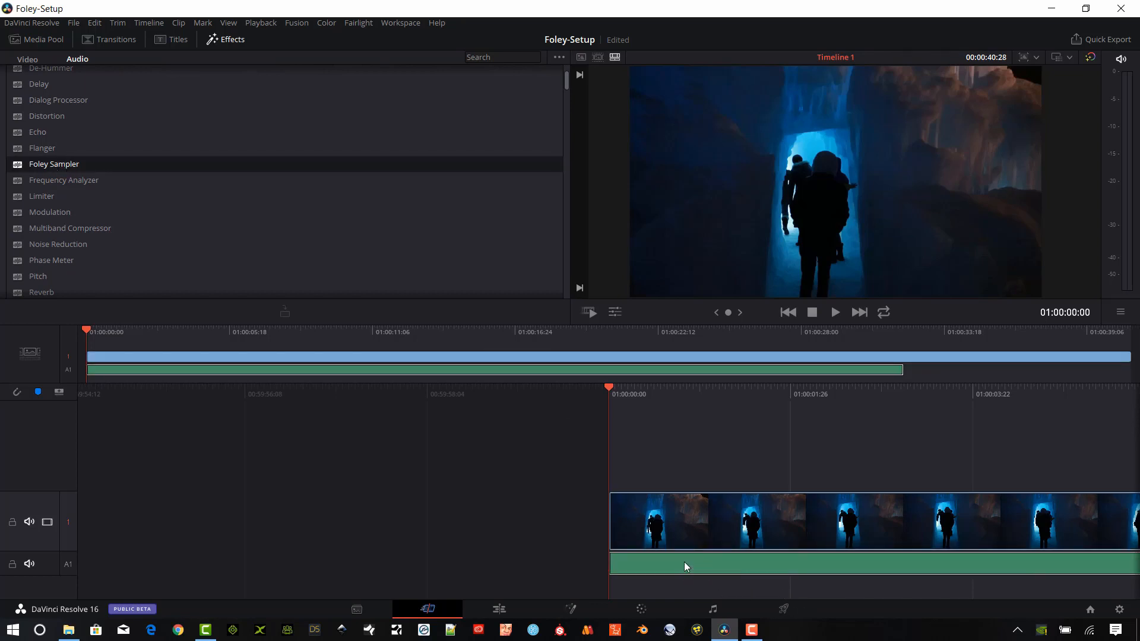
{"action": "double_click", "coordinate": [54, 164]}
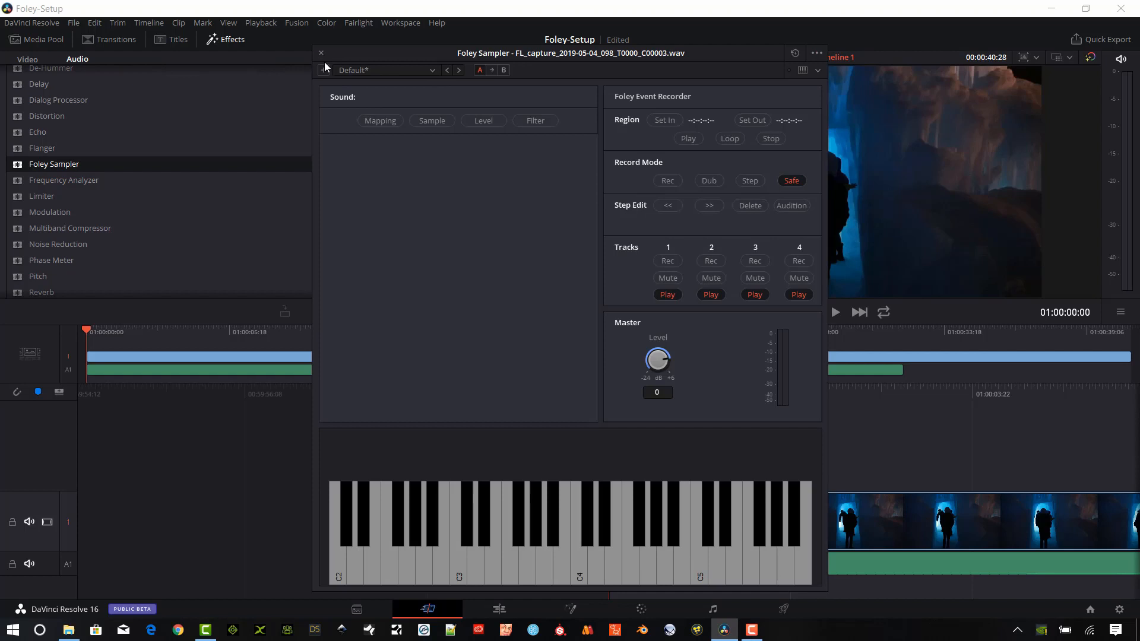
{"action": "left_click", "coordinate": [320, 54]}
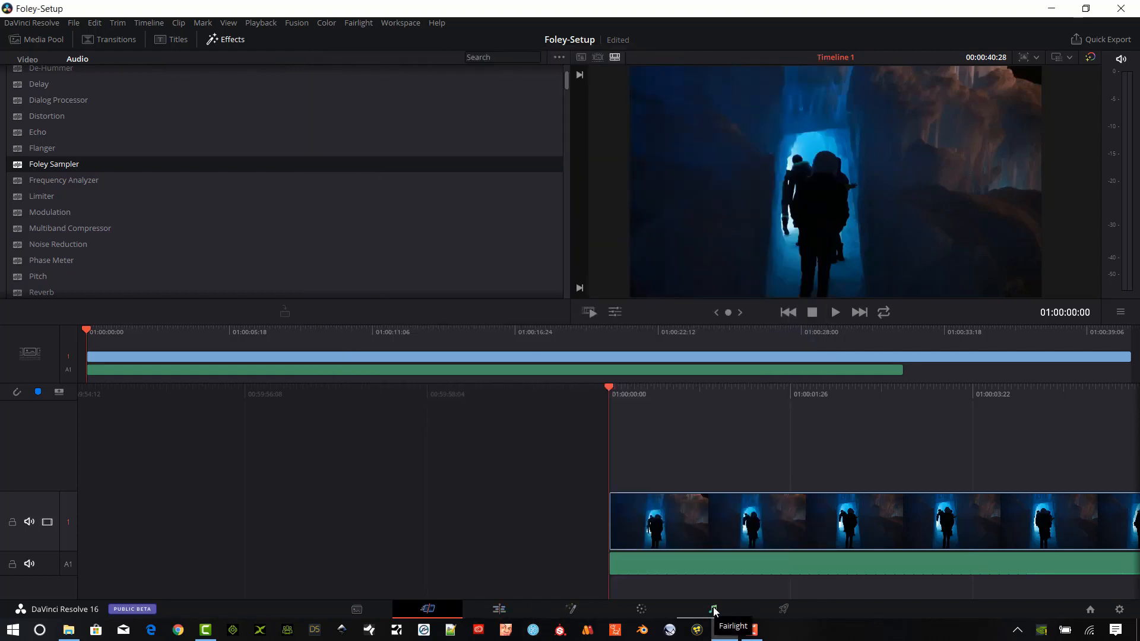
On the Fairlight page add a new Audio 2 track and select it
{"action": "left_click", "coordinate": [711, 609]}
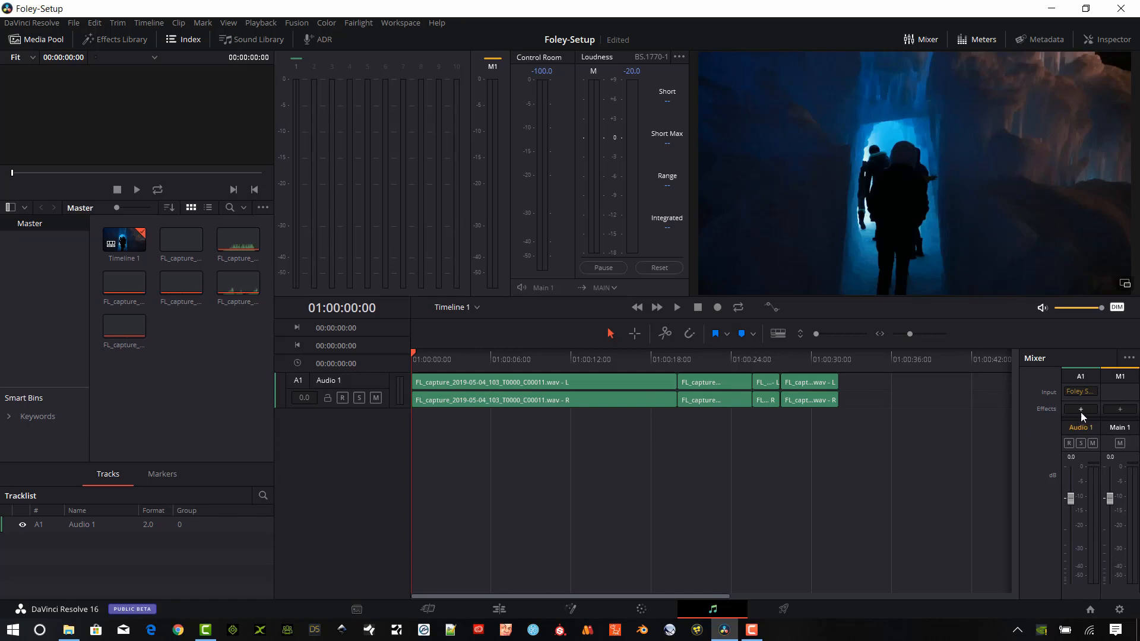
{"action": "left_click", "coordinate": [1079, 391]}
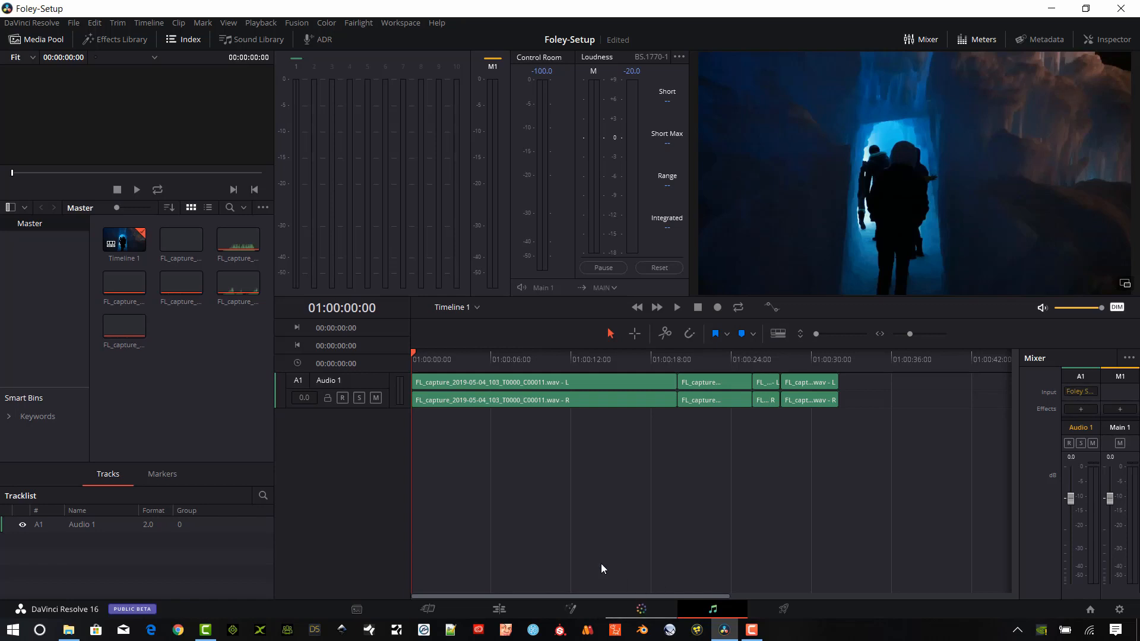
{"action": "left_click", "coordinate": [1080, 391]}
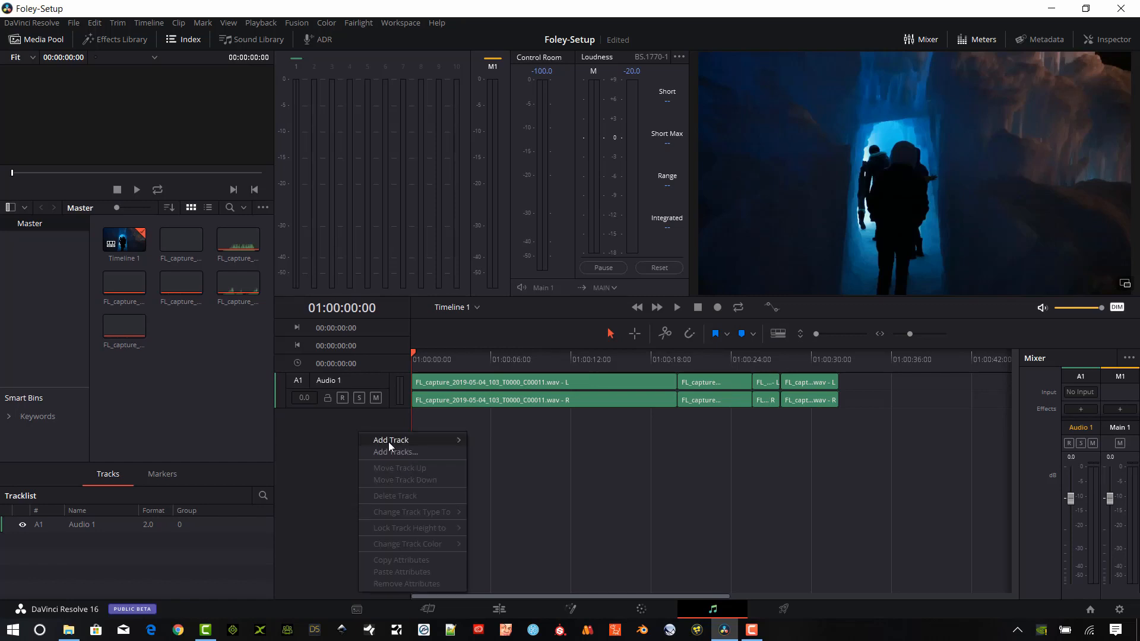
{"action": "left_click", "coordinate": [391, 439]}
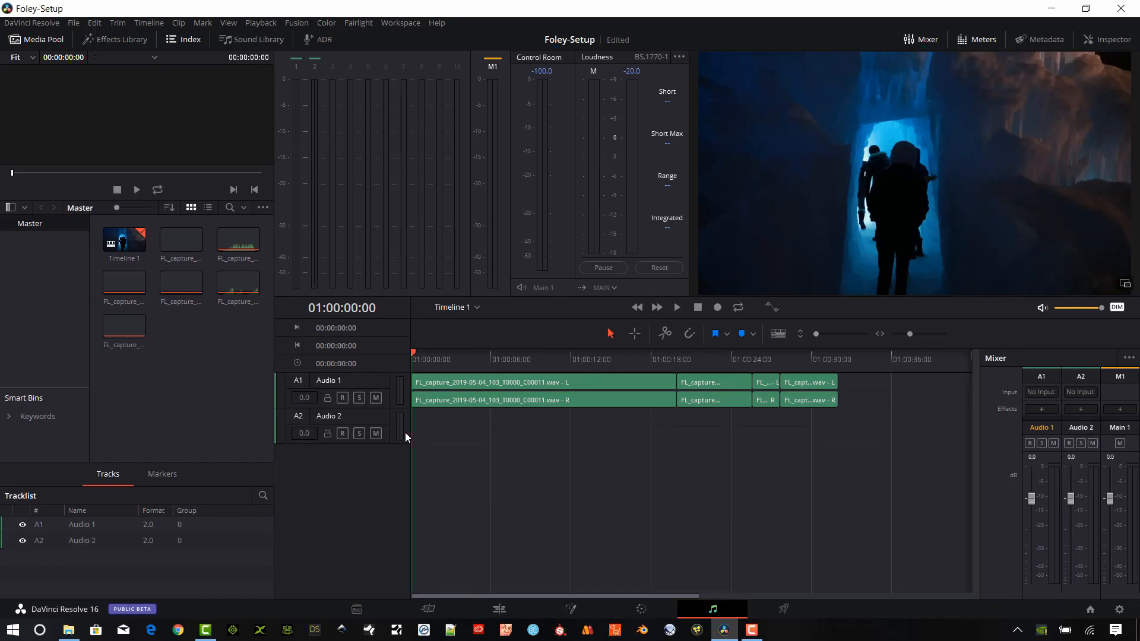
{"action": "left_click", "coordinate": [328, 416]}
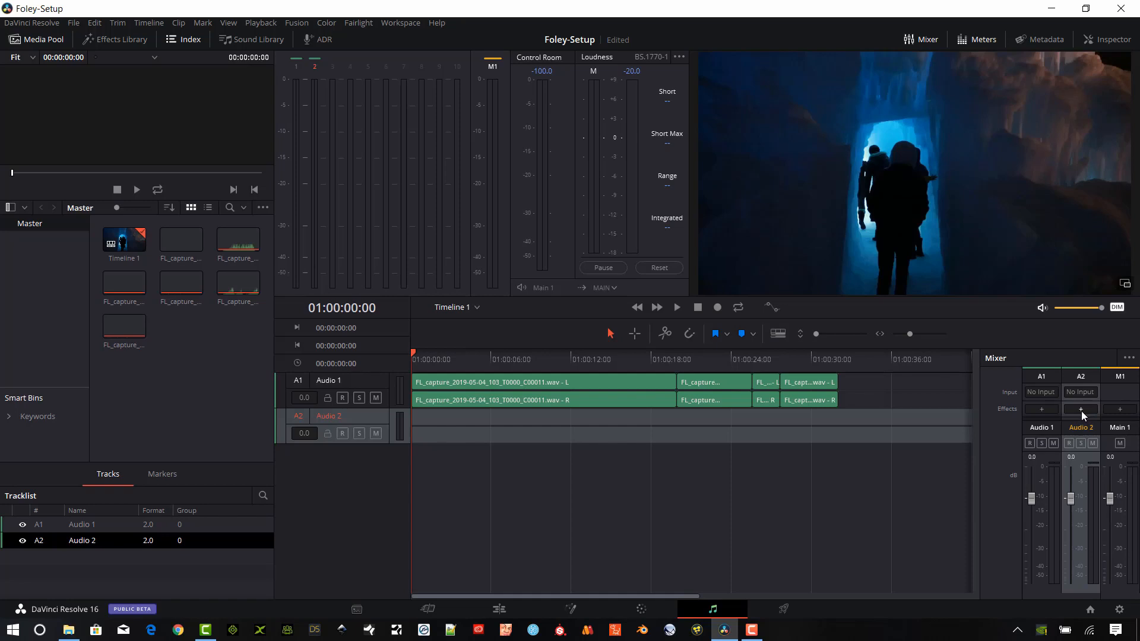
Load FairlightFX Foley Sampler as the Audio 2 track's input plugin
{"action": "left_click", "coordinate": [1080, 410]}
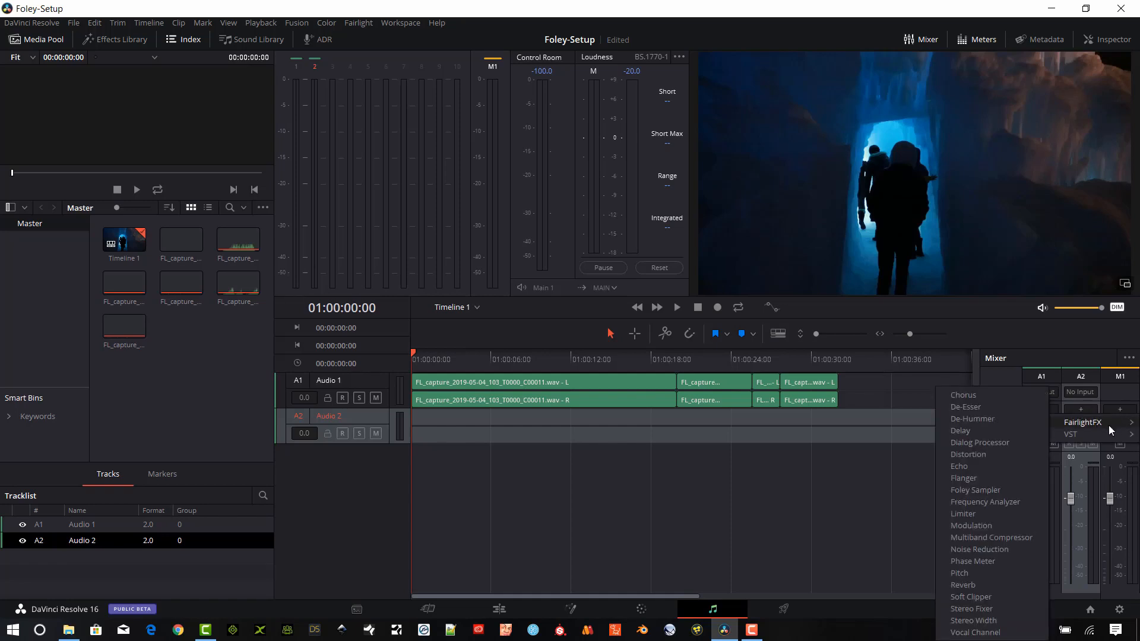
{"action": "mouse_move", "coordinate": [976, 489]}
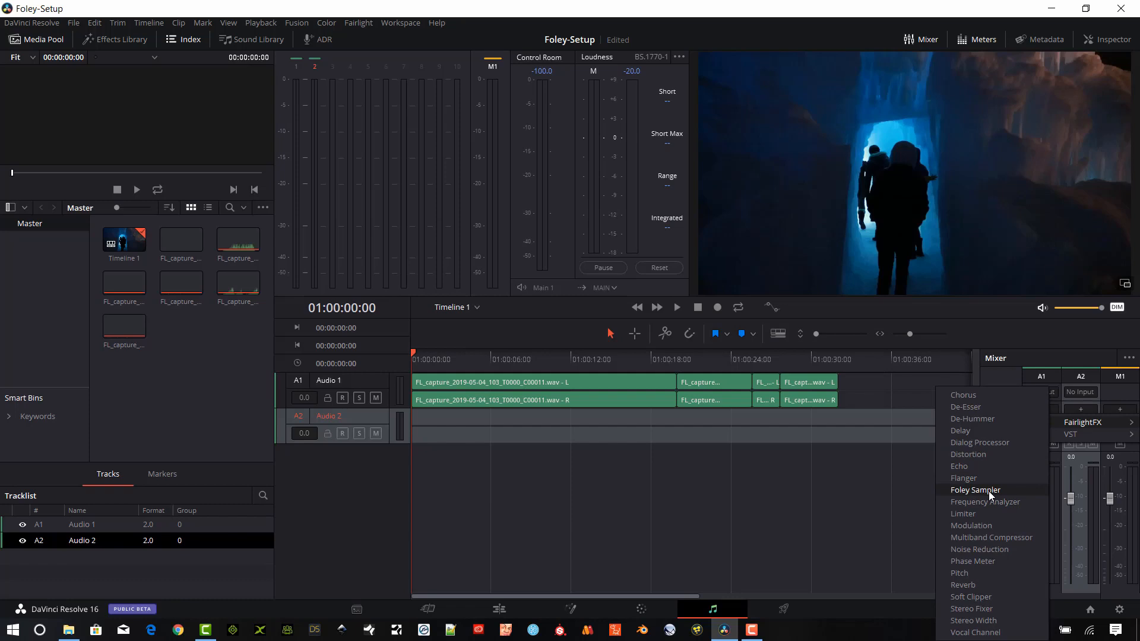
{"action": "mouse_move", "coordinate": [985, 496]}
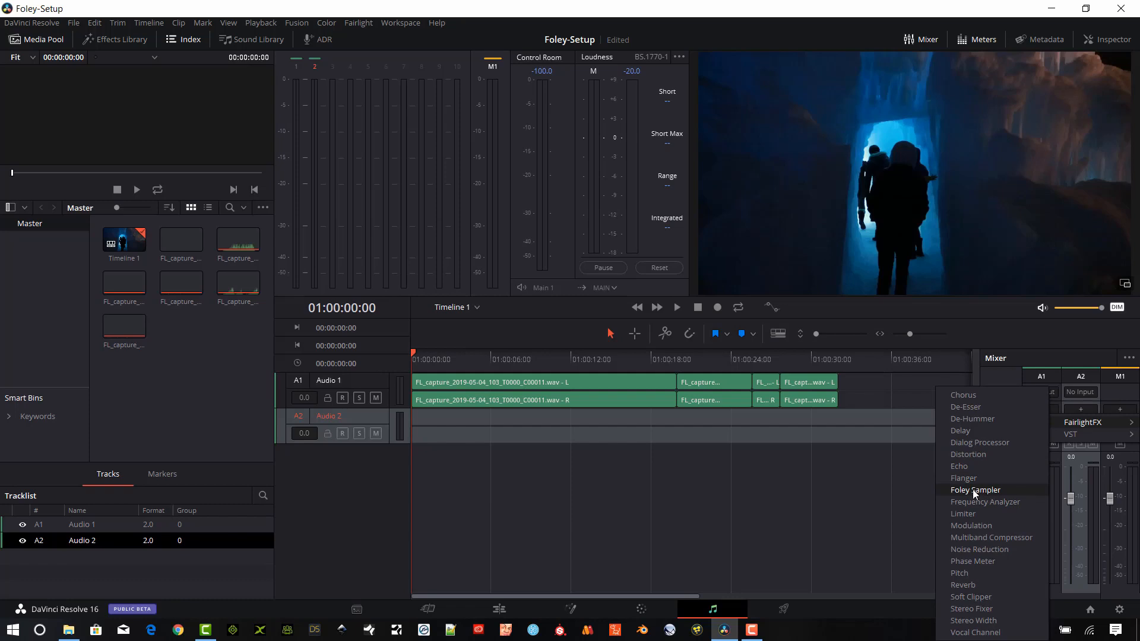
{"action": "left_click", "coordinate": [976, 489]}
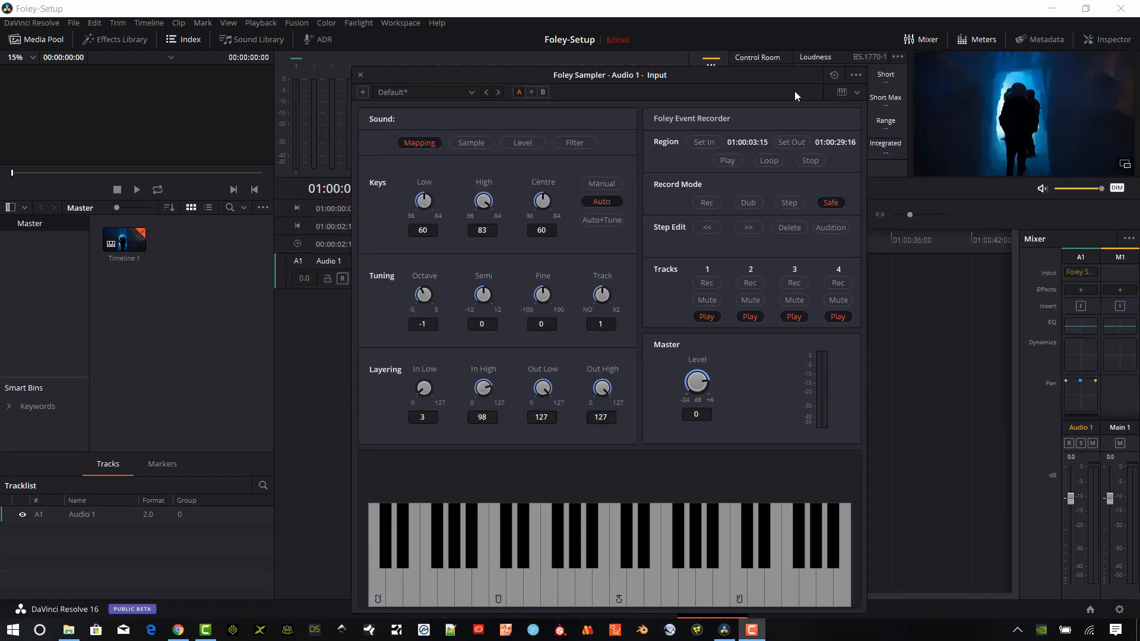
{"action": "mouse_move", "coordinate": [785, 97]}
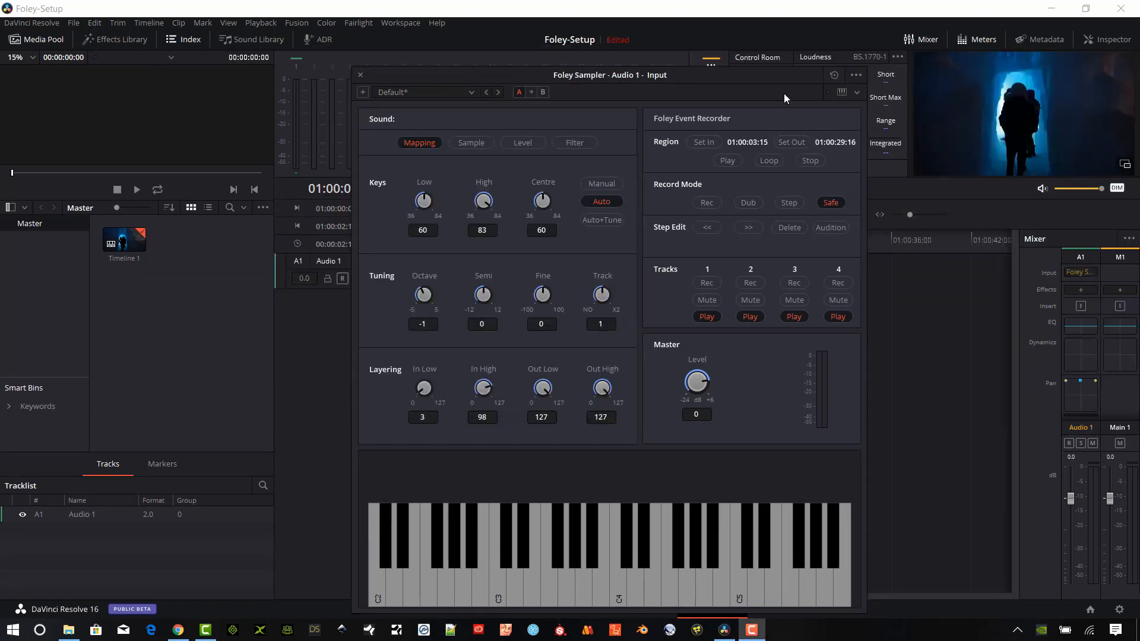
Add the 'bass note short' file from the Foley audio folder as a sampler sample
{"action": "left_click", "coordinate": [856, 75]}
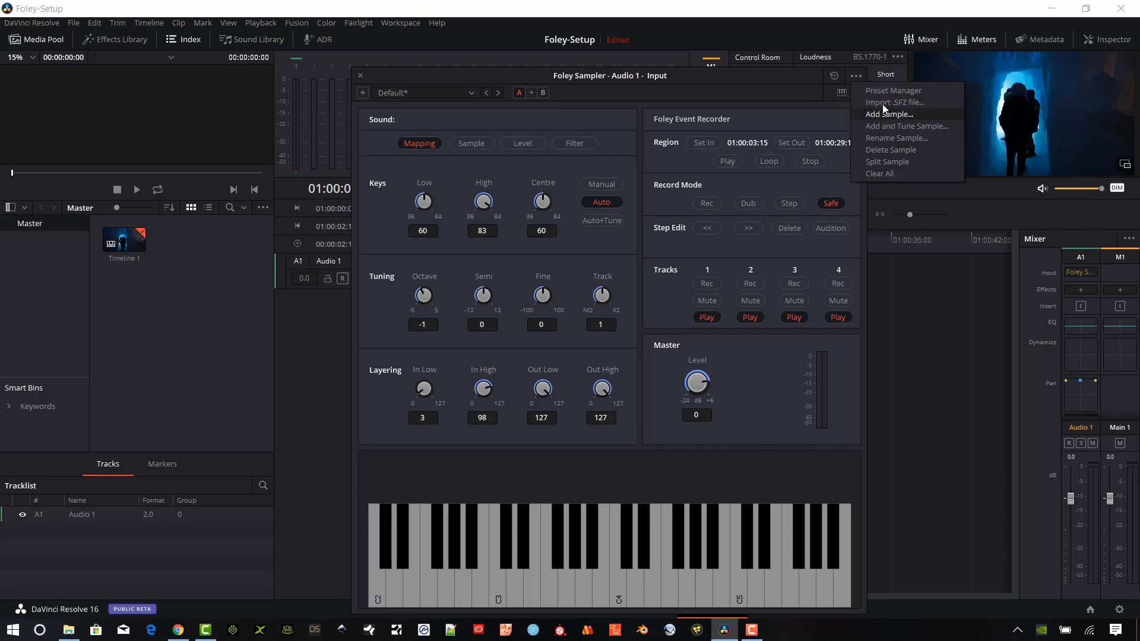
{"action": "mouse_move", "coordinate": [859, 83]}
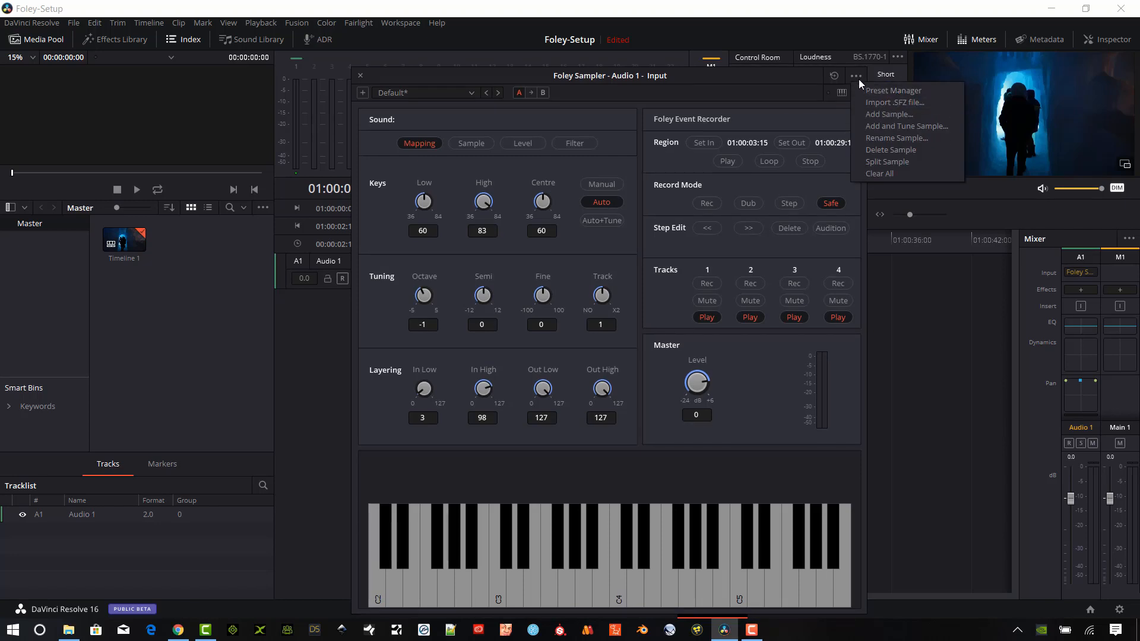
{"action": "left_click", "coordinate": [888, 114]}
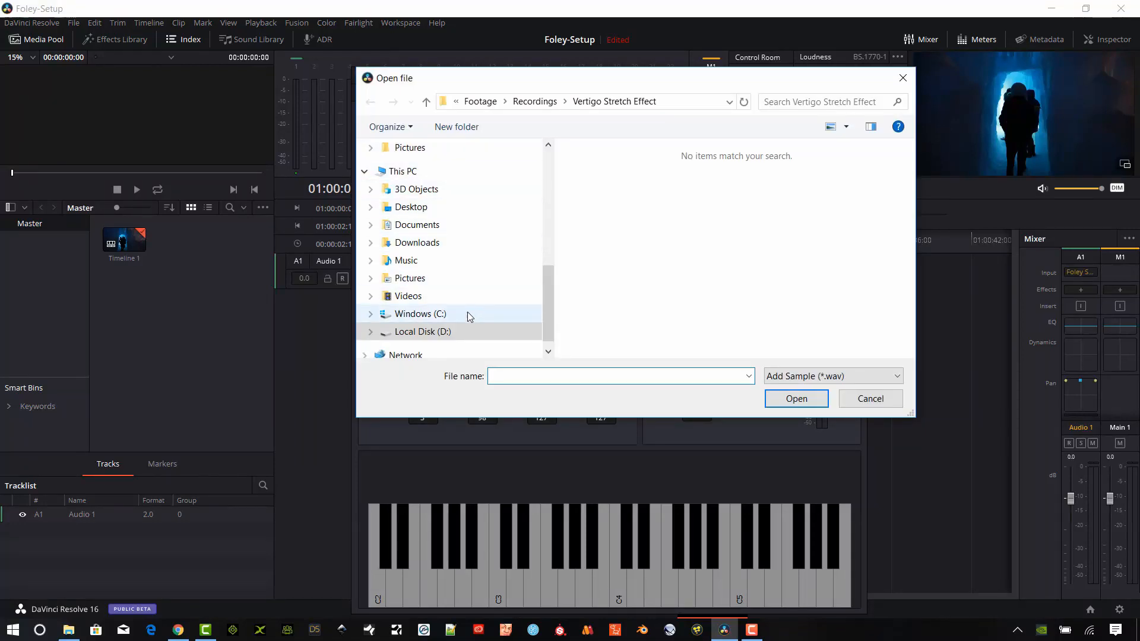
{"action": "left_click", "coordinate": [422, 331]}
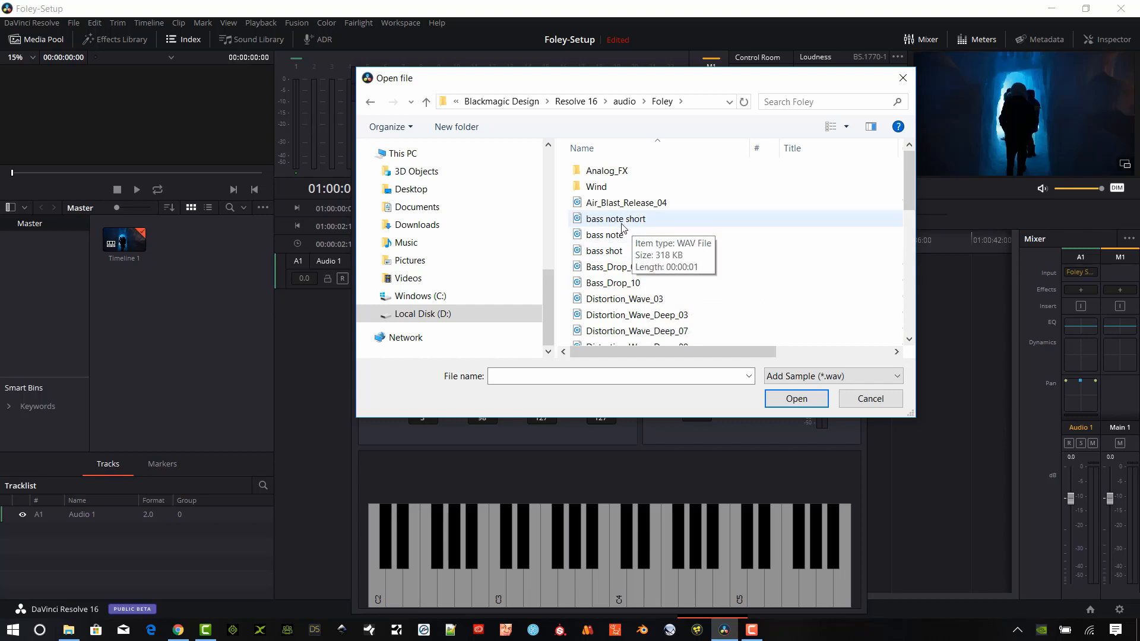
{"action": "left_click", "coordinate": [615, 218]}
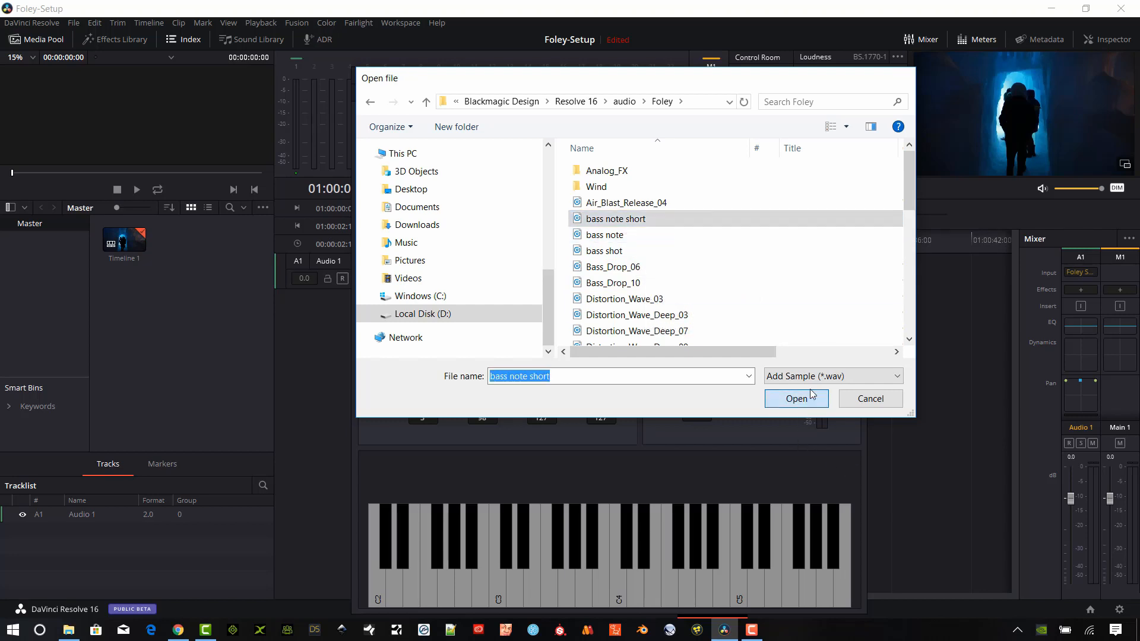
{"action": "left_click", "coordinate": [795, 399]}
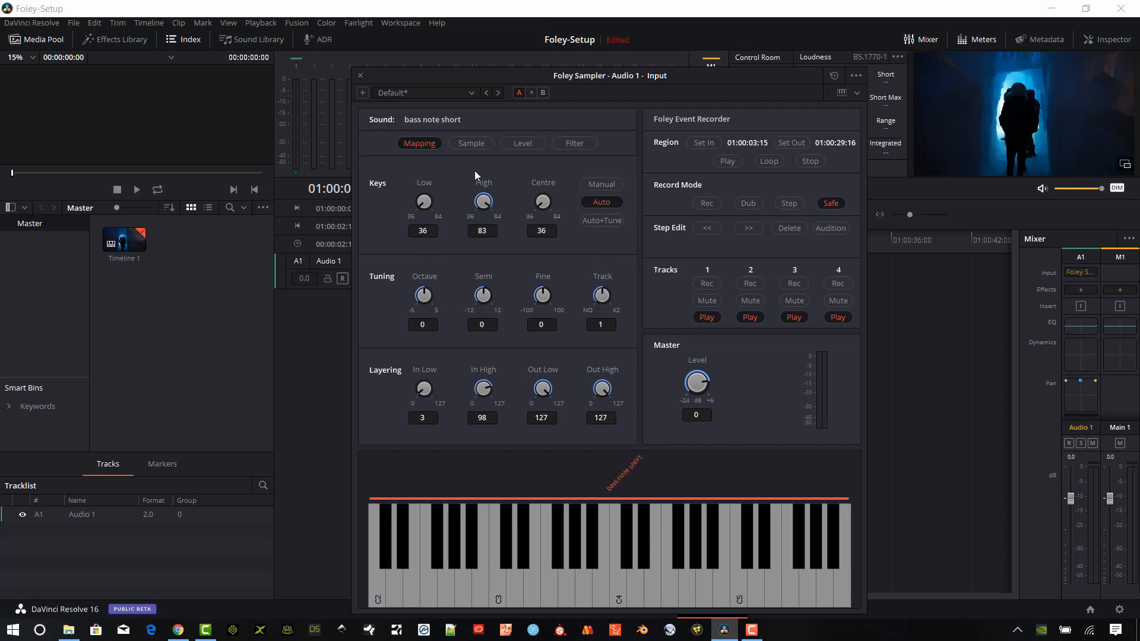
Set manual key mapping with High 84 and Octave -1, auditioning the low keys
{"action": "left_click", "coordinate": [601, 184]}
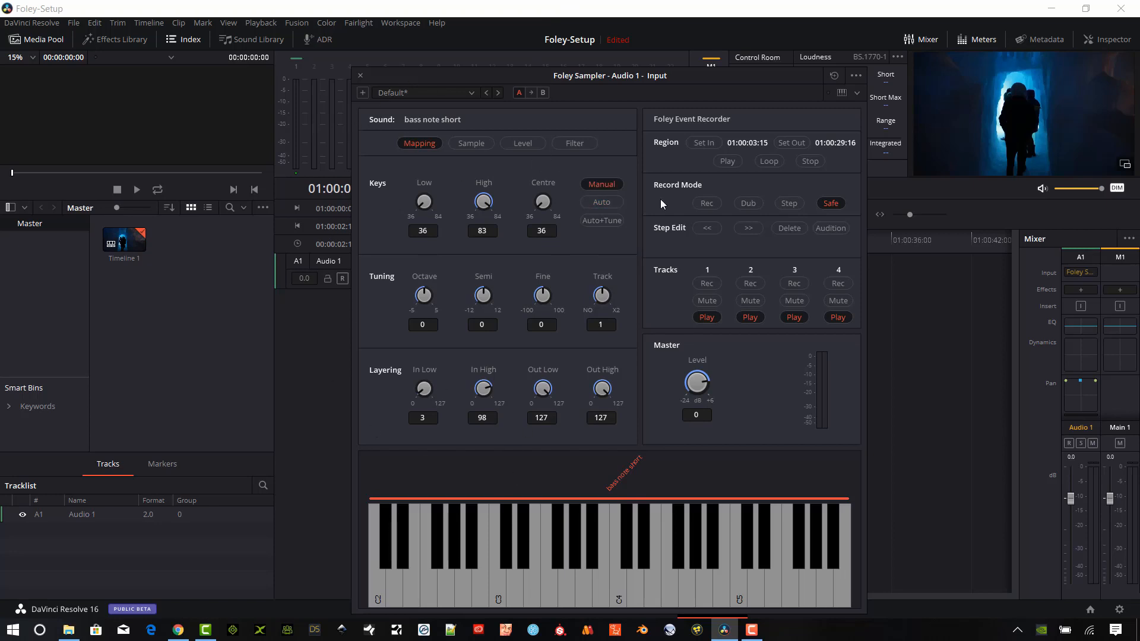
{"action": "mouse_move", "coordinate": [587, 129]}
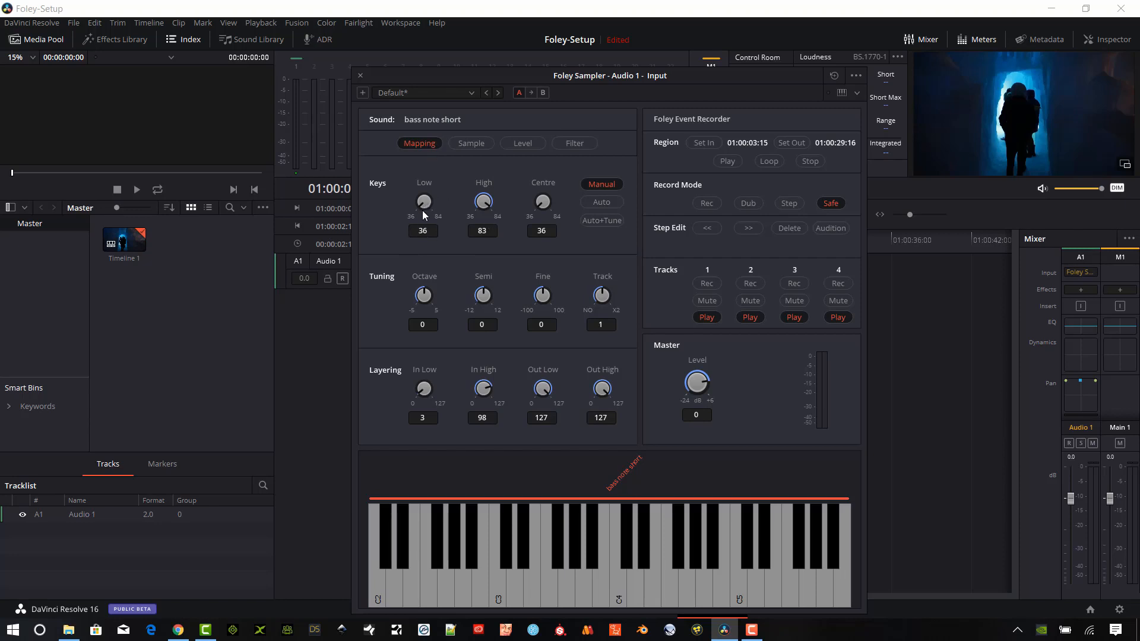
{"action": "mouse_move", "coordinate": [630, 496]}
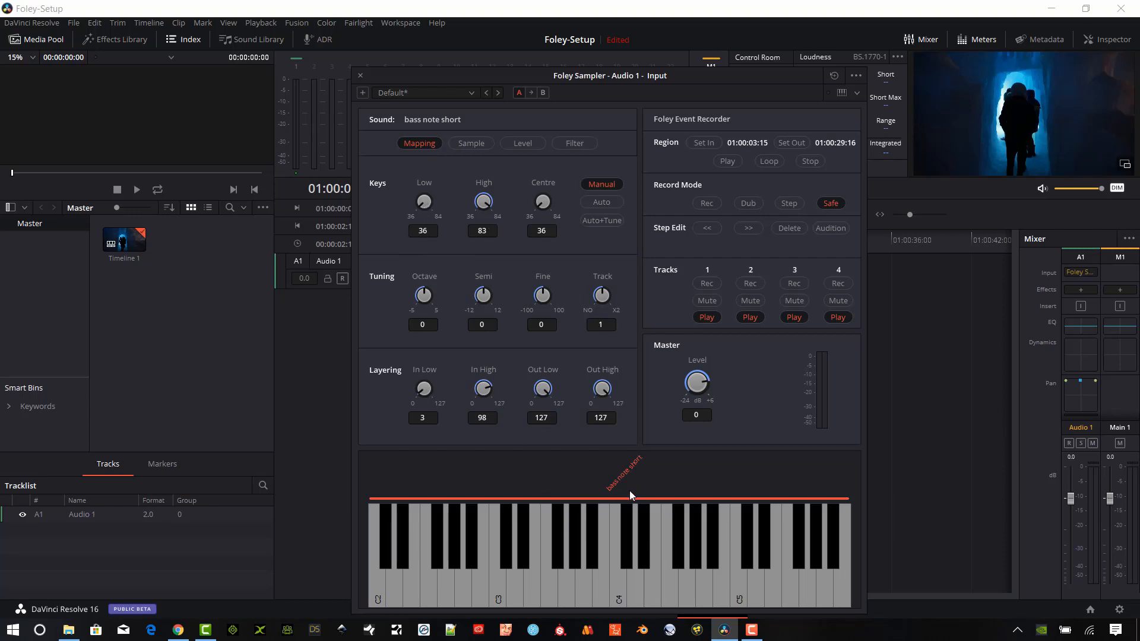
{"action": "mouse_move", "coordinate": [488, 480]}
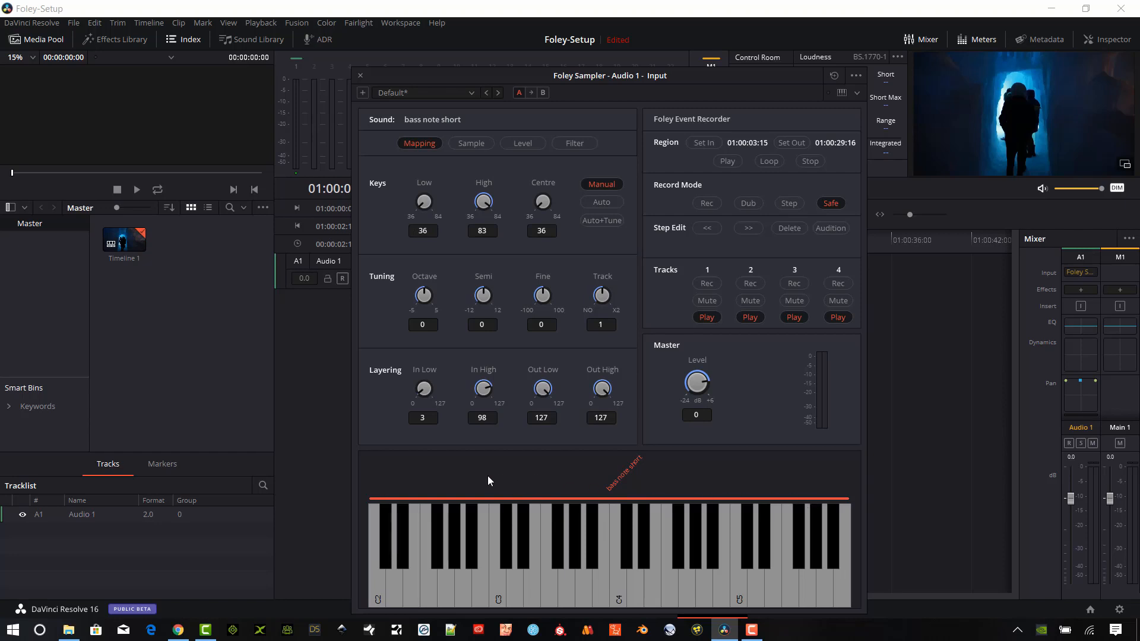
{"action": "mouse_move", "coordinate": [438, 187]}
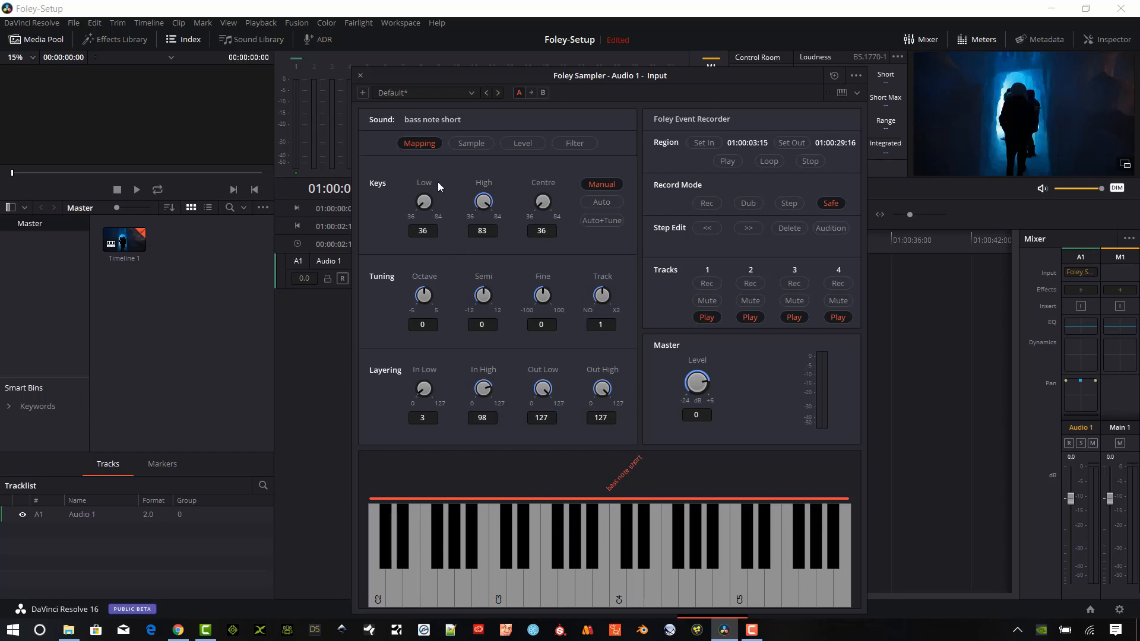
{"action": "left_click_drag", "start_coordinate": [423, 200], "coordinate": [422, 182]}
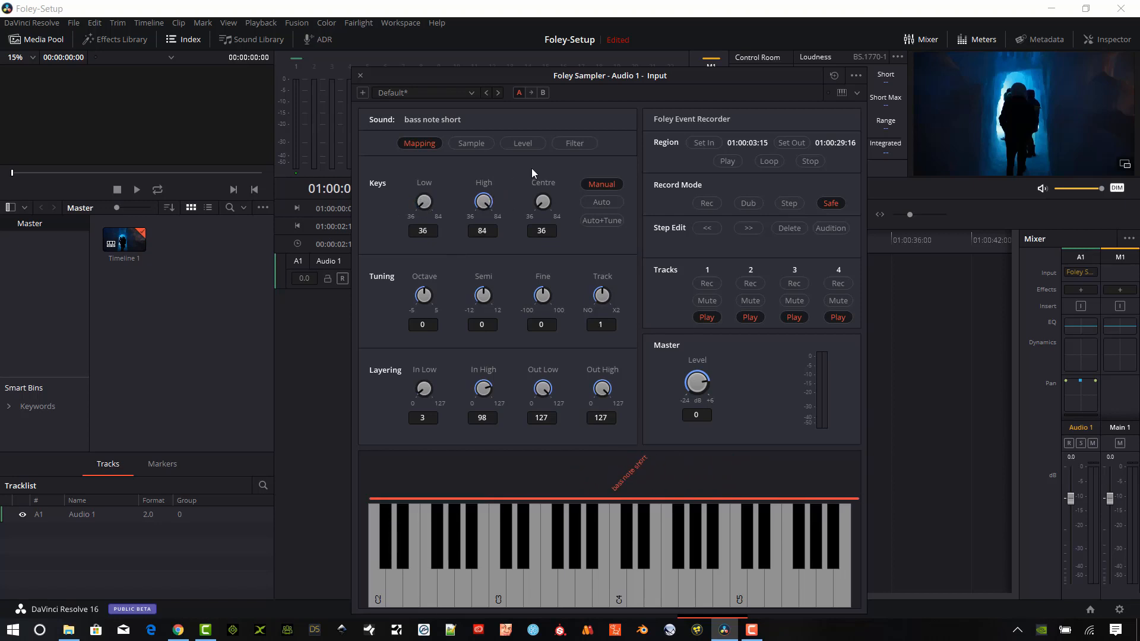
{"action": "mouse_move", "coordinate": [609, 234]}
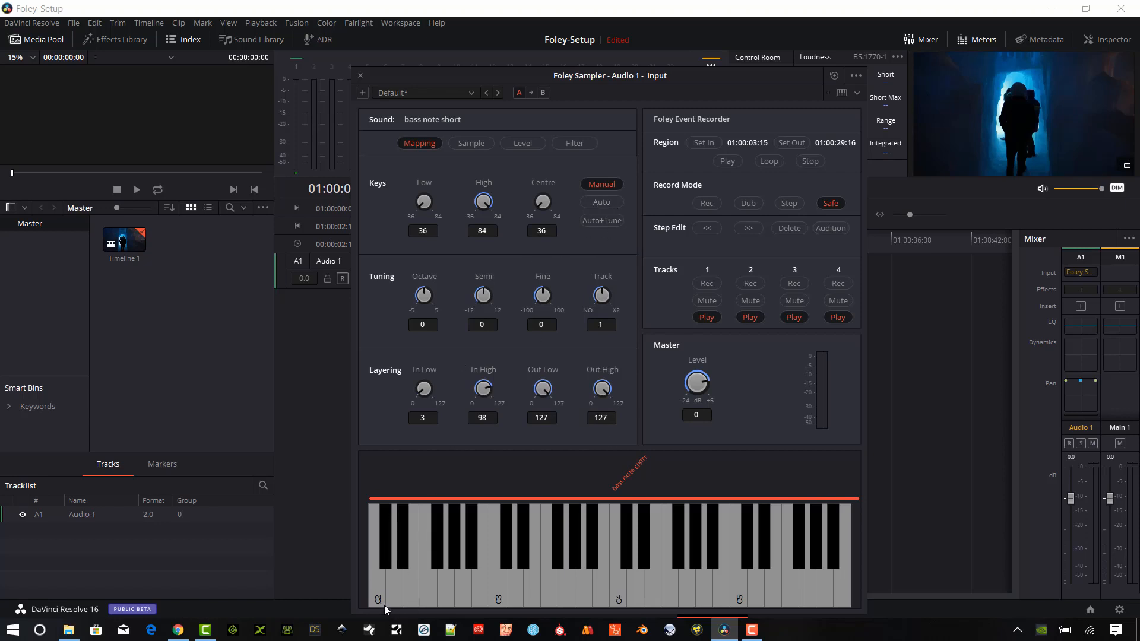
{"action": "mouse_move", "coordinate": [384, 608]}
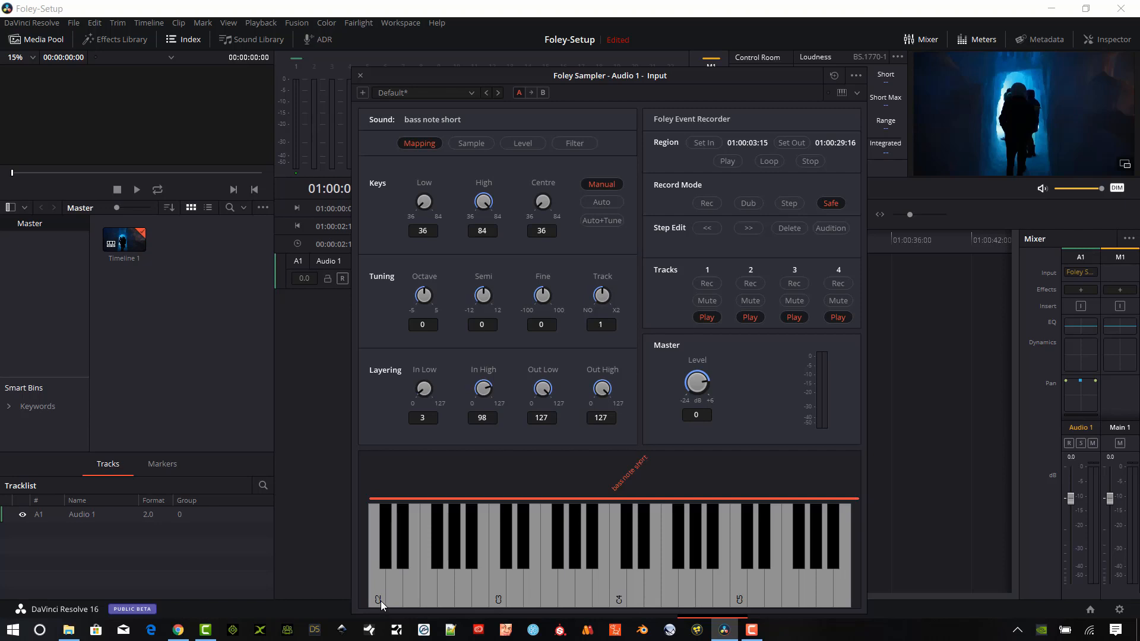
{"action": "left_click", "coordinate": [378, 567]}
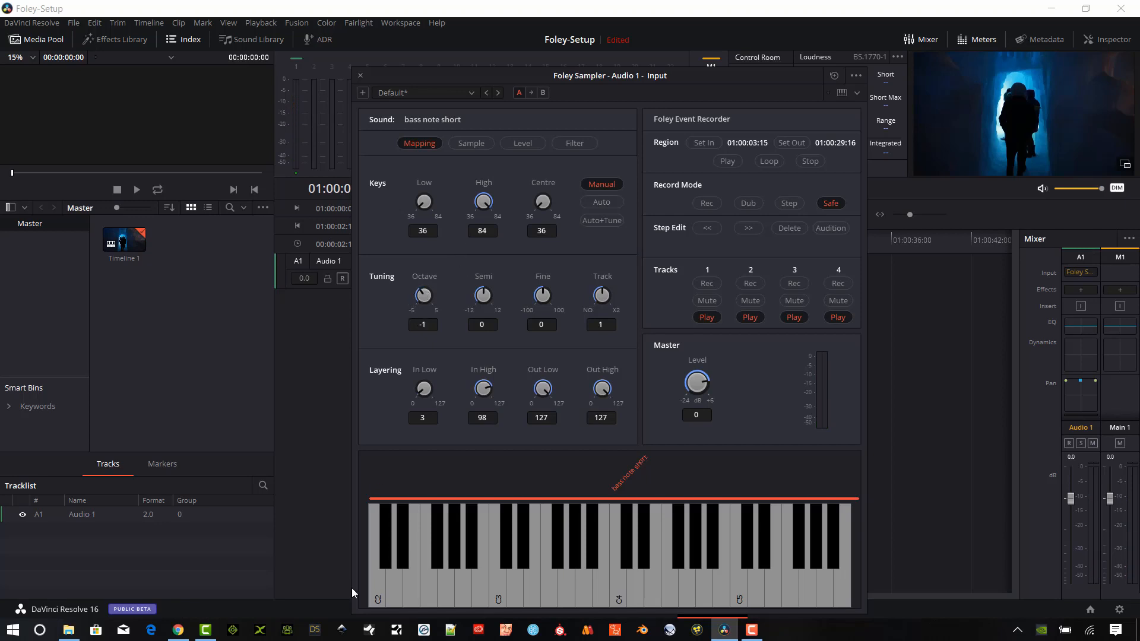
{"action": "left_click", "coordinate": [378, 567]}
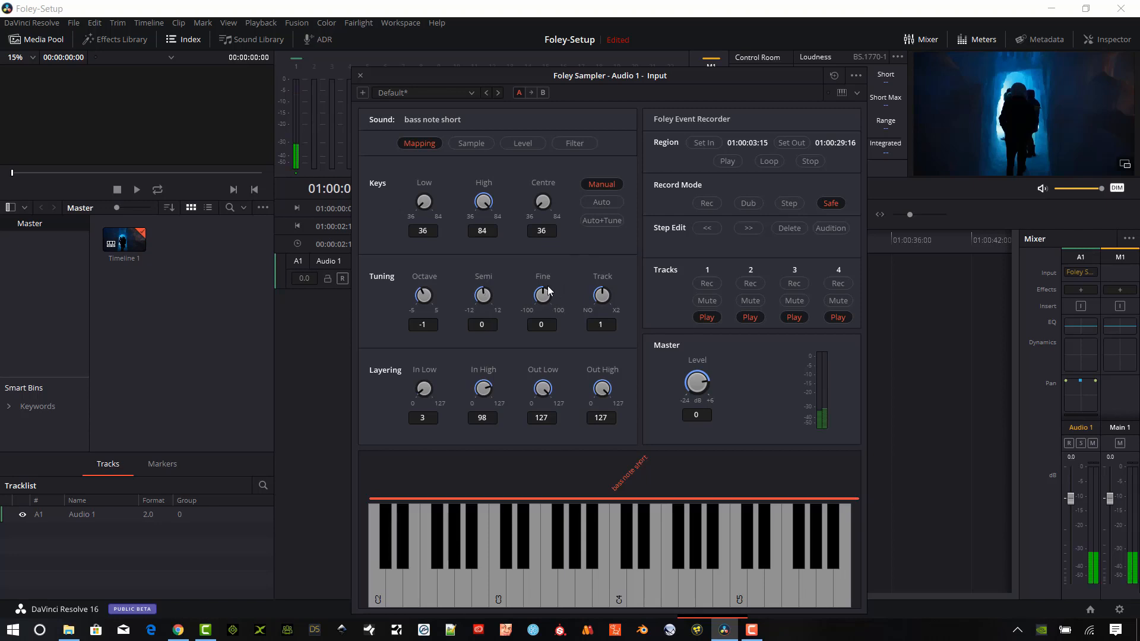
Set pitch tracking to 1.05 and lower the master level to about -8.15 dB
{"action": "left_click_drag", "start_coordinate": [601, 294], "coordinate": [601, 313]}
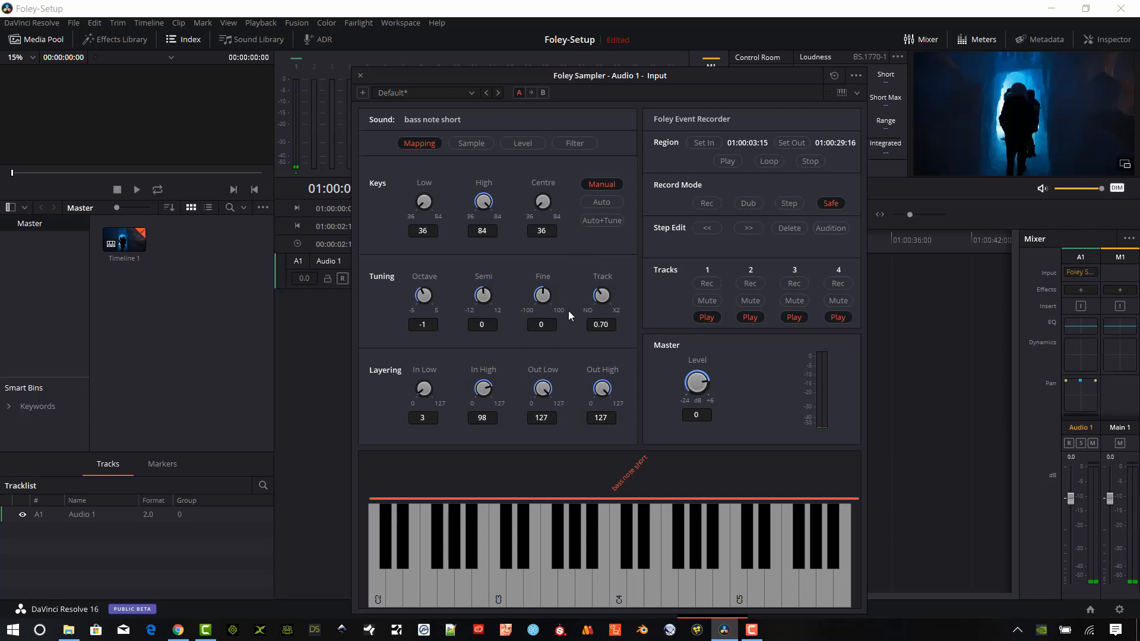
{"action": "left_click_drag", "start_coordinate": [601, 295], "coordinate": [601, 287]}
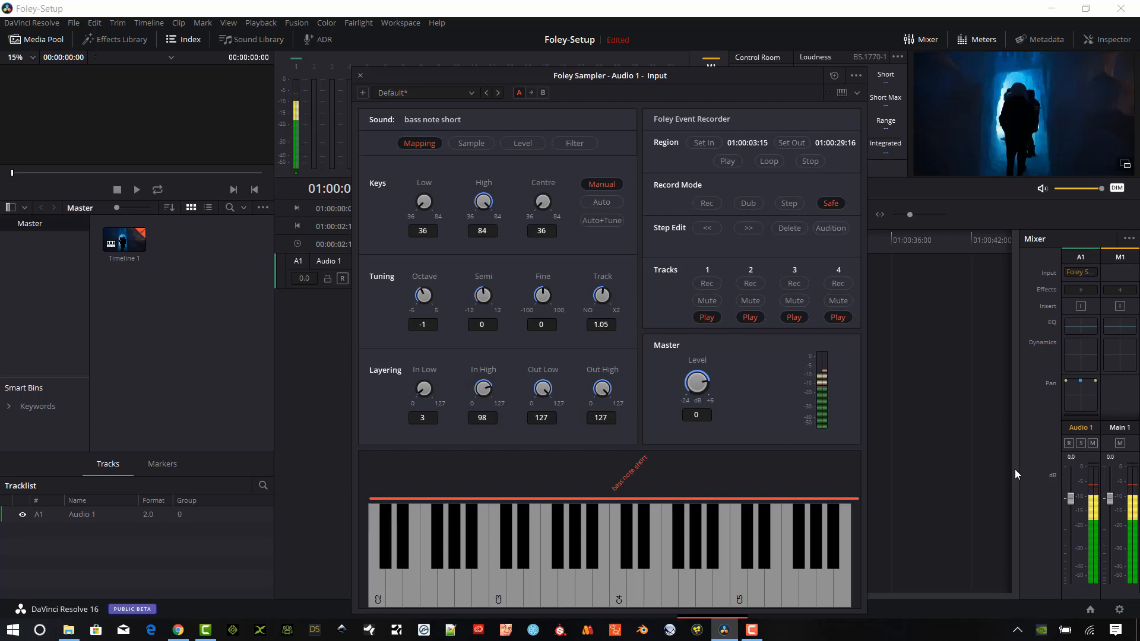
{"action": "left_click_drag", "start_coordinate": [695, 384], "coordinate": [694, 397]}
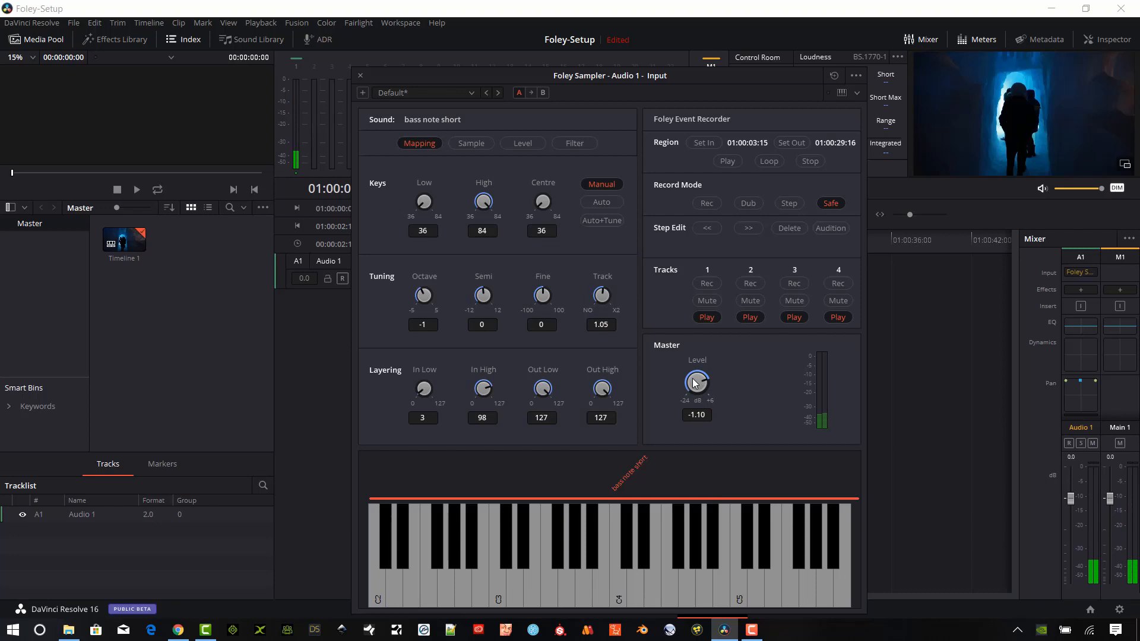
{"action": "left_click_drag", "start_coordinate": [696, 381], "coordinate": [696, 397]}
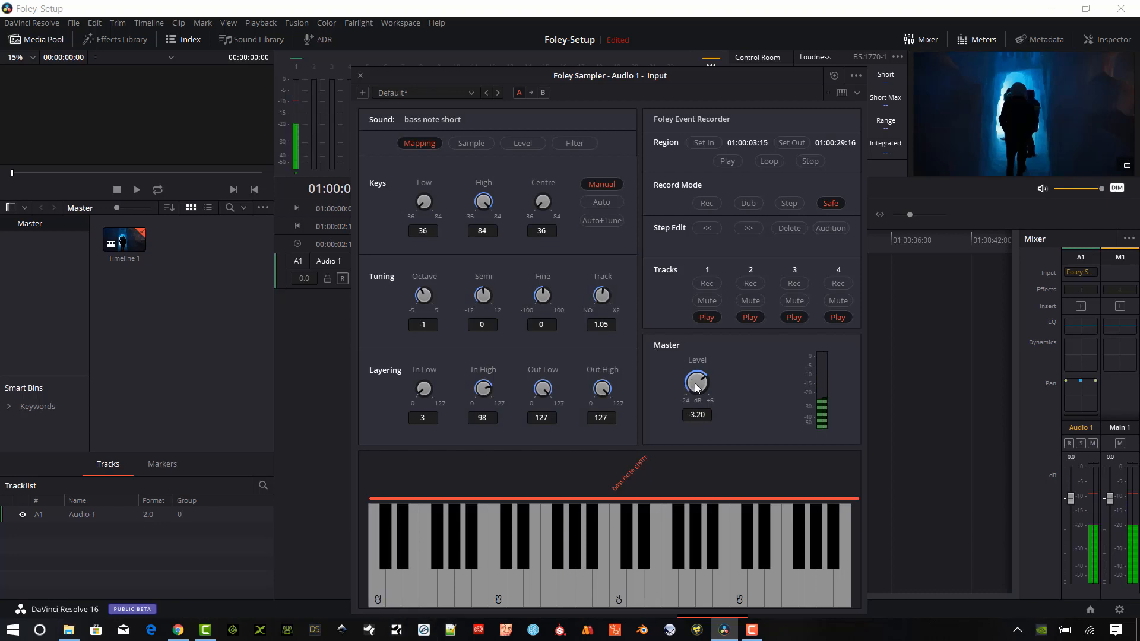
{"action": "left_click_drag", "start_coordinate": [696, 384], "coordinate": [696, 407]}
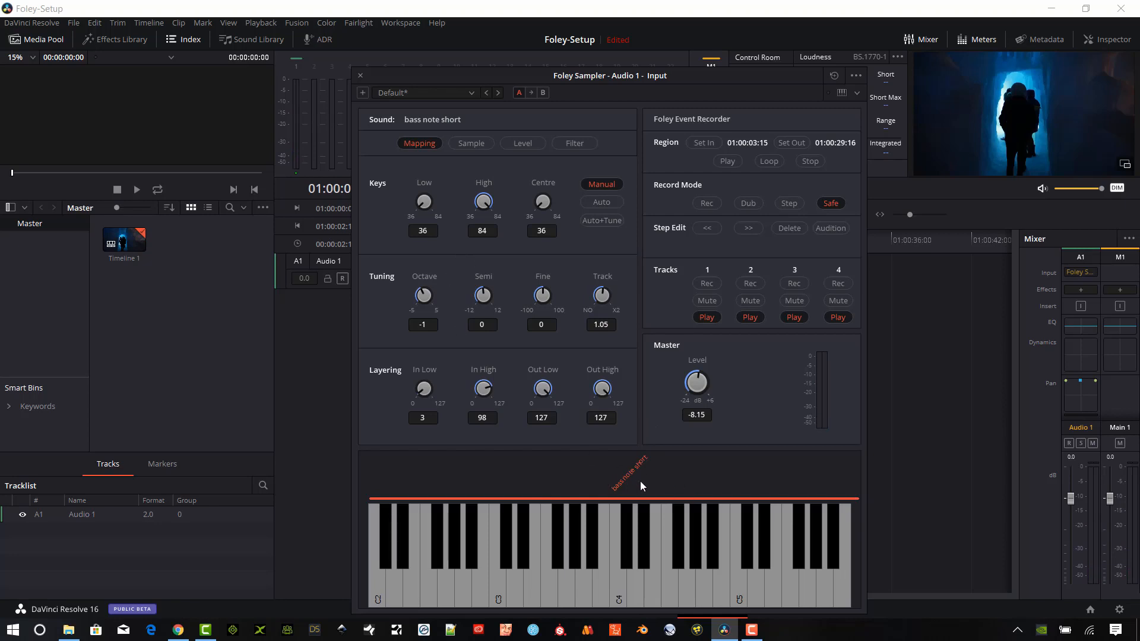
{"action": "mouse_move", "coordinate": [450, 563]}
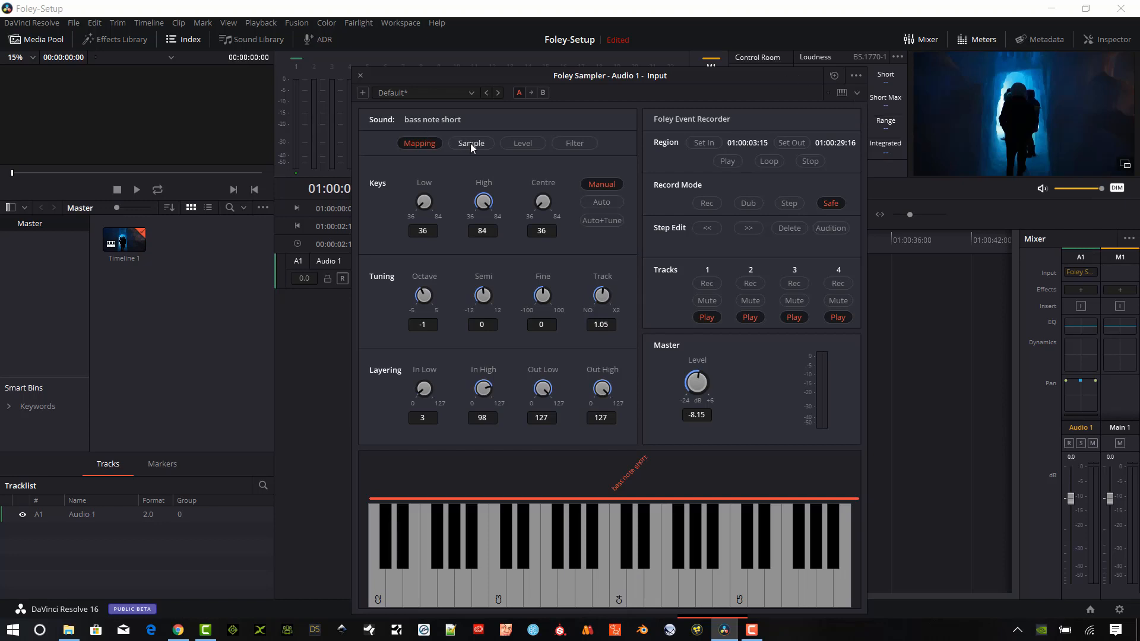
Trim the sample's play range to about 5.92–19.71 percent in the Sample settings
{"action": "left_click", "coordinate": [470, 144]}
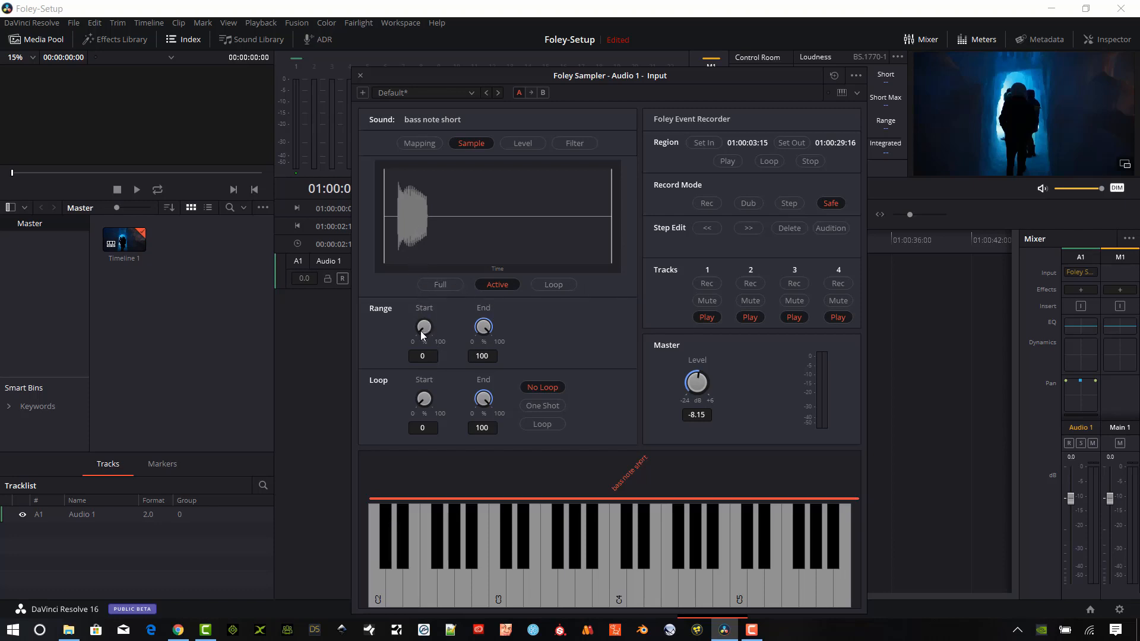
{"action": "mouse_move", "coordinate": [416, 333]}
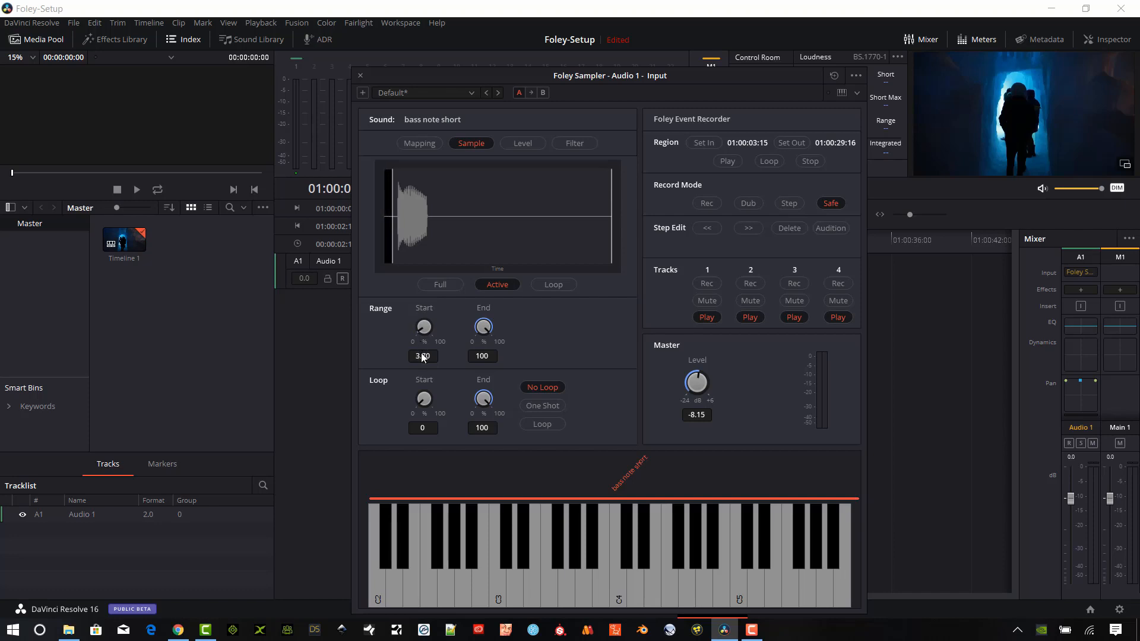
{"action": "left_click_drag", "start_coordinate": [423, 325], "coordinate": [425, 320]}
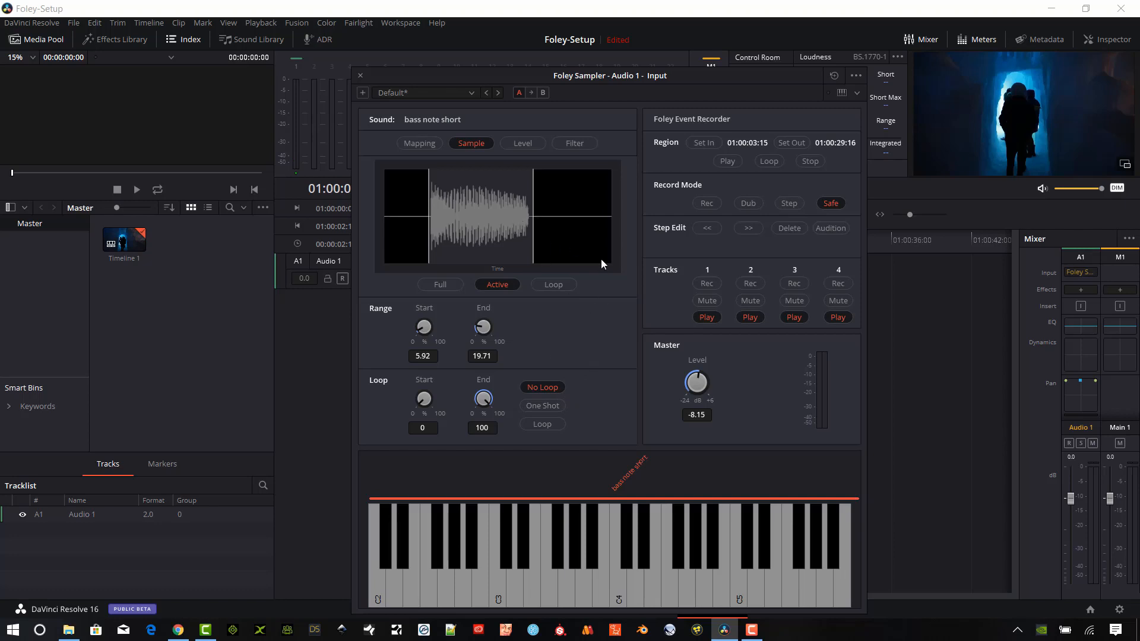
{"action": "left_click", "coordinate": [521, 144]}
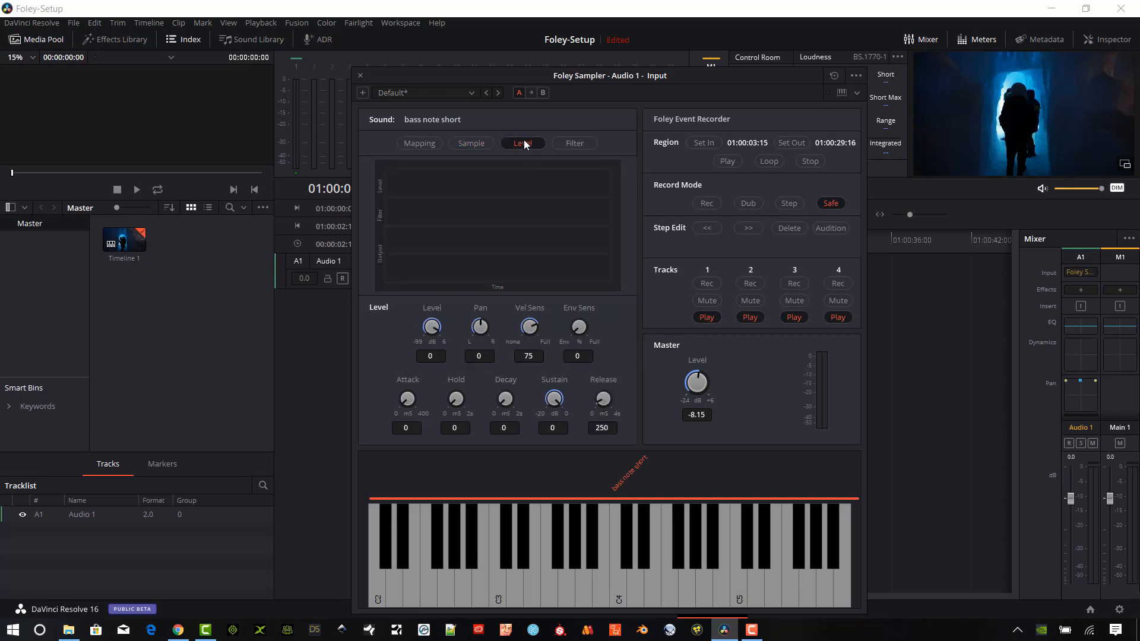
Pan the sample hard left to -100 while auditioning, then return pan to 0
{"action": "left_click", "coordinate": [523, 142]}
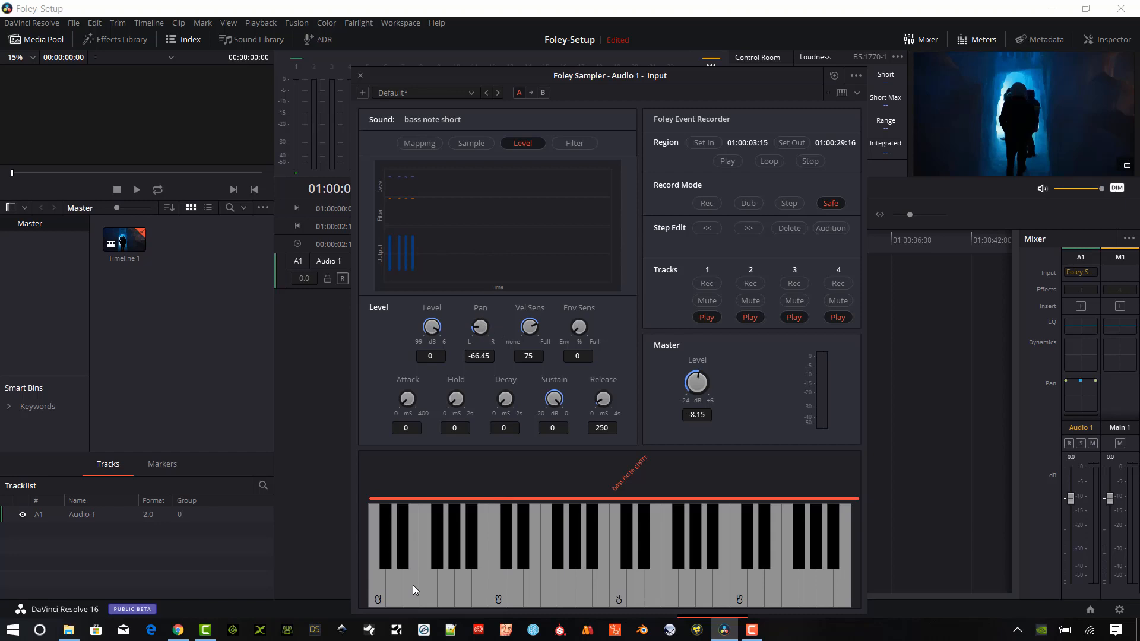
{"action": "left_click_drag", "start_coordinate": [479, 326], "coordinate": [479, 342]}
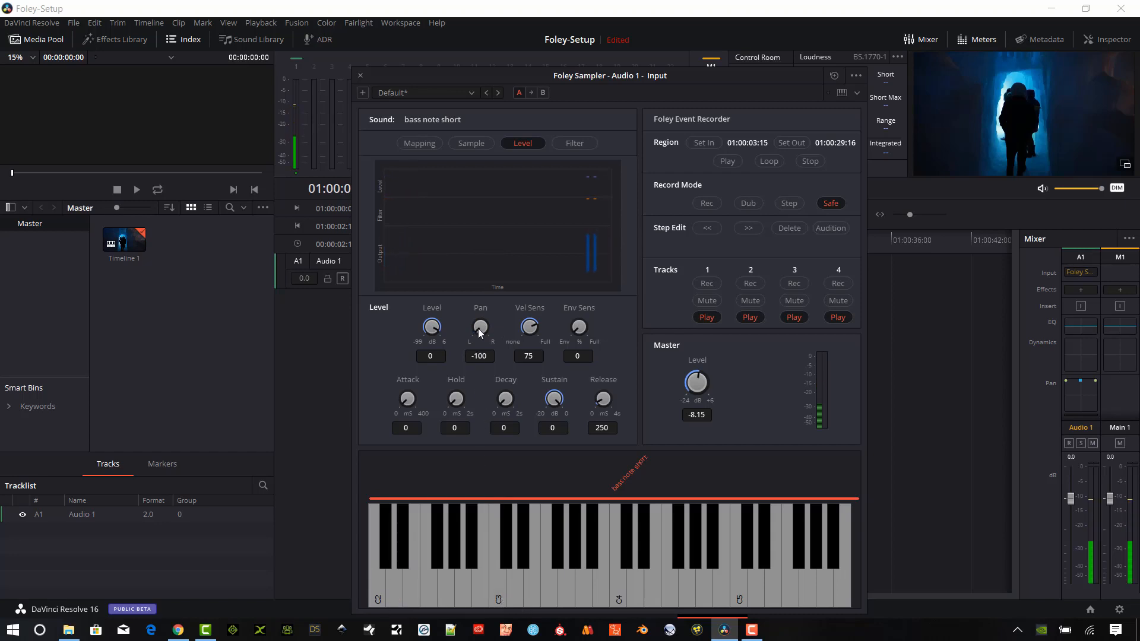
{"action": "left_click_drag", "start_coordinate": [480, 325], "coordinate": [480, 319]}
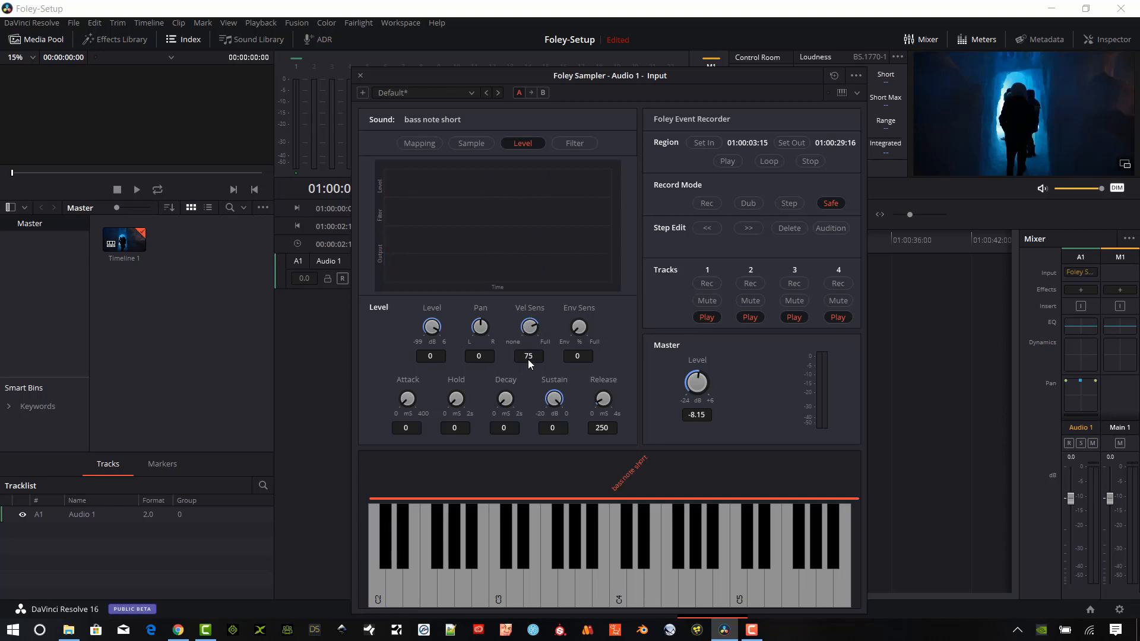
{"action": "mouse_move", "coordinate": [417, 391]}
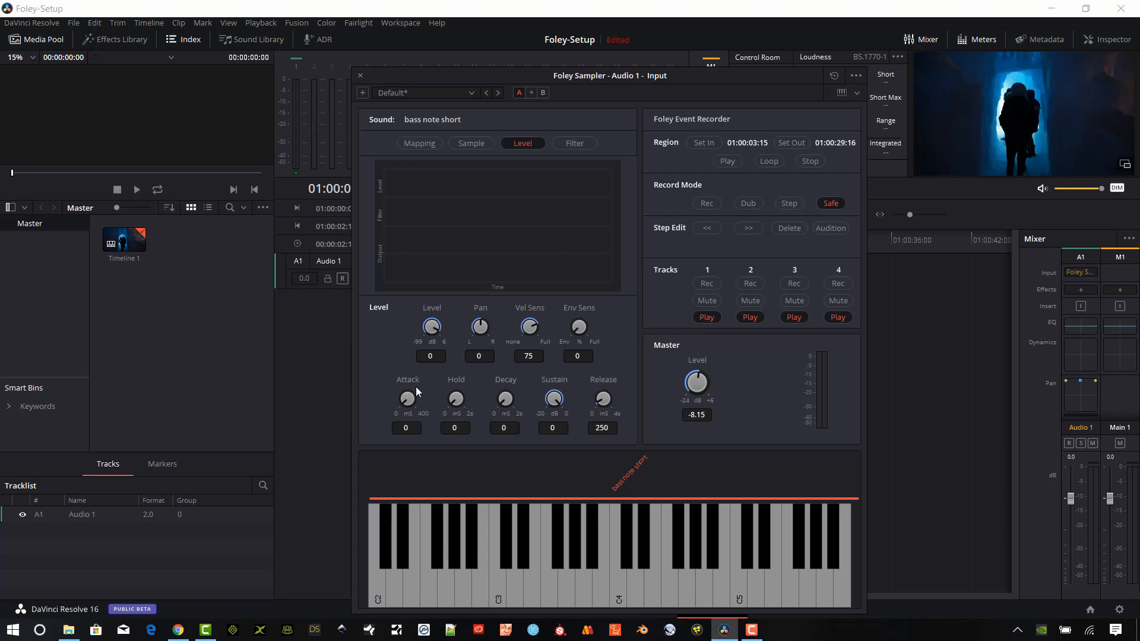
{"action": "mouse_move", "coordinate": [485, 360]}
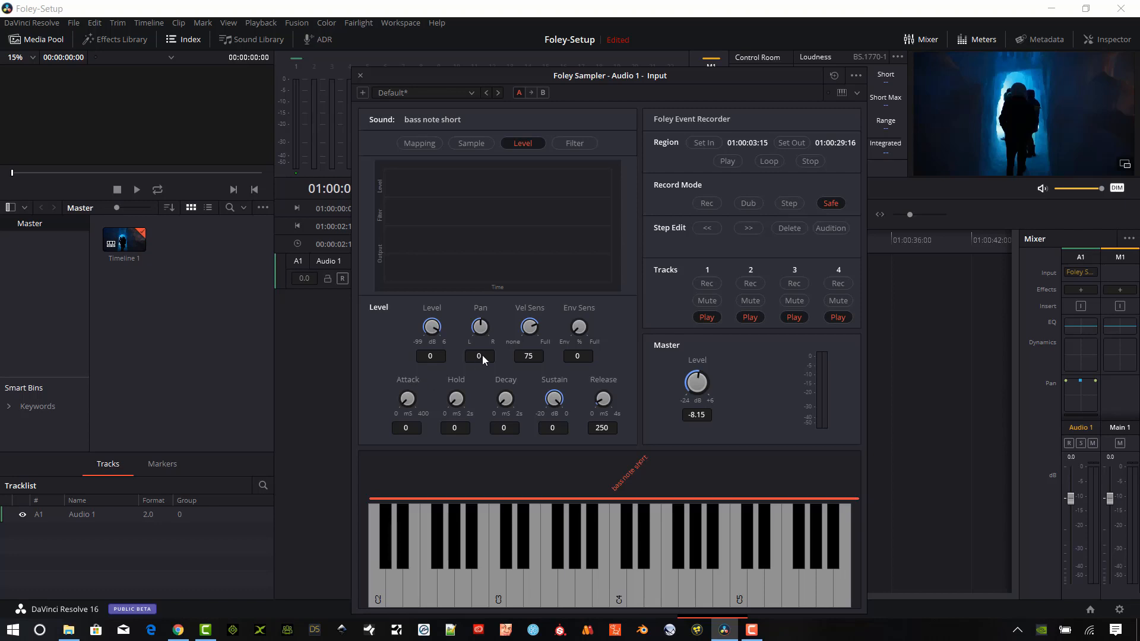
{"action": "mouse_move", "coordinate": [537, 363]}
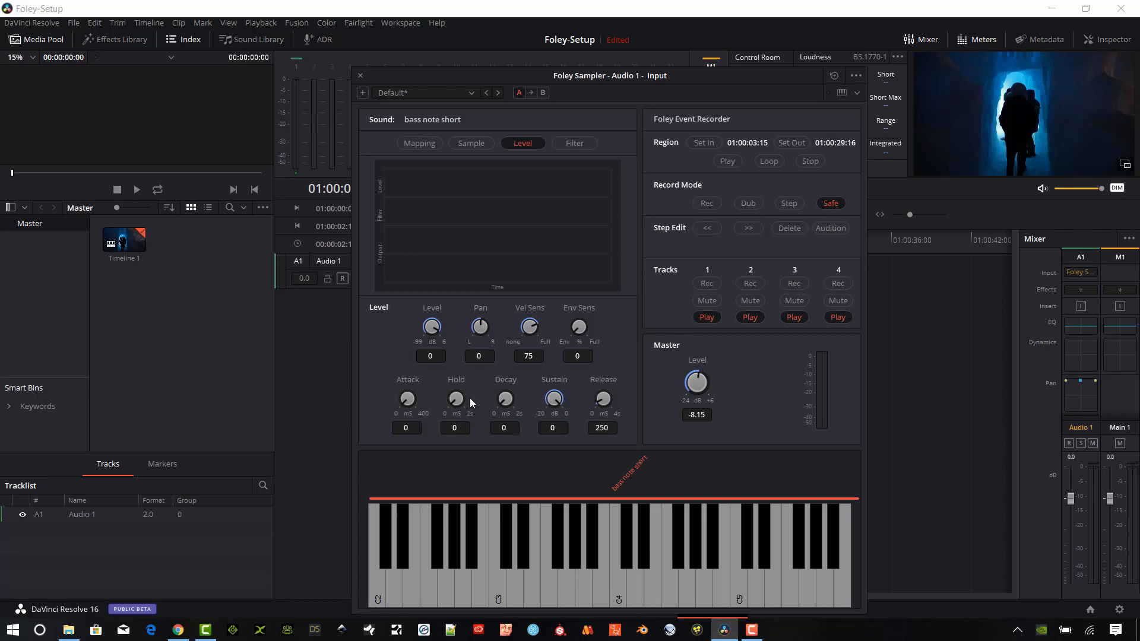
{"action": "mouse_move", "coordinate": [511, 349]}
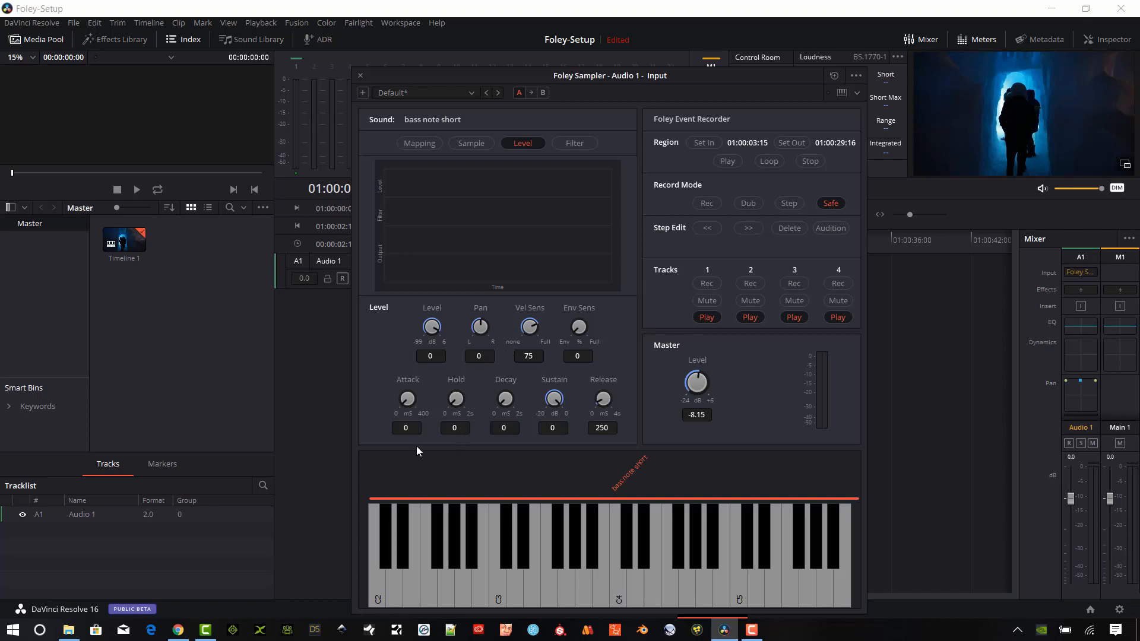
{"action": "mouse_move", "coordinate": [418, 483]}
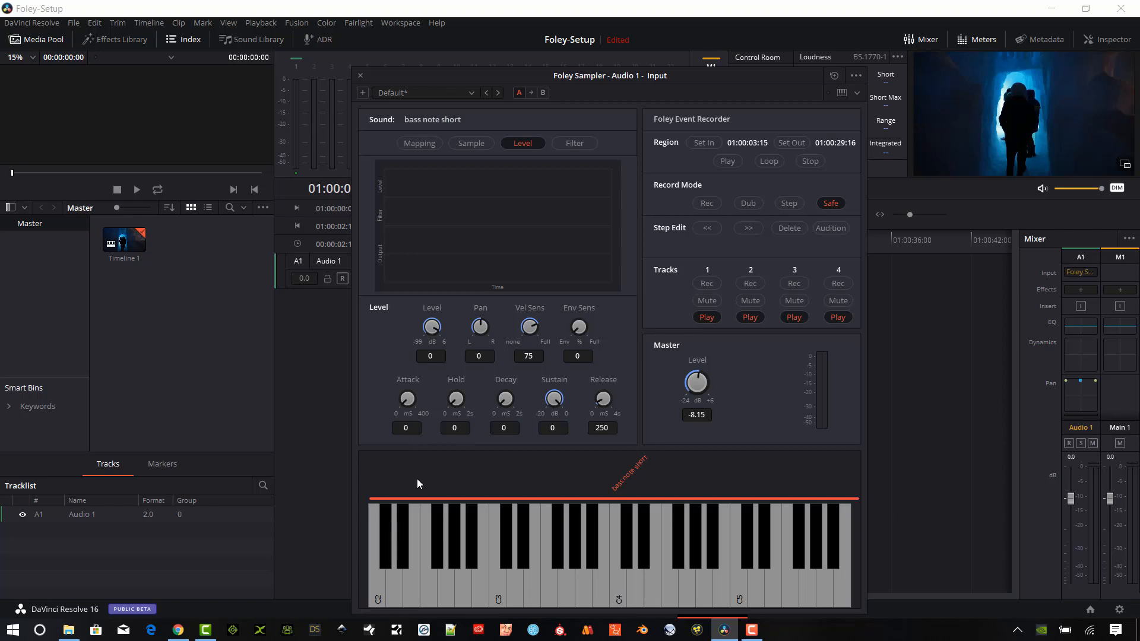
Audition hold and decay times around 190 ms on the envelope, returning each to 0
{"action": "left_click", "coordinate": [501, 568]}
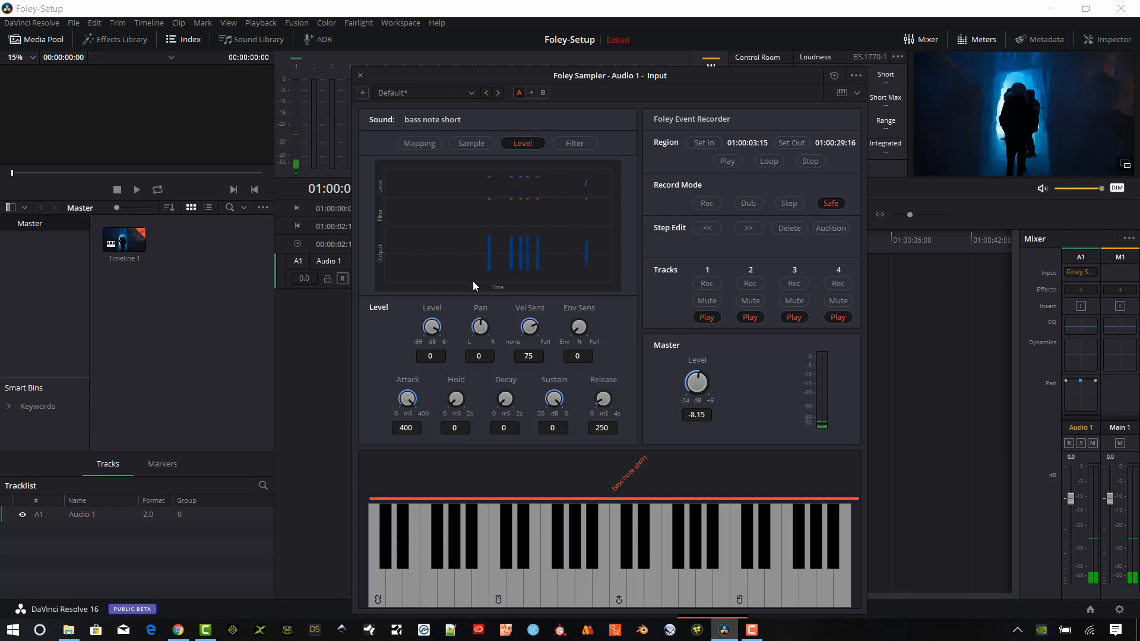
{"action": "left_click", "coordinate": [419, 144]}
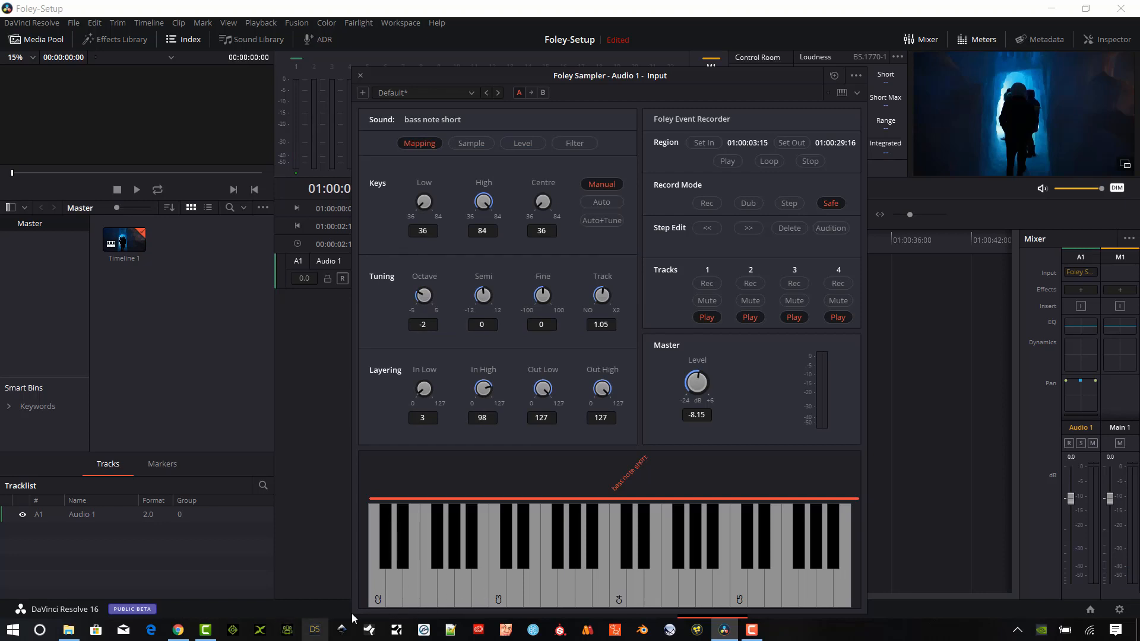
{"action": "left_click", "coordinate": [522, 143]}
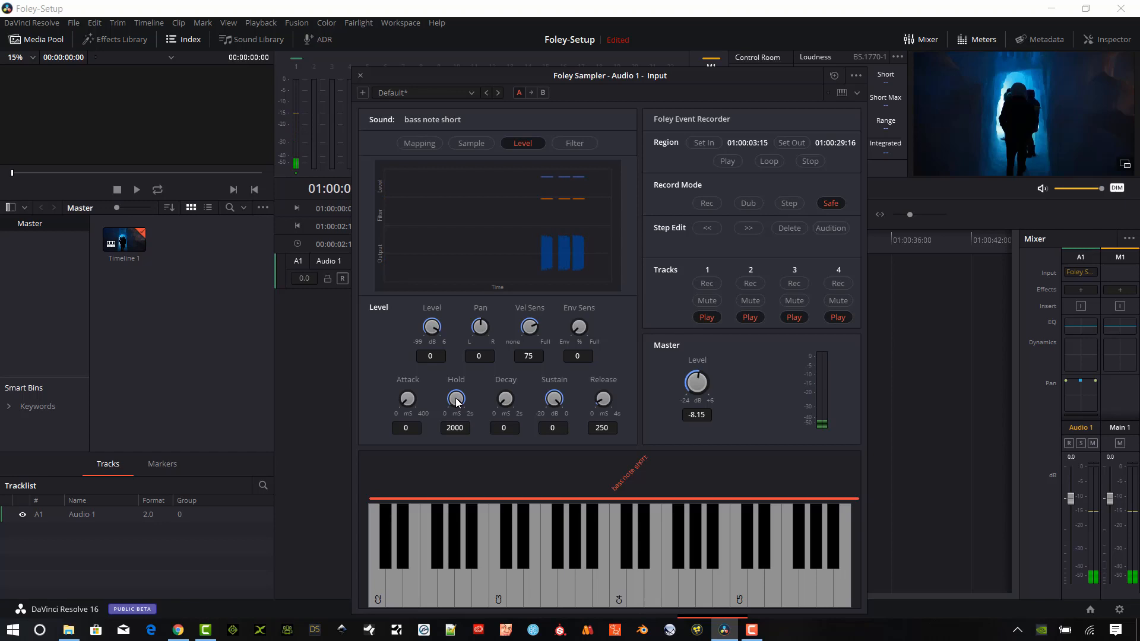
{"action": "left_click_drag", "start_coordinate": [455, 399], "coordinate": [503, 399]}
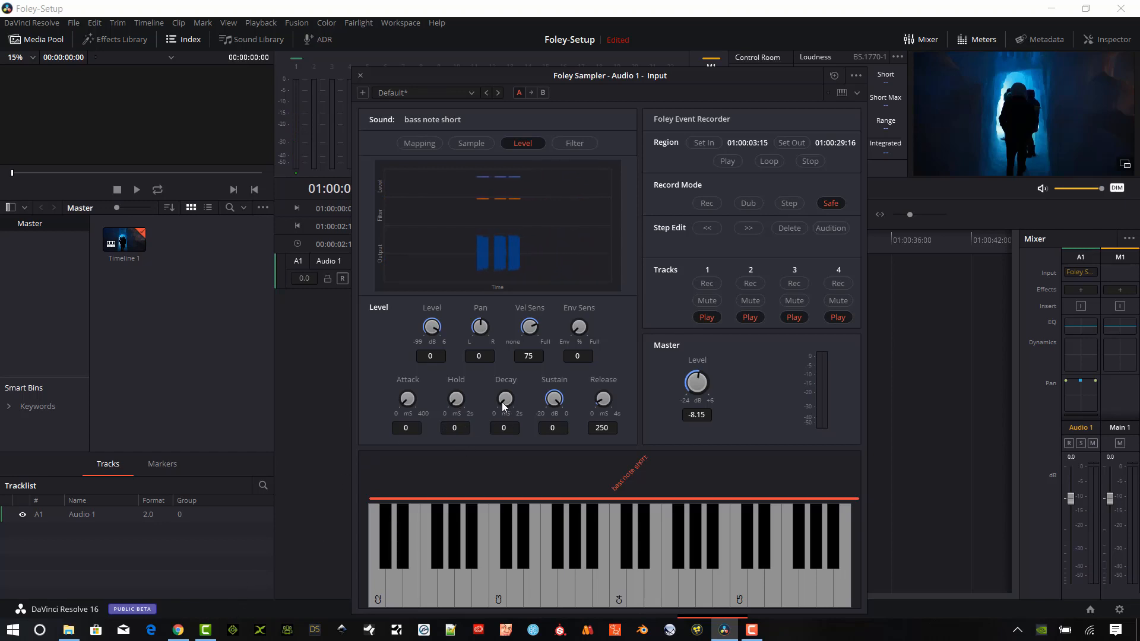
{"action": "left_click_drag", "start_coordinate": [503, 399], "coordinate": [517, 376]}
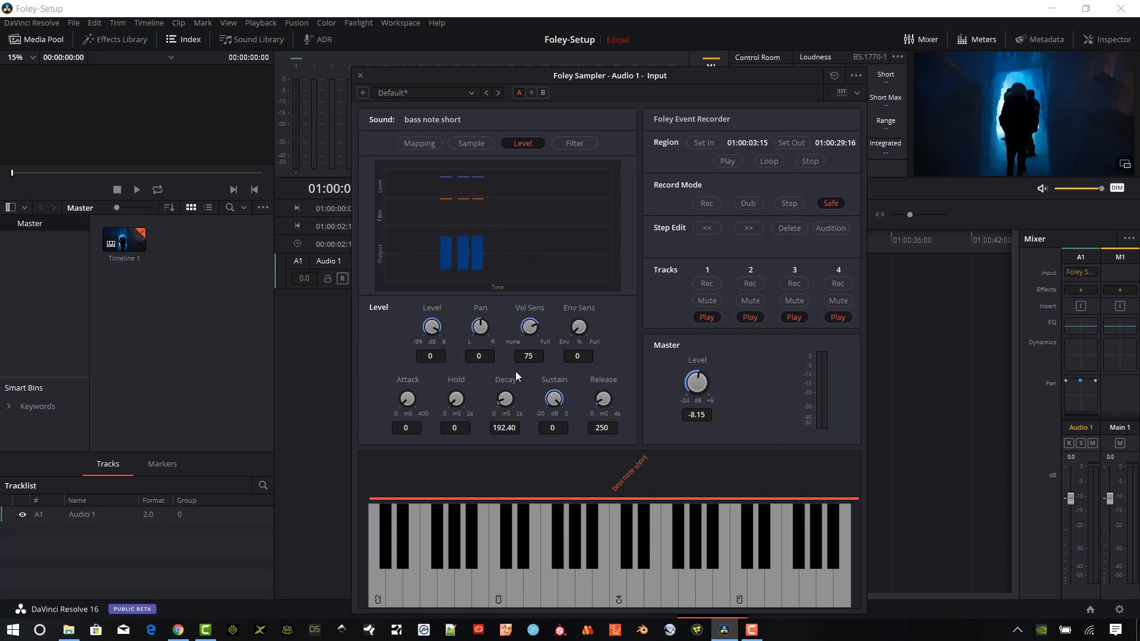
{"action": "left_click_drag", "start_coordinate": [505, 398], "coordinate": [505, 363]}
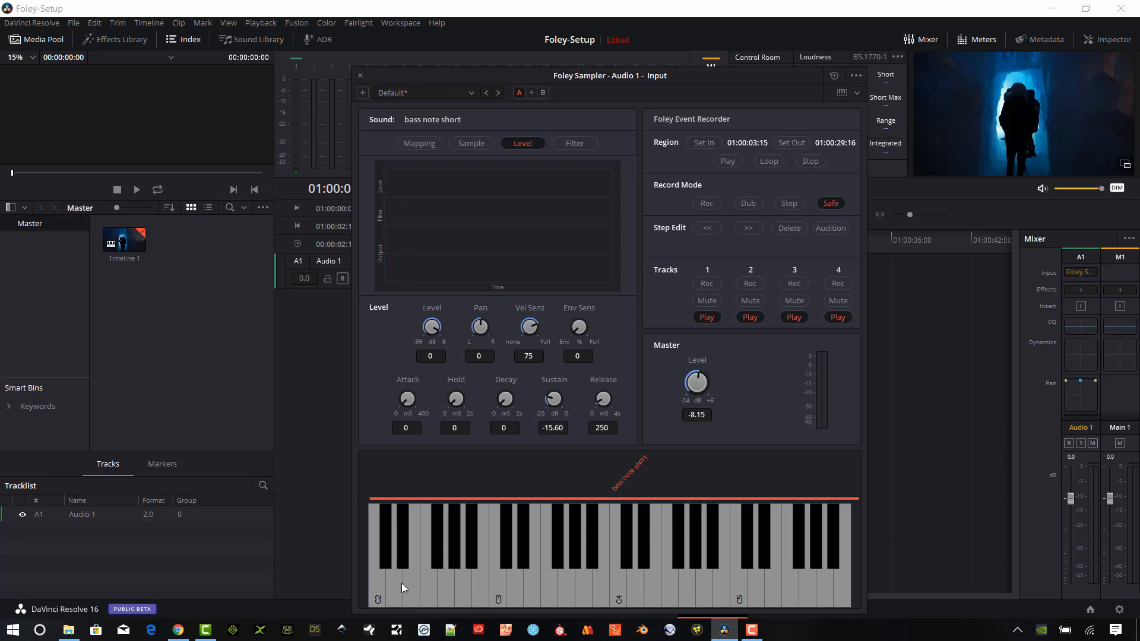
Play low notes to audition the envelope and leave release at 0
{"action": "left_click", "coordinate": [378, 567]}
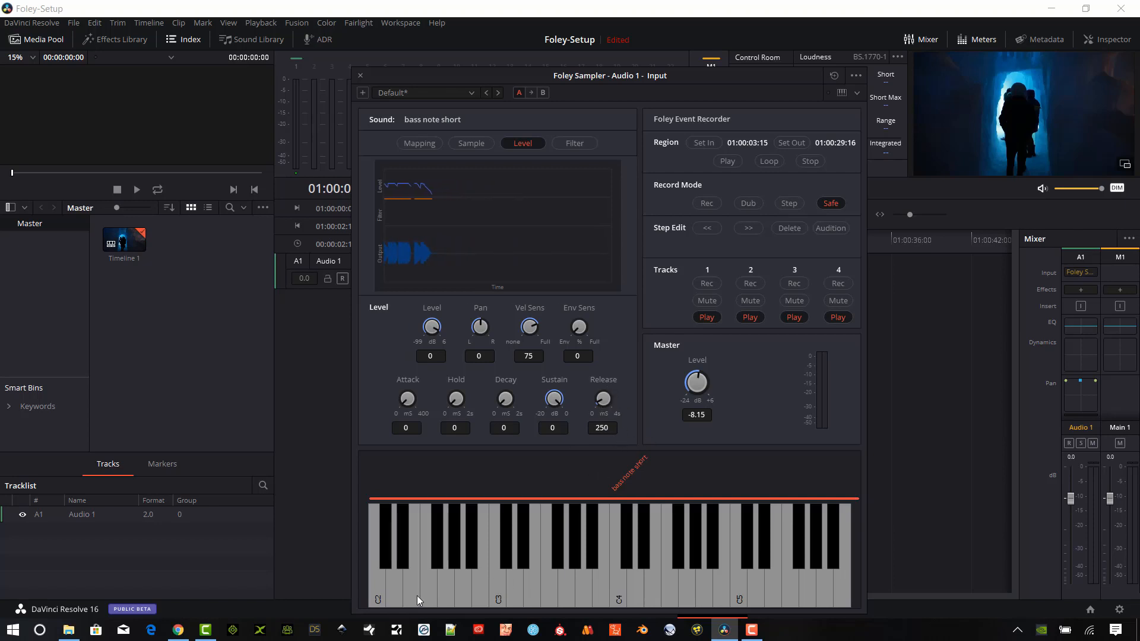
{"action": "left_click_drag", "start_coordinate": [602, 399], "coordinate": [609, 370]}
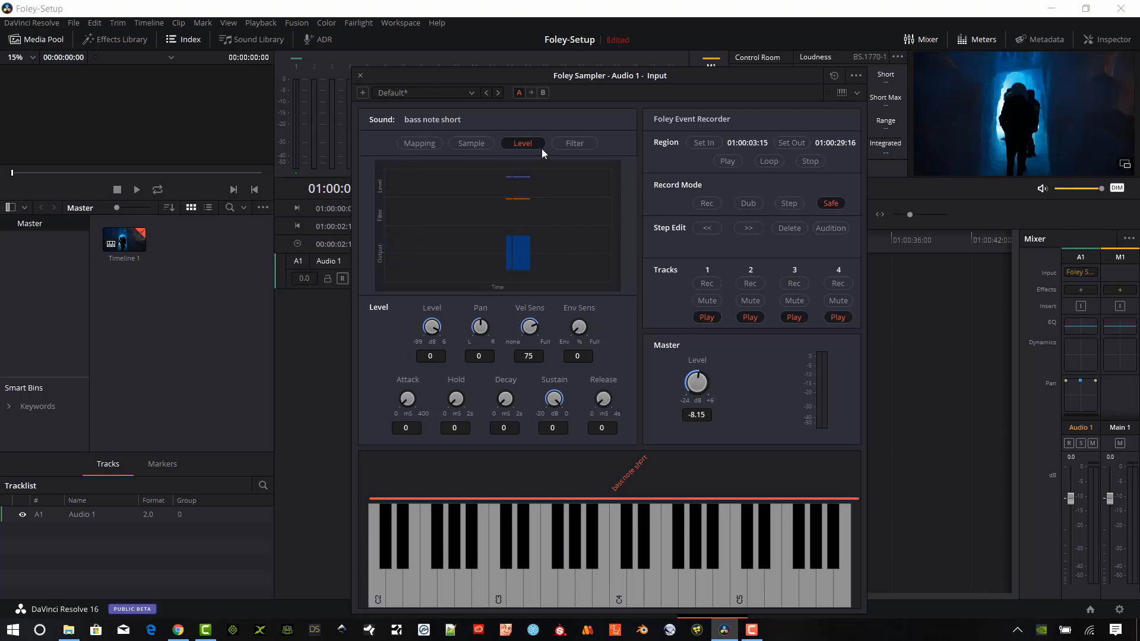
Sweep the filter Q up to about 3 and settle it at 1
{"action": "left_click", "coordinate": [573, 144]}
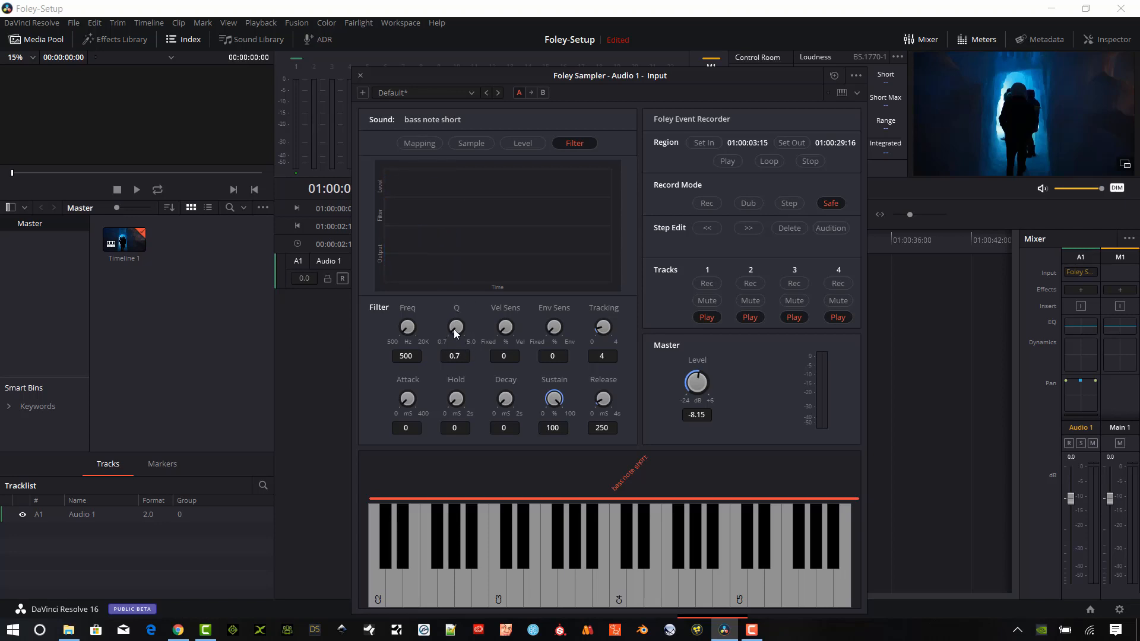
{"action": "left_click_drag", "start_coordinate": [456, 328], "coordinate": [456, 298]}
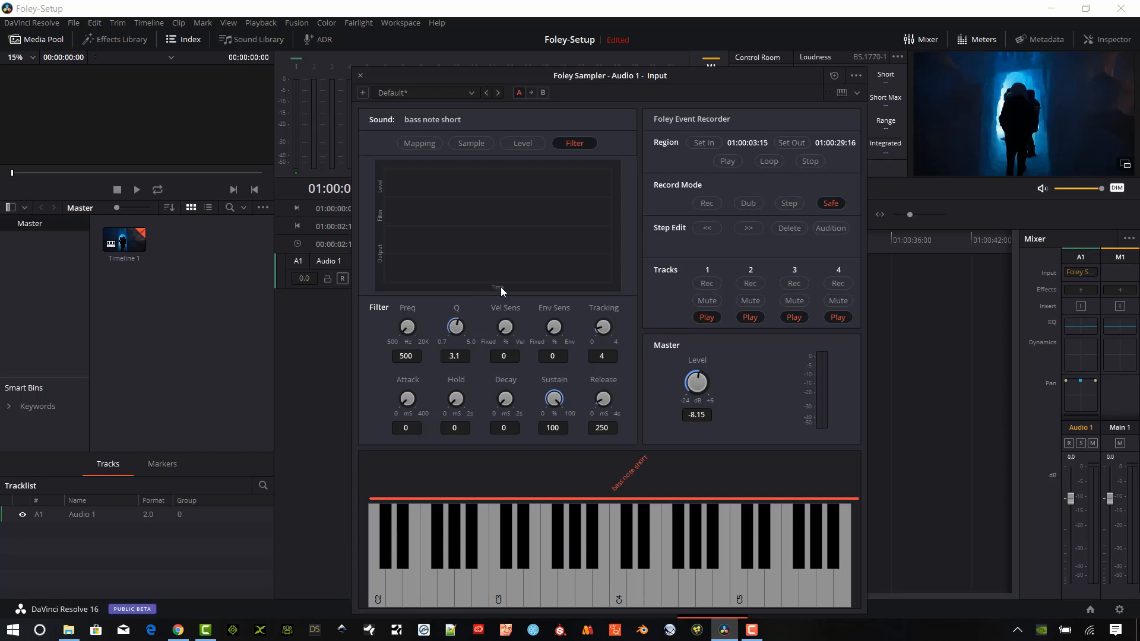
{"action": "left_click_drag", "start_coordinate": [456, 325], "coordinate": [456, 334]}
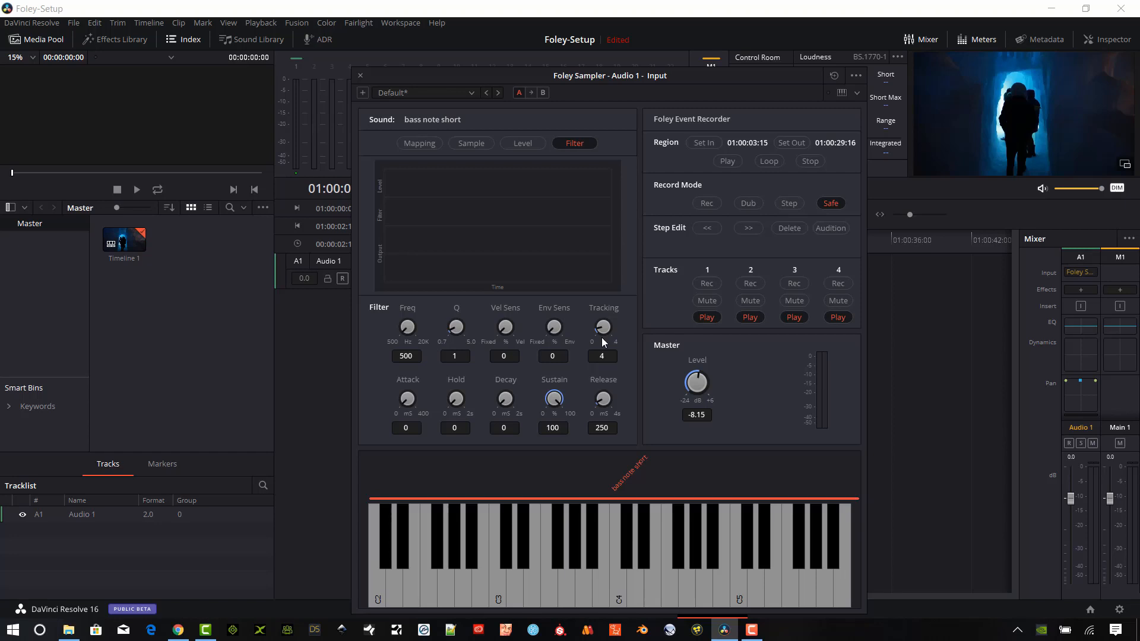
{"action": "mouse_move", "coordinate": [534, 430]}
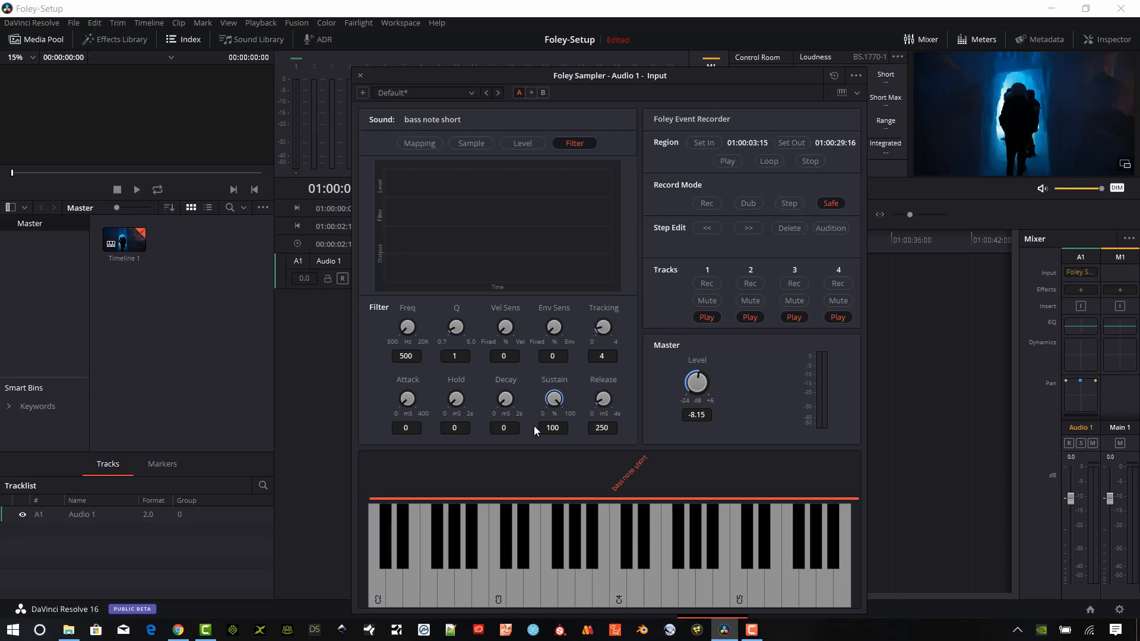
Glance at the Sample and Level settings, then return to the Filter settings
{"action": "left_click", "coordinate": [471, 142]}
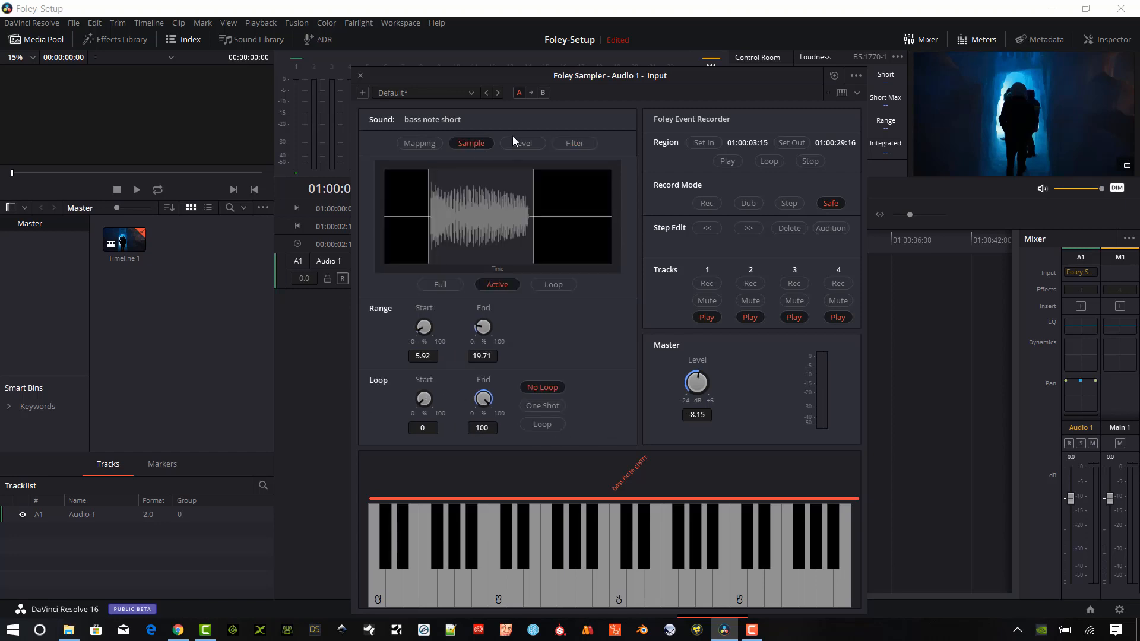
{"action": "left_click", "coordinate": [522, 144]}
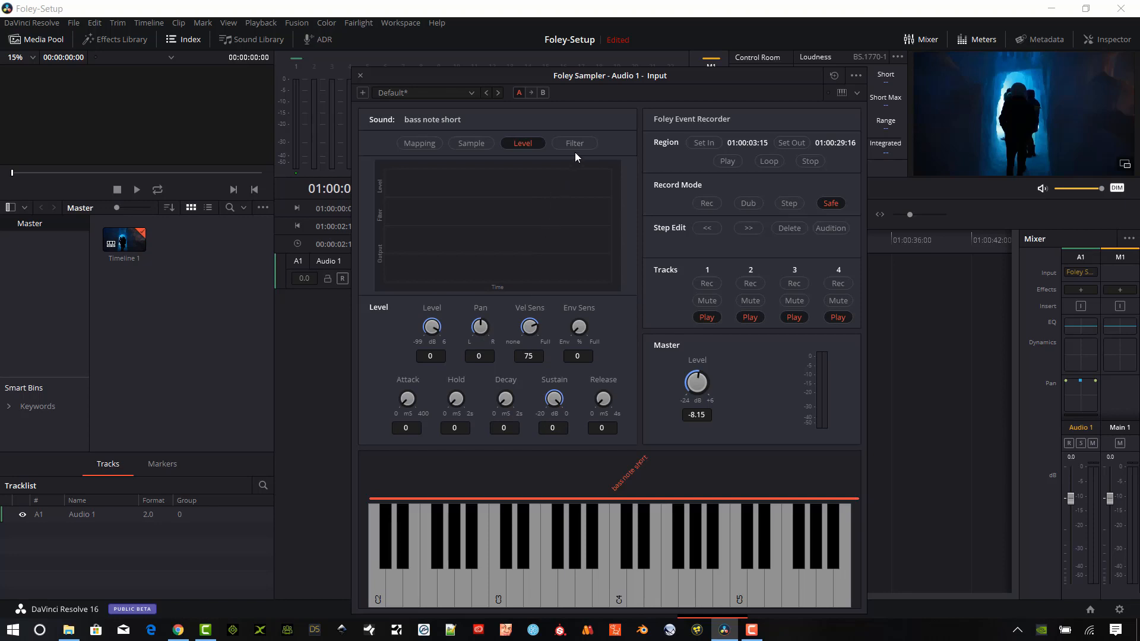
{"action": "left_click", "coordinate": [574, 144]}
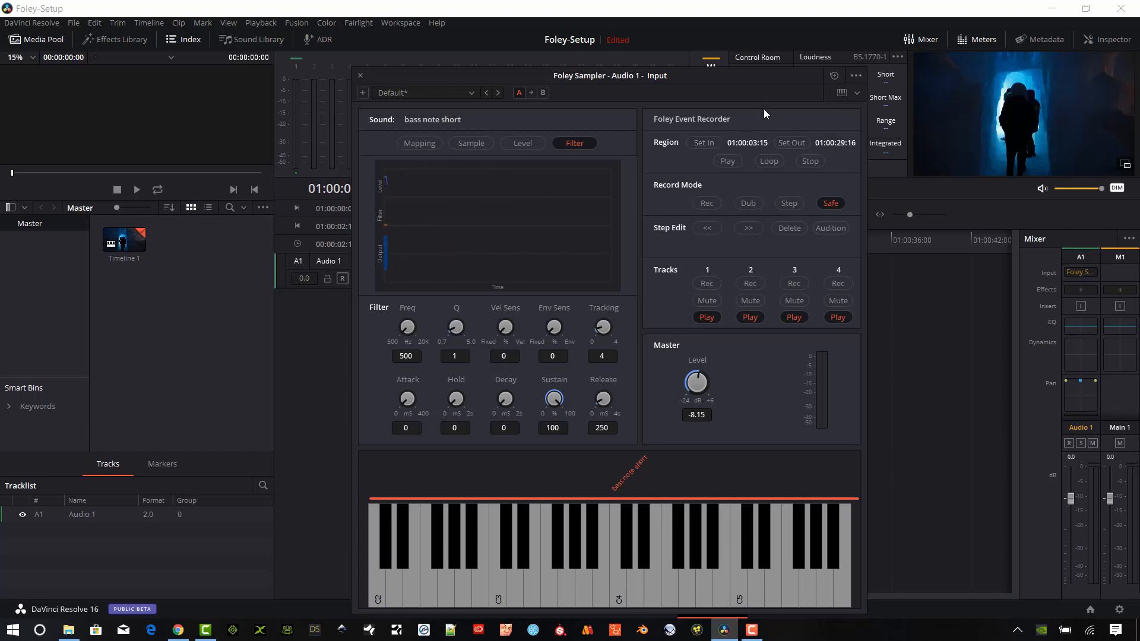
{"action": "mouse_move", "coordinate": [666, 122]}
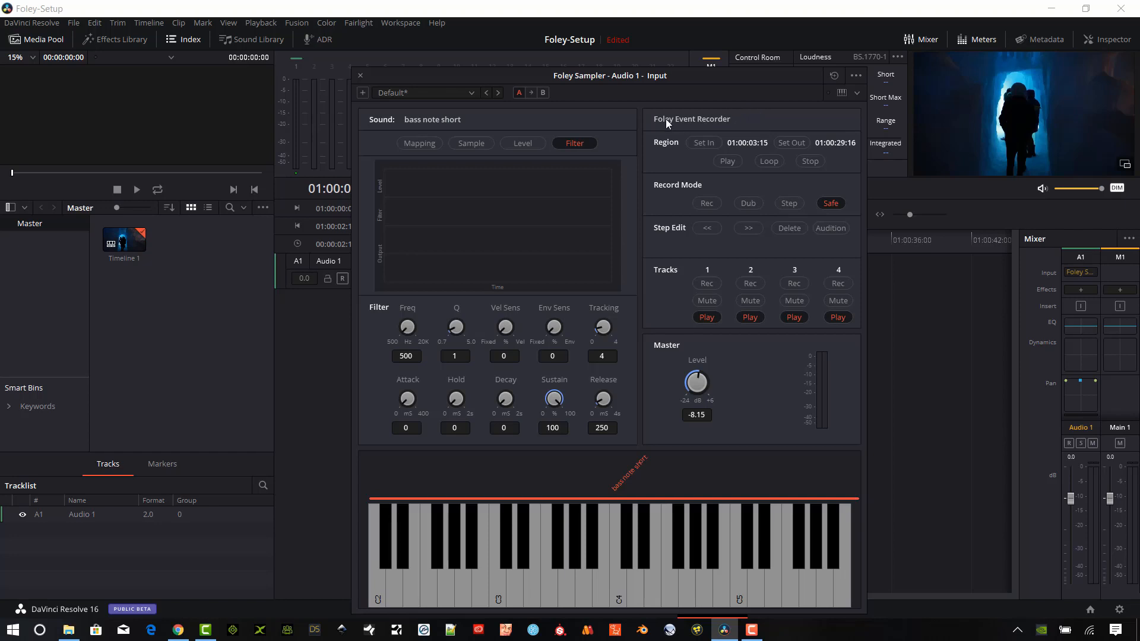
{"action": "mouse_move", "coordinate": [956, 209]}
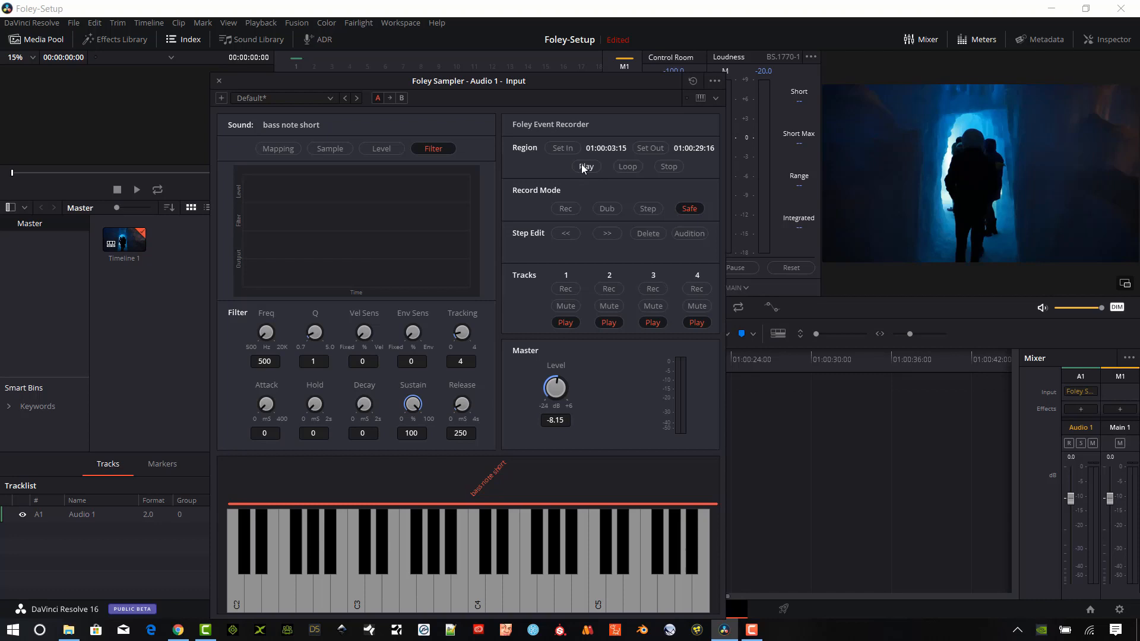
{"action": "mouse_move", "coordinate": [609, 176]}
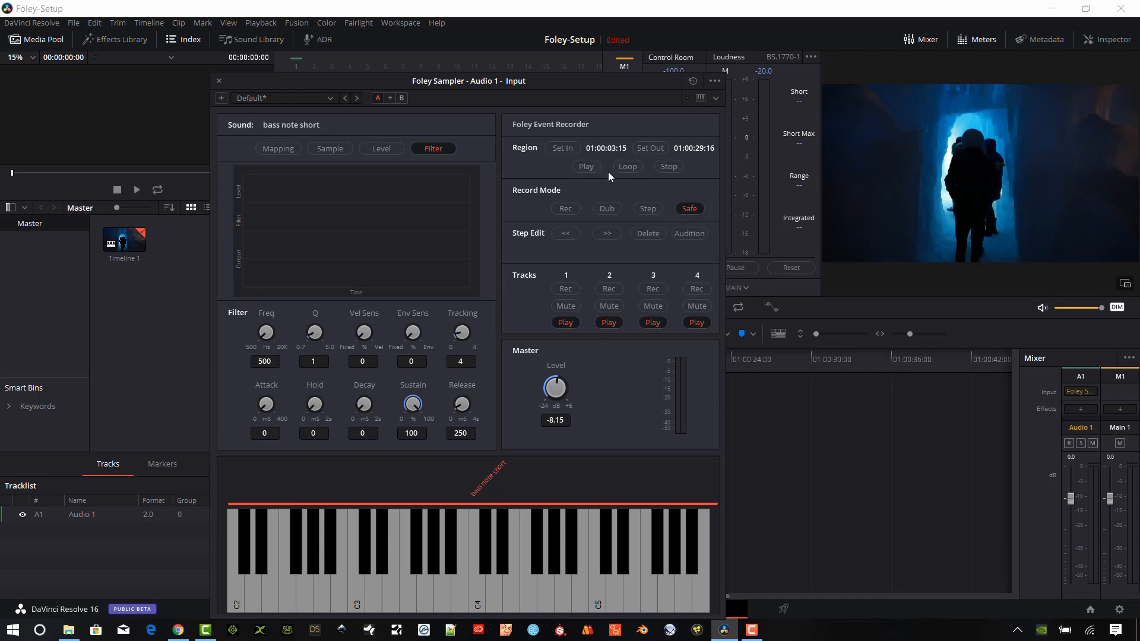
{"action": "left_click", "coordinate": [561, 148]}
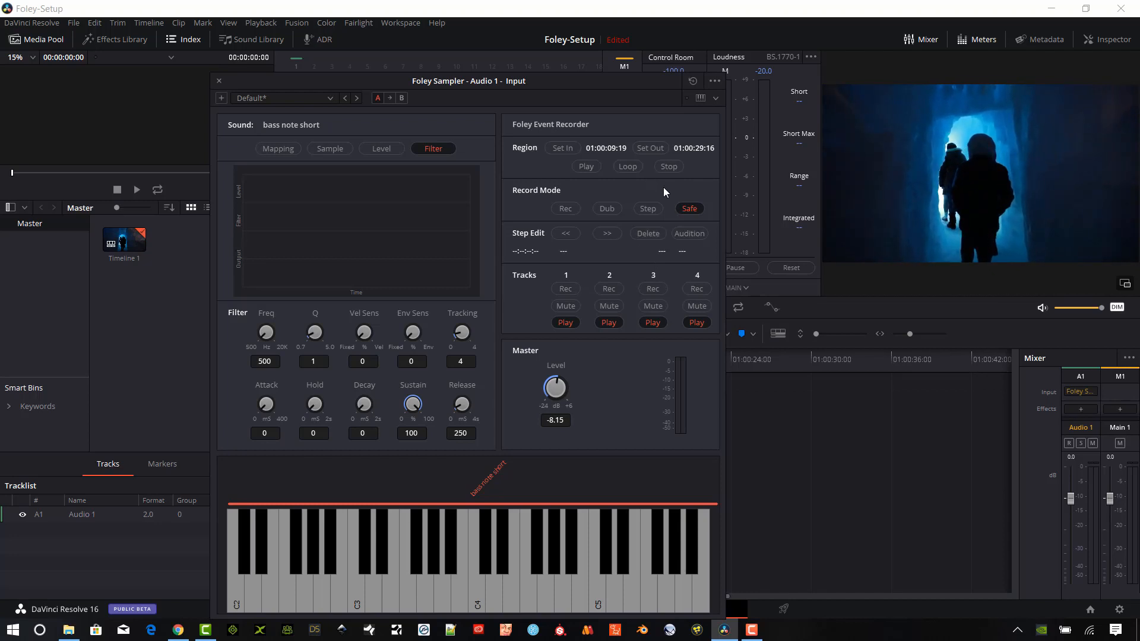
{"action": "left_click", "coordinate": [649, 147]}
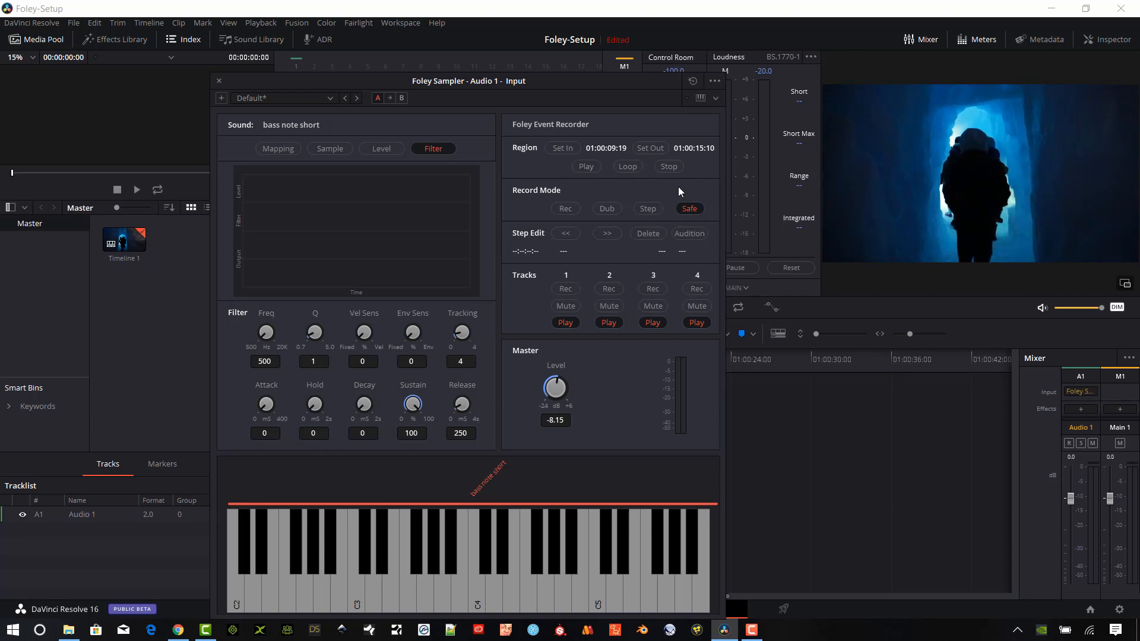
{"action": "left_click", "coordinate": [277, 148]}
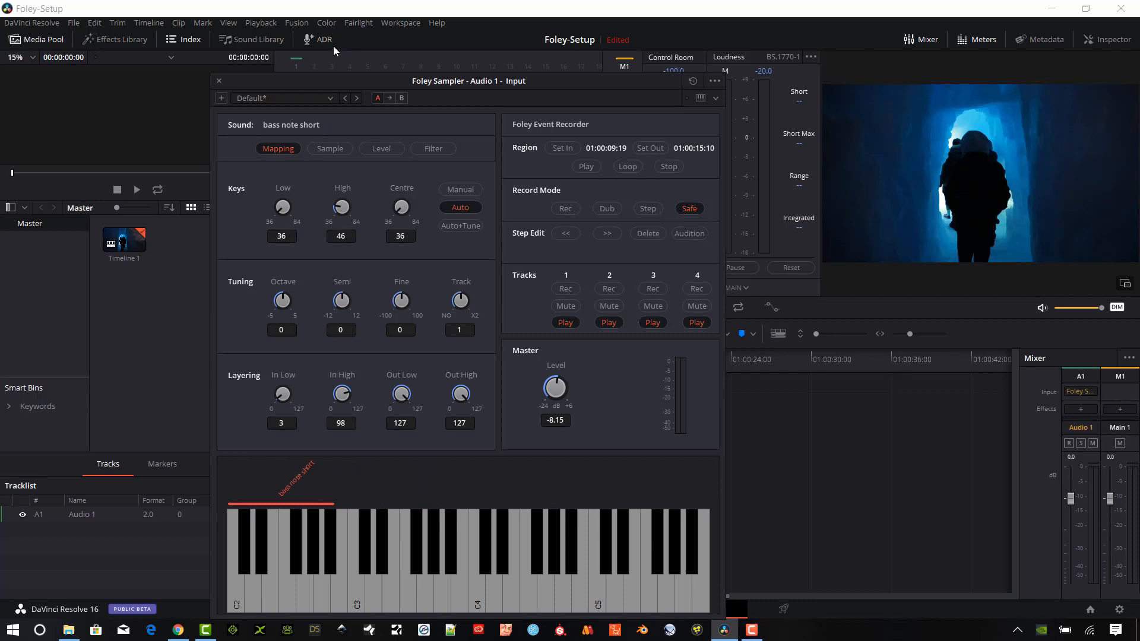
Switch the sample to manual key mapping and start adding another sample from file
{"action": "left_click", "coordinate": [459, 189]}
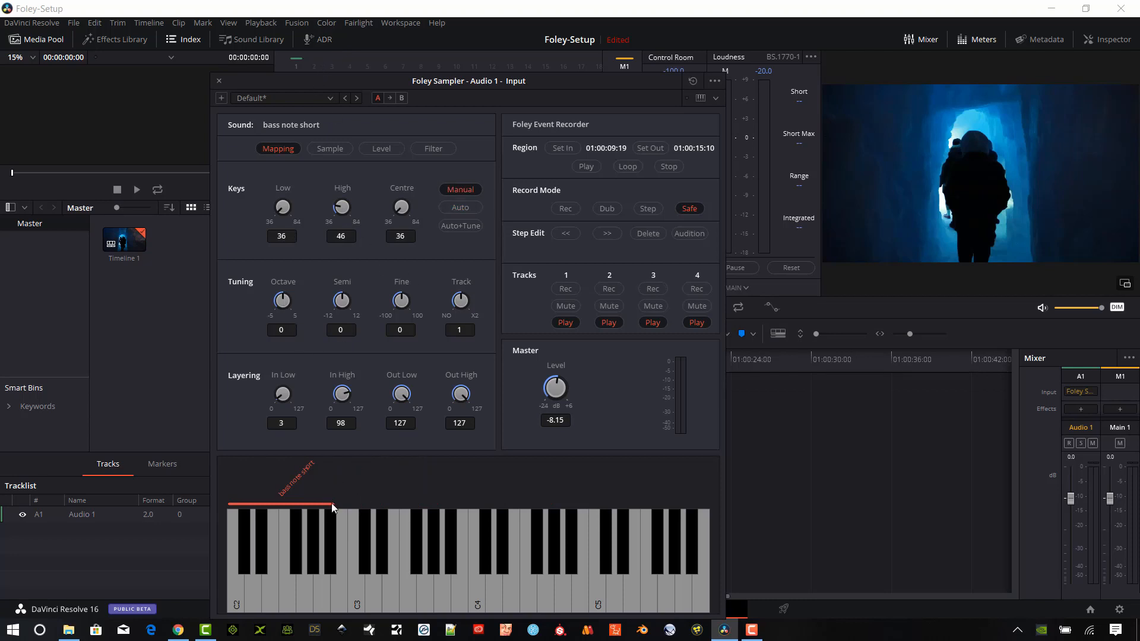
{"action": "left_click", "coordinate": [714, 81]}
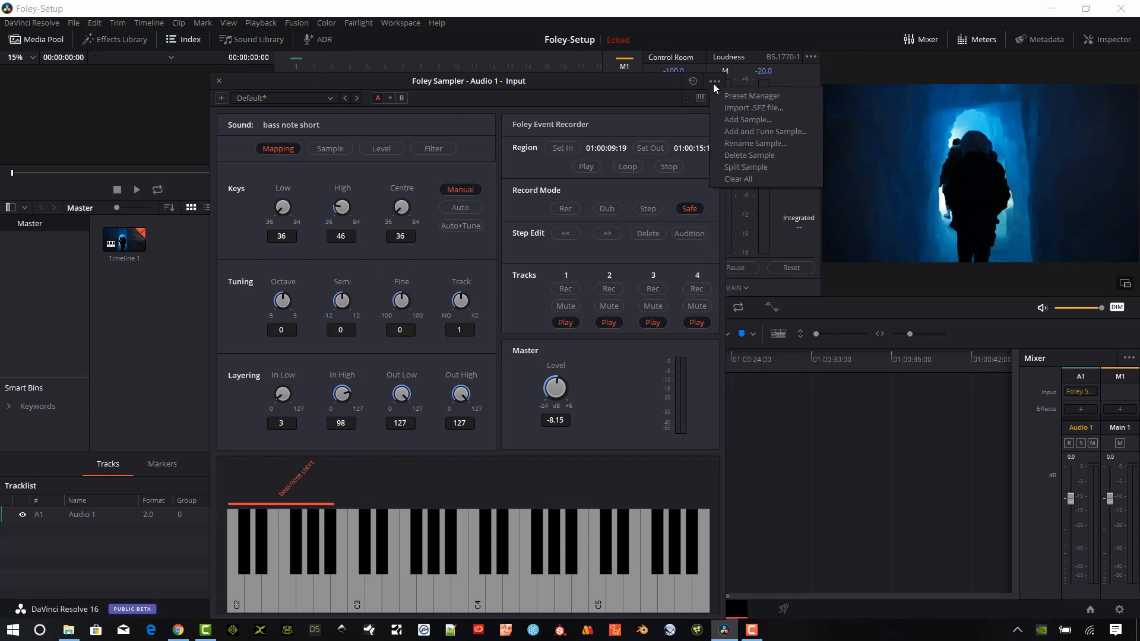
{"action": "left_click", "coordinate": [747, 119]}
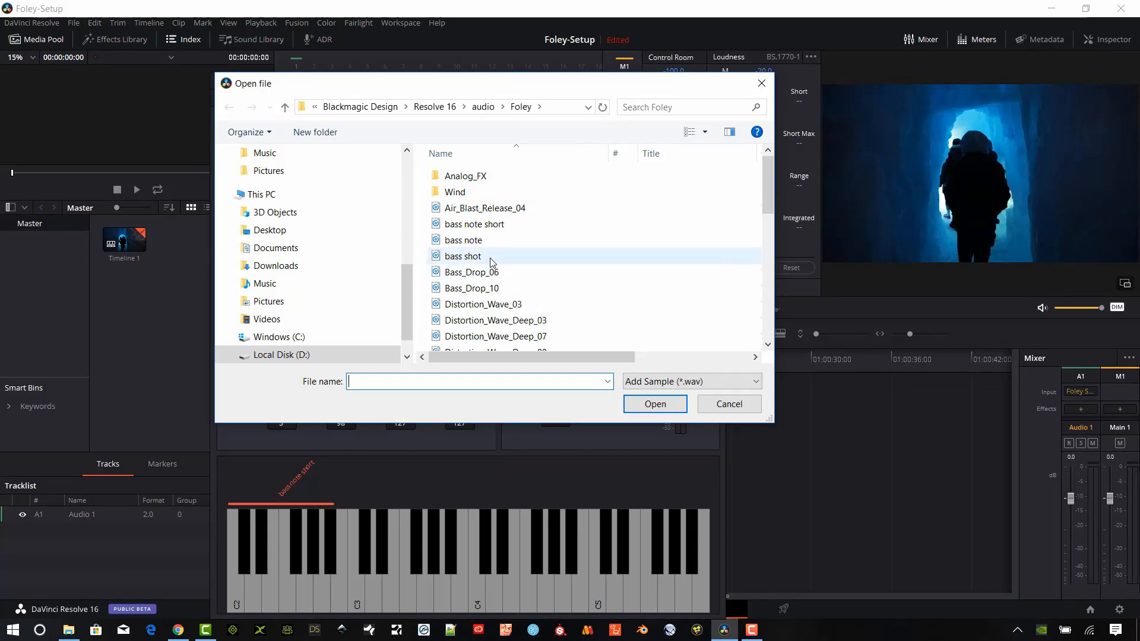
Load the bass shot sample into the Foley Sampler and lower its octave tuning to -2
{"action": "left_click", "coordinate": [463, 257]}
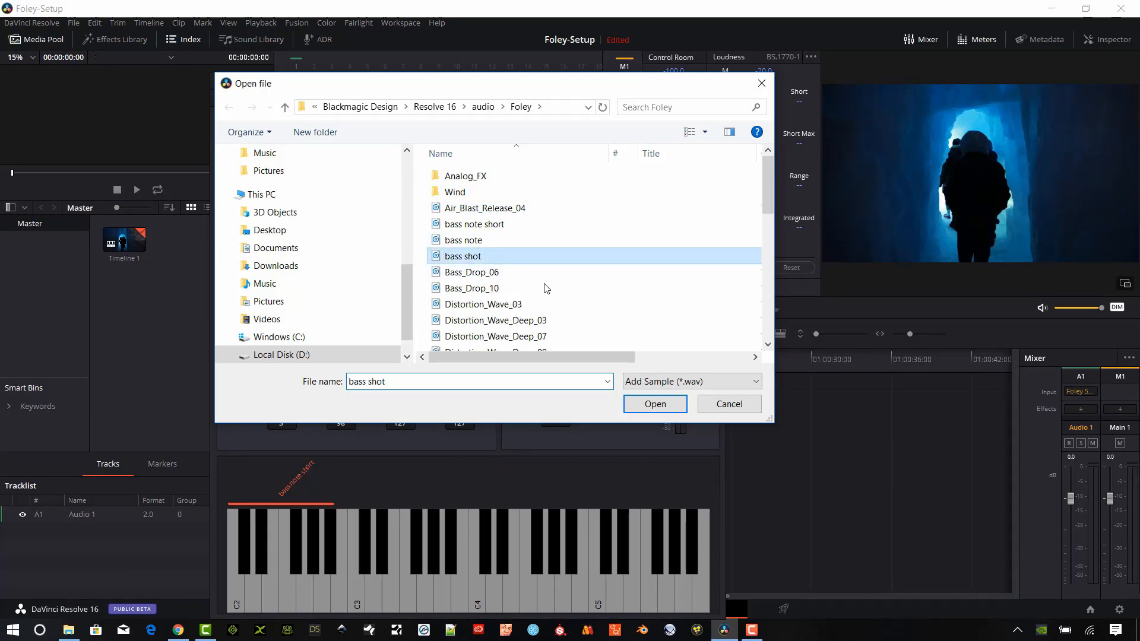
{"action": "left_click", "coordinate": [653, 403]}
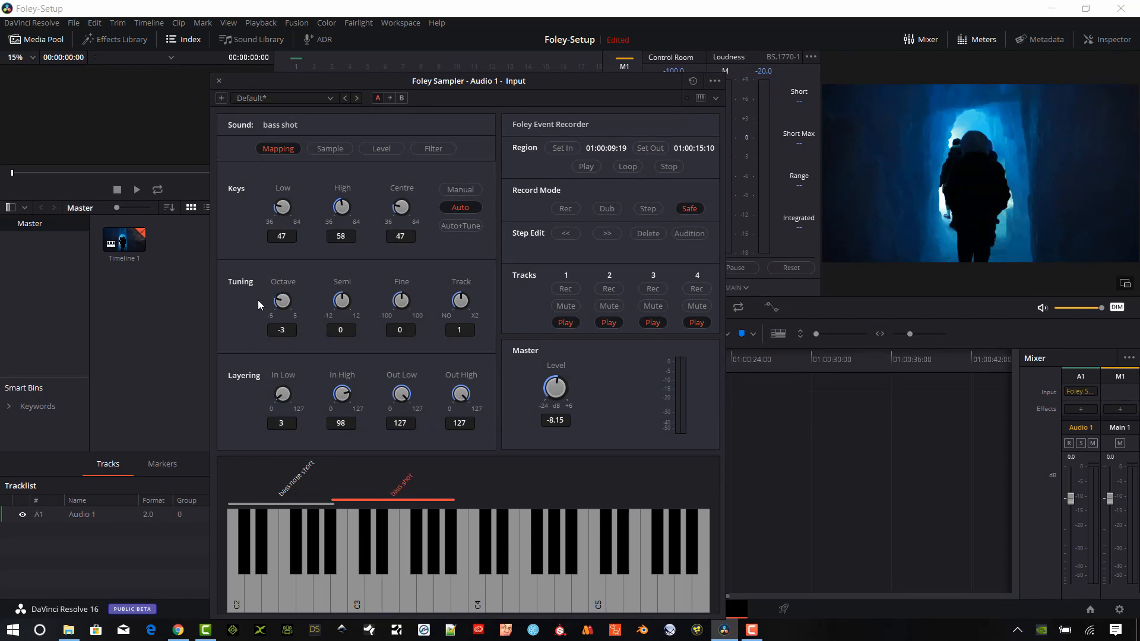
{"action": "left_click_drag", "start_coordinate": [282, 301], "coordinate": [283, 291]}
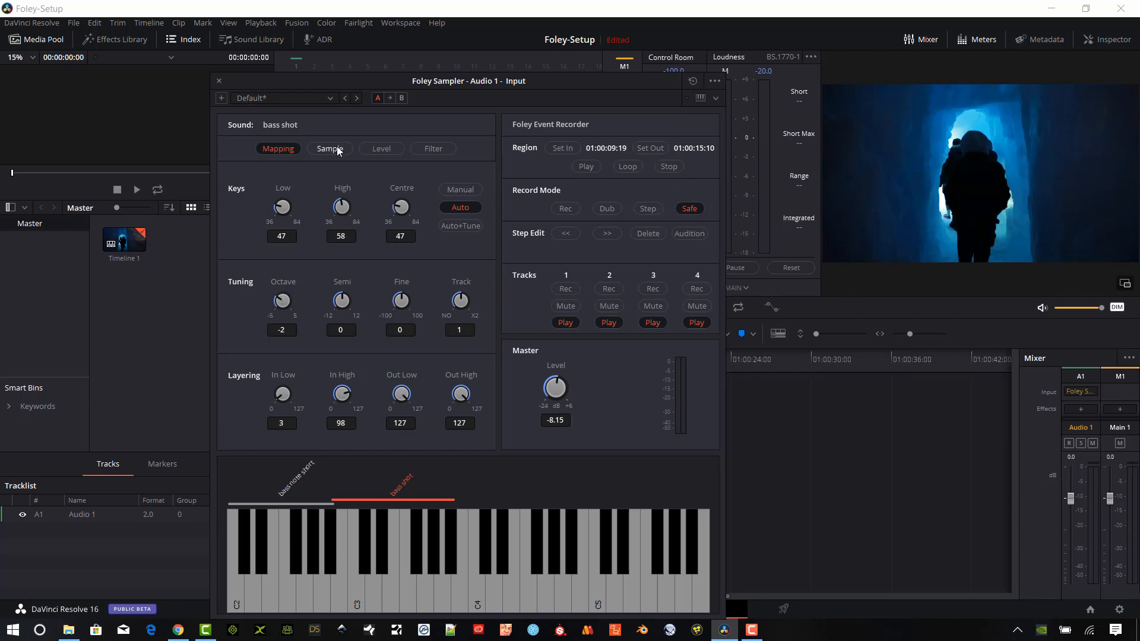
Review bass shot's waveform and level settings, then begin adding another sample from file
{"action": "left_click", "coordinate": [328, 149]}
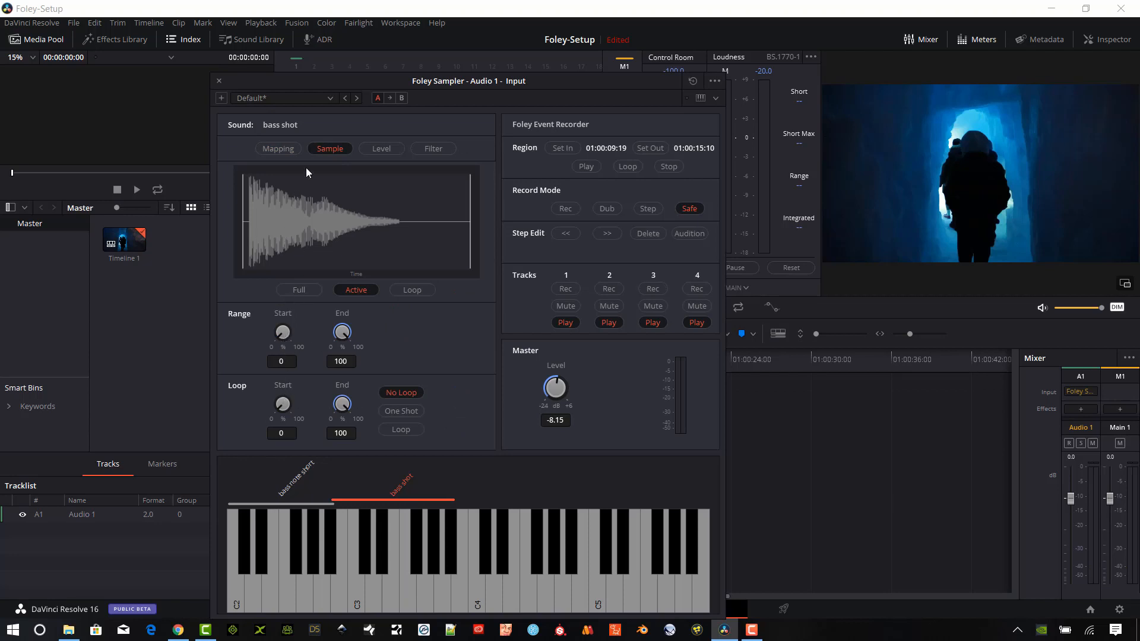
{"action": "left_click", "coordinate": [381, 149]}
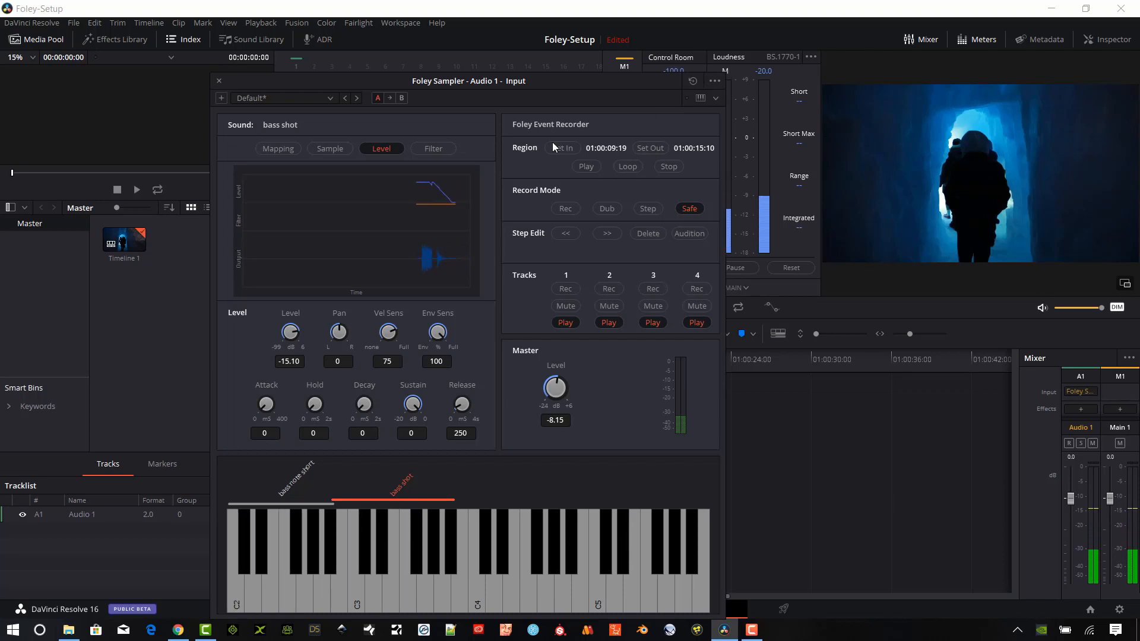
{"action": "left_click", "coordinate": [278, 148]}
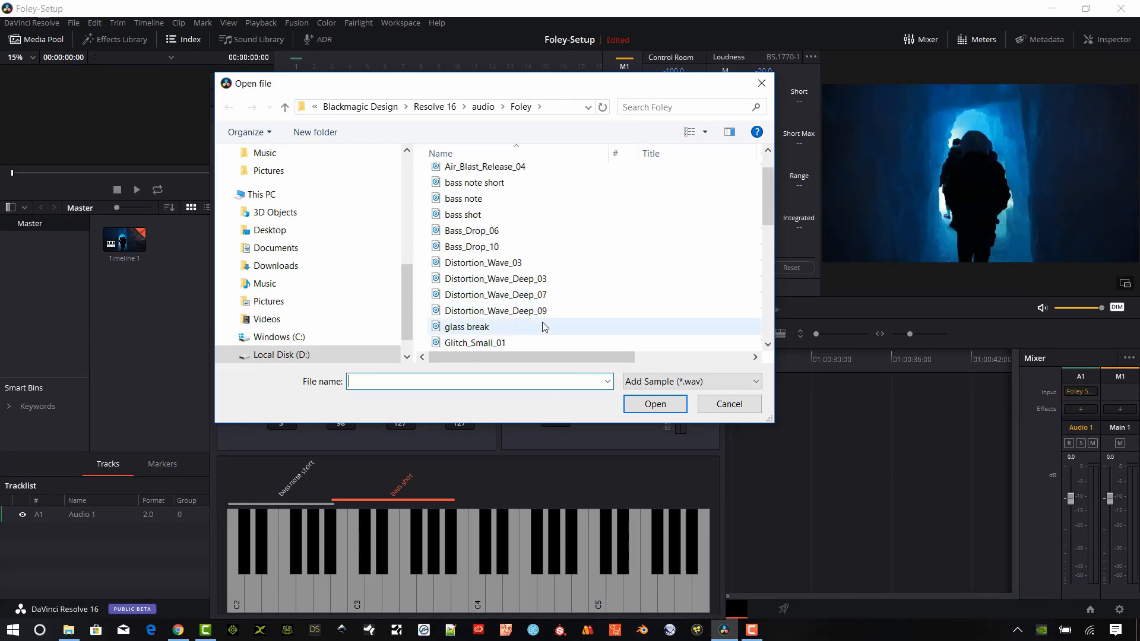
Load Distortion_Wave_Deep_09 as a third sample and switch its key mapping to manual
{"action": "double_click", "coordinate": [495, 309]}
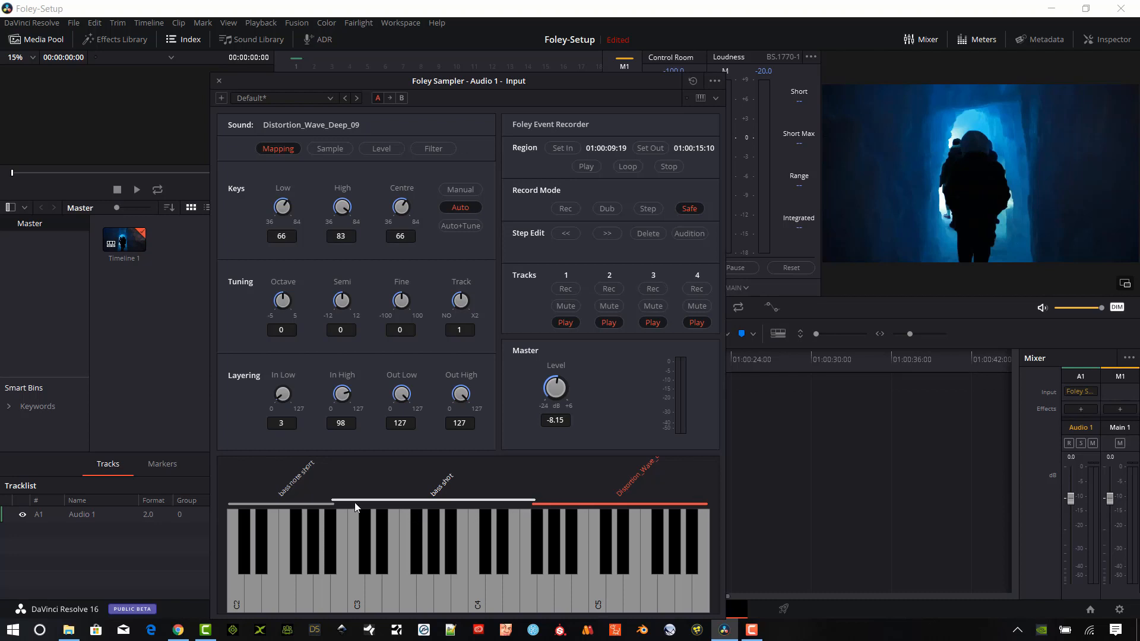
{"action": "left_click", "coordinate": [460, 188]}
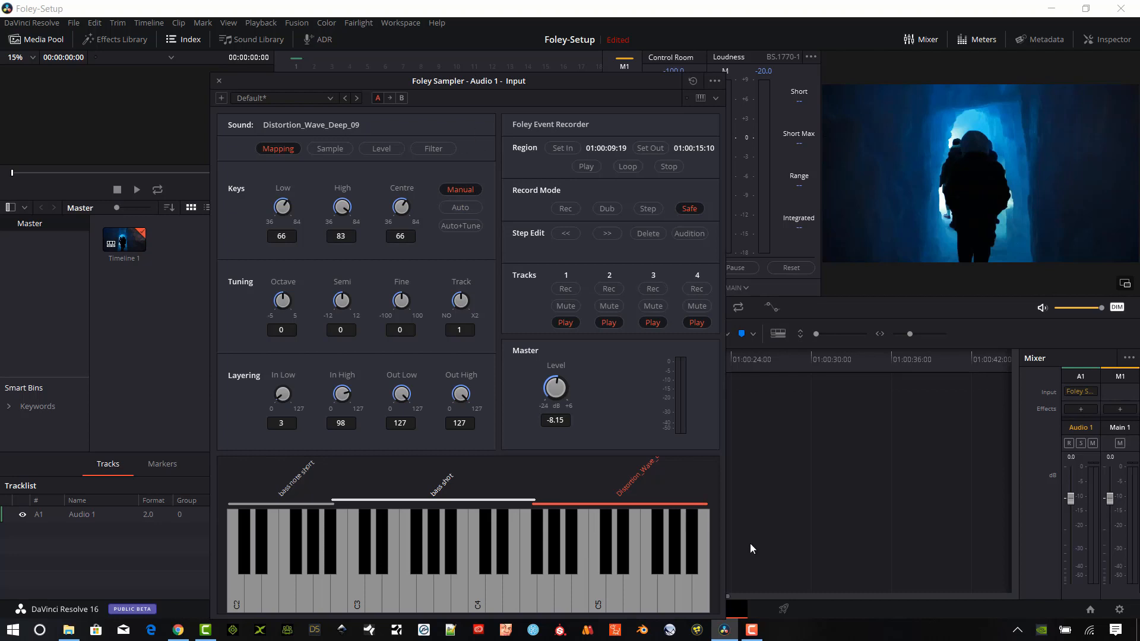
{"action": "mouse_move", "coordinate": [634, 483]}
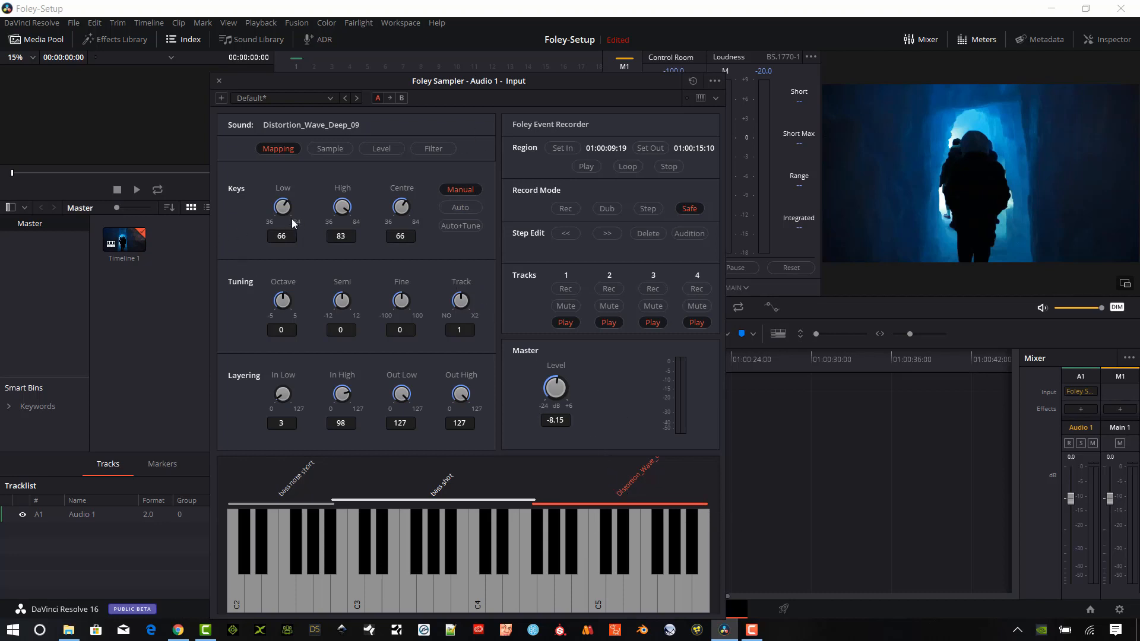
{"action": "mouse_move", "coordinate": [603, 600]}
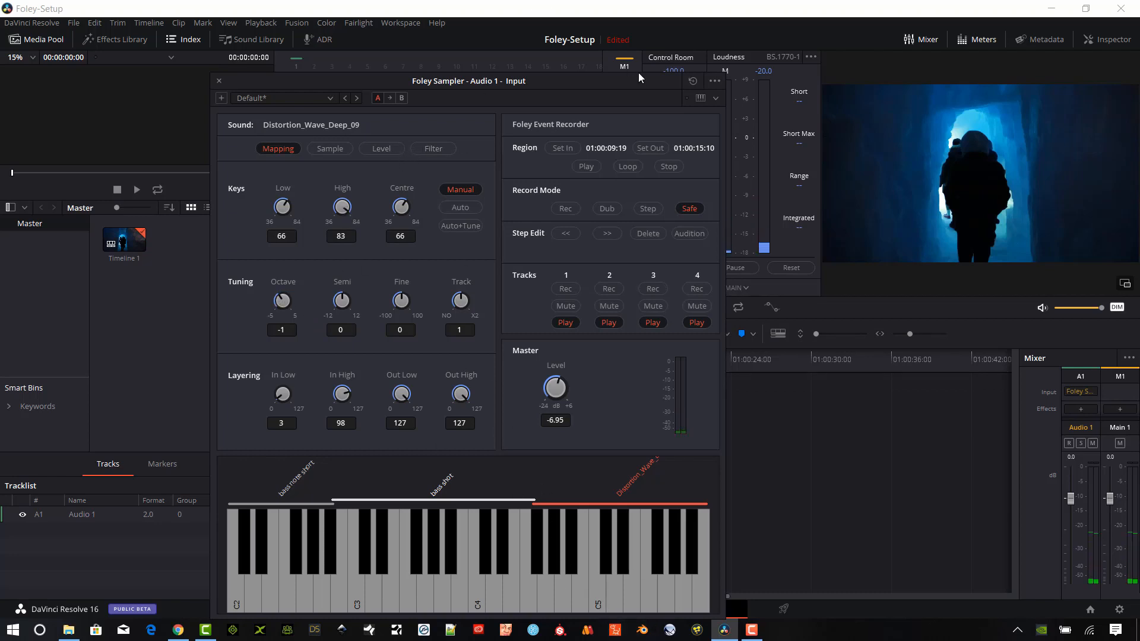
Save the current sampler setup as a preset named Test
{"action": "left_click", "coordinate": [713, 81]}
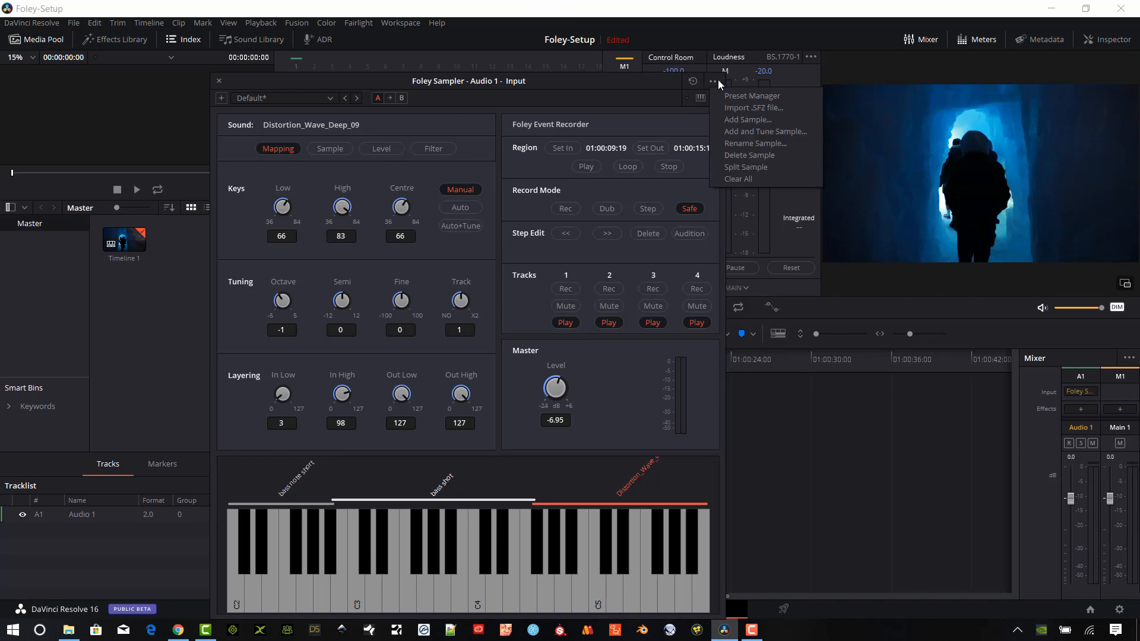
{"action": "mouse_move", "coordinate": [731, 92]}
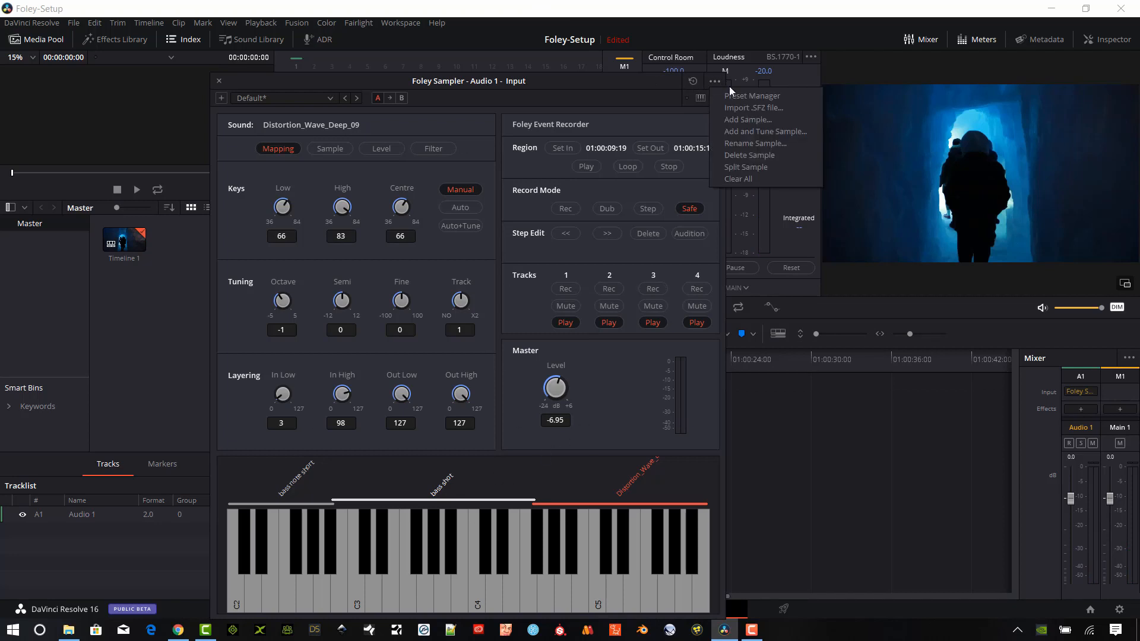
{"action": "mouse_move", "coordinate": [212, 100]}
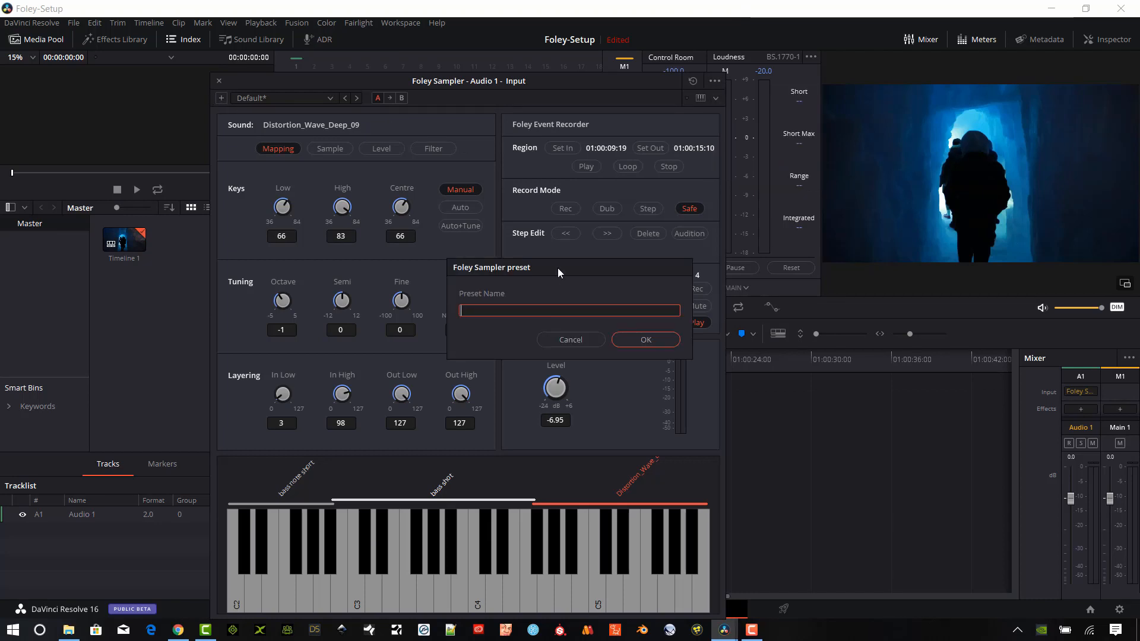
{"action": "type", "text": "T"}
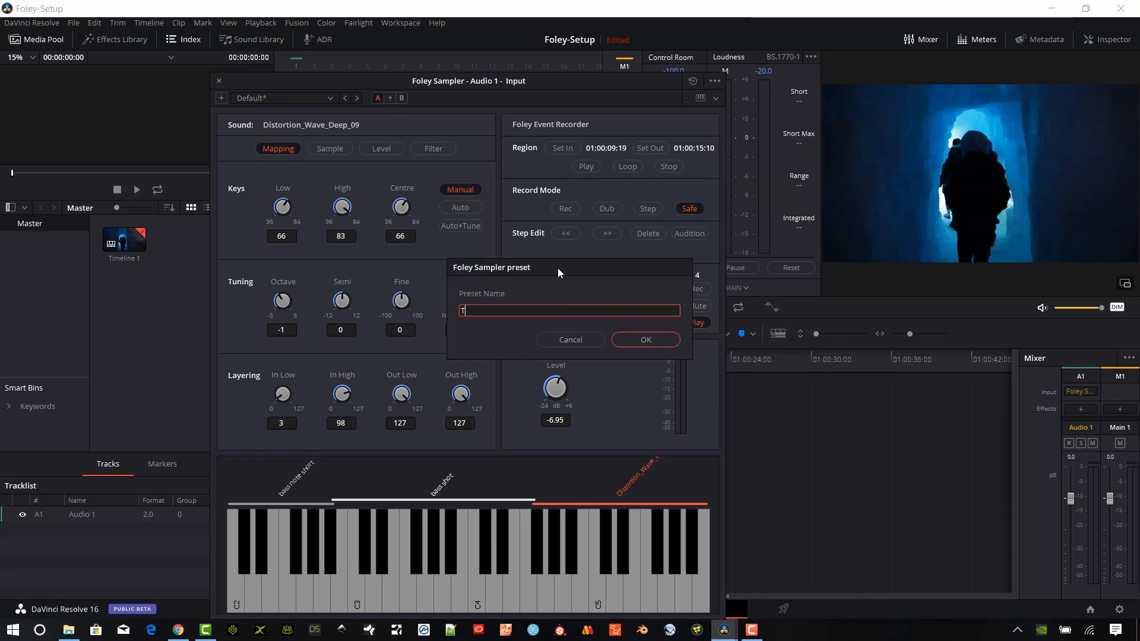
{"action": "left_click", "coordinate": [644, 340]}
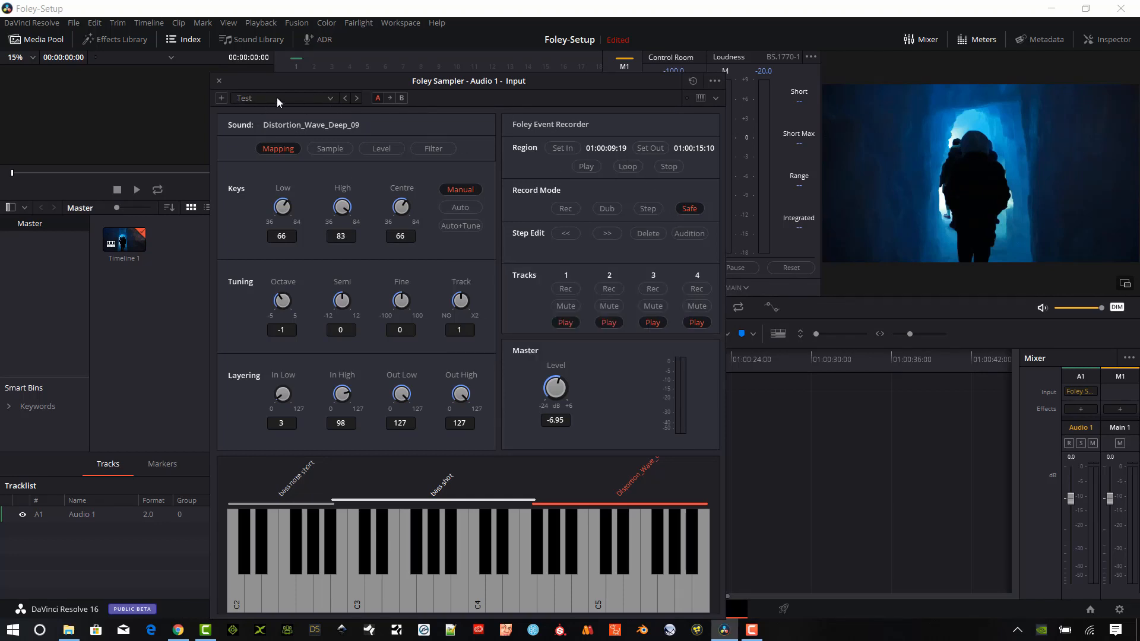
{"action": "mouse_move", "coordinate": [575, 565]}
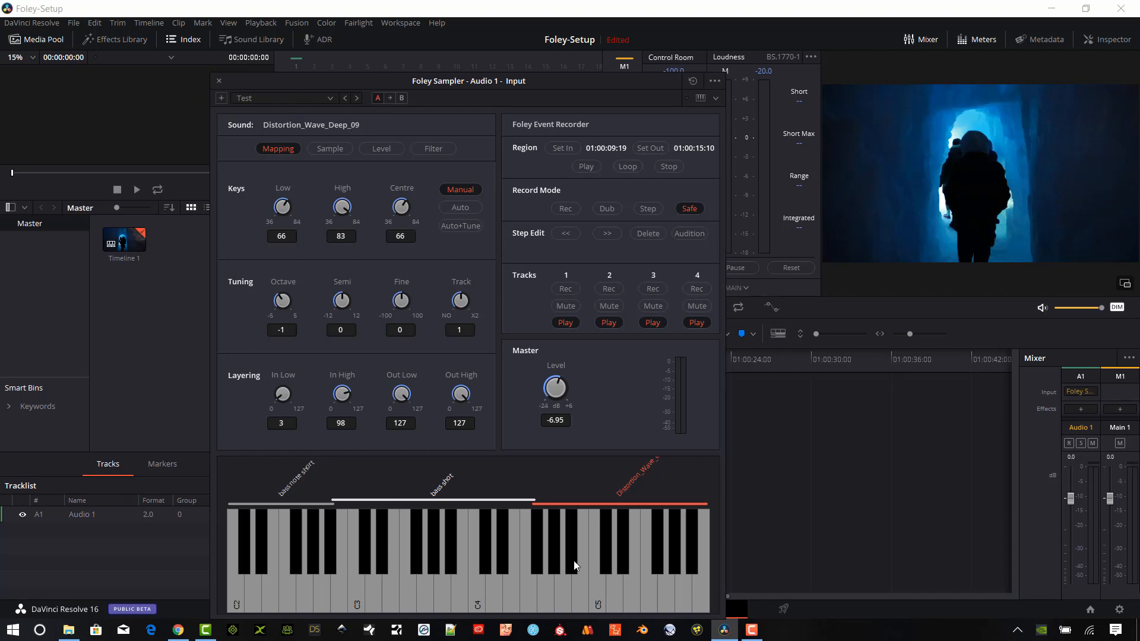
Bring up the Preset Manager and select the Test preset entry
{"action": "left_click", "coordinate": [715, 81]}
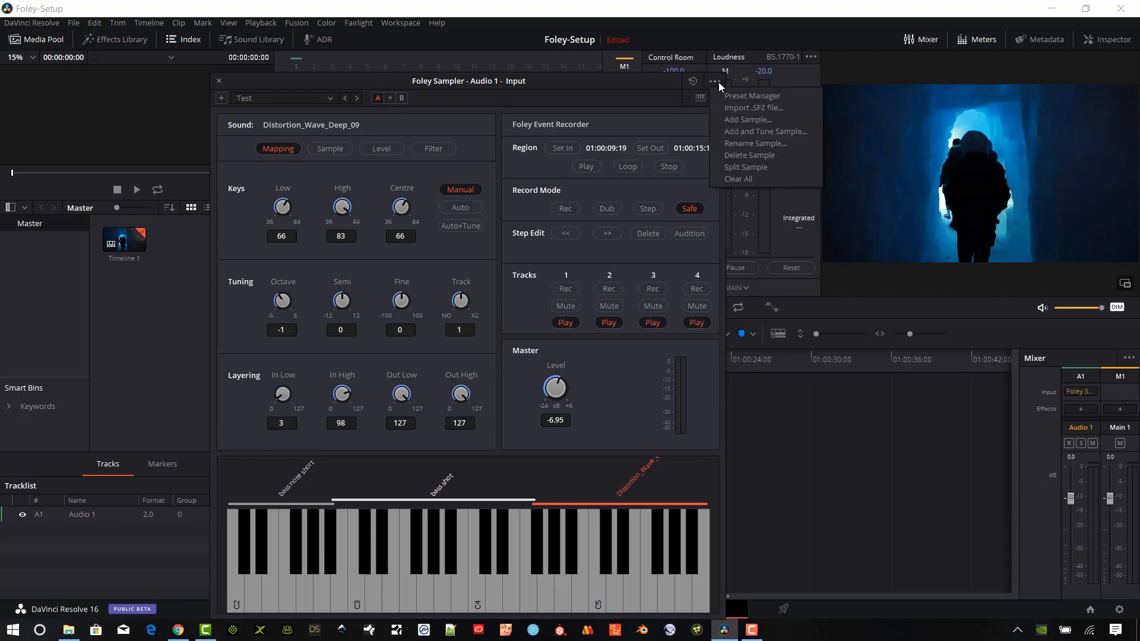
{"action": "left_click", "coordinate": [751, 95]}
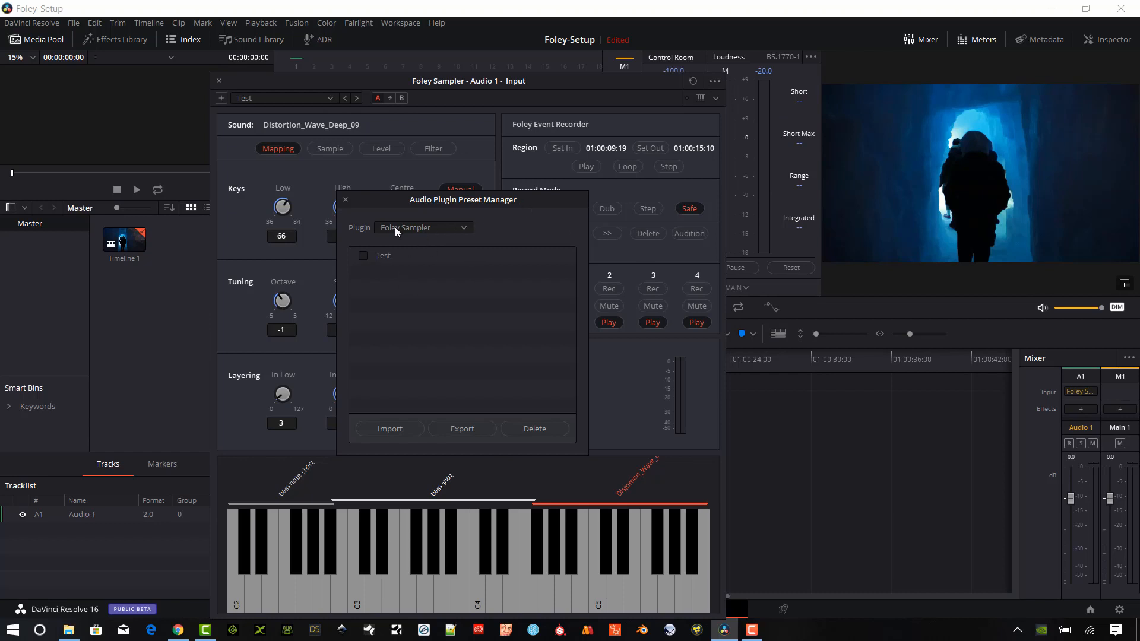
{"action": "mouse_move", "coordinate": [456, 228]}
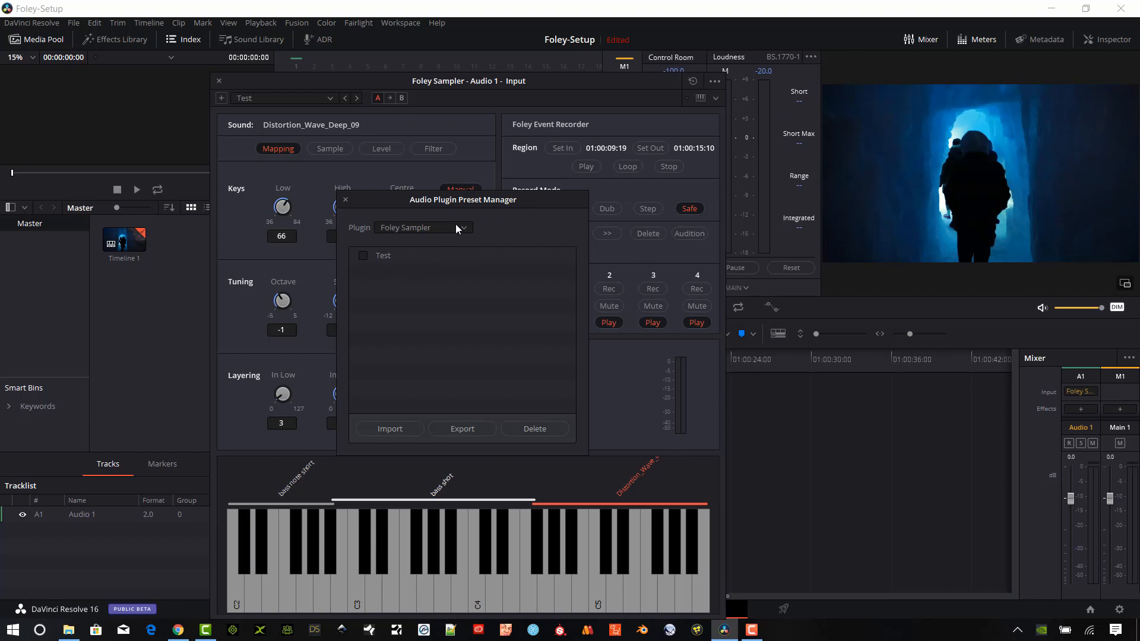
{"action": "mouse_move", "coordinate": [390, 257]}
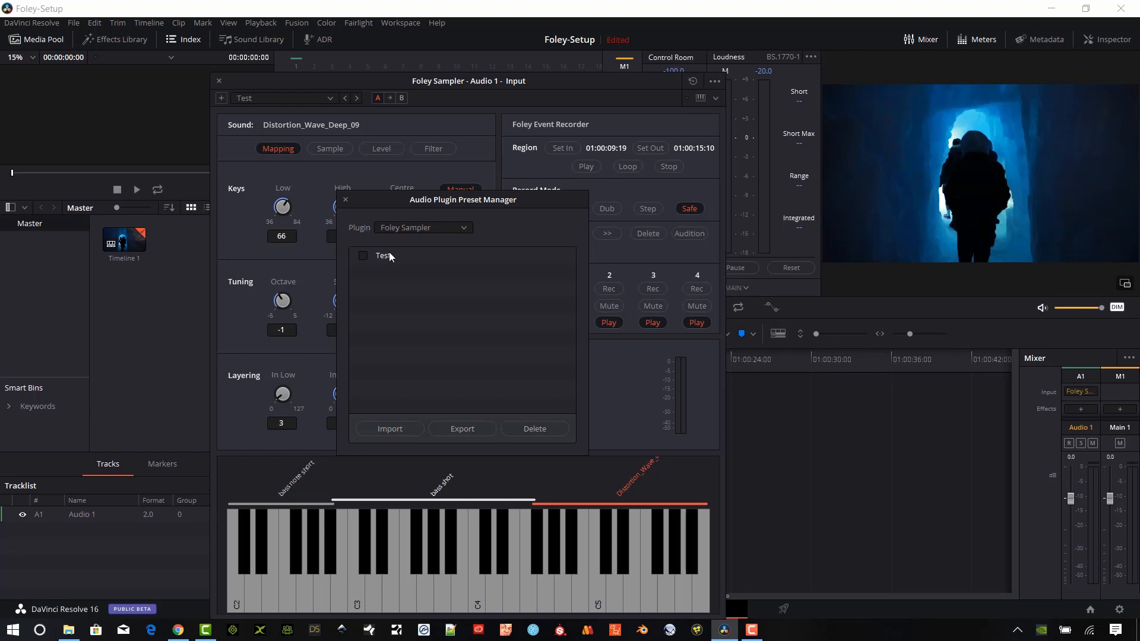
{"action": "mouse_move", "coordinate": [418, 277]}
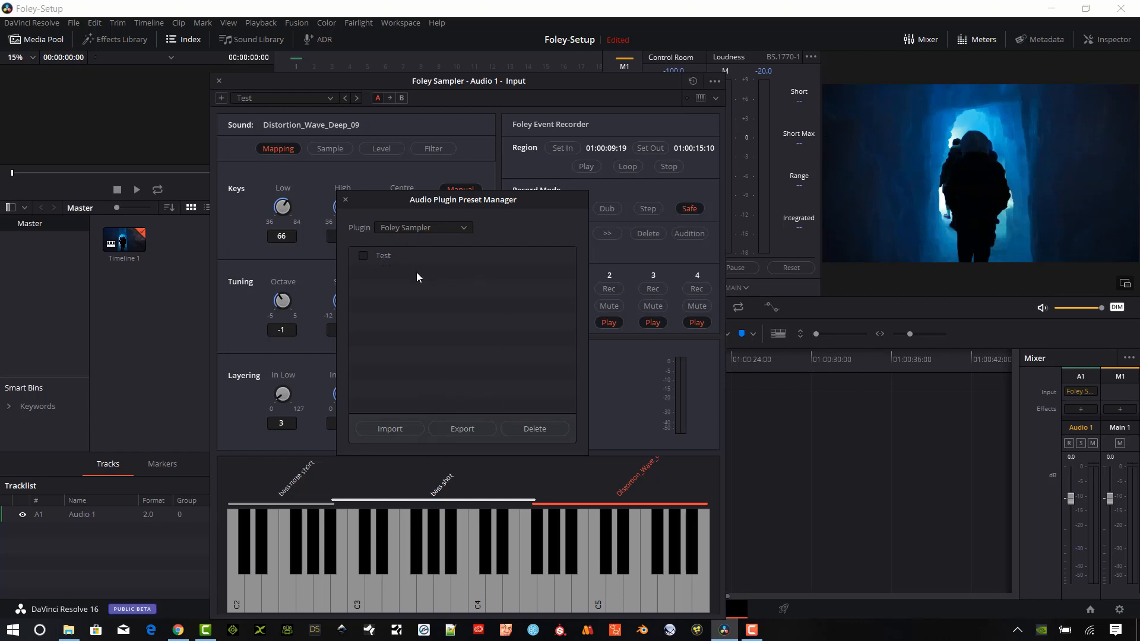
{"action": "left_click", "coordinate": [423, 228]}
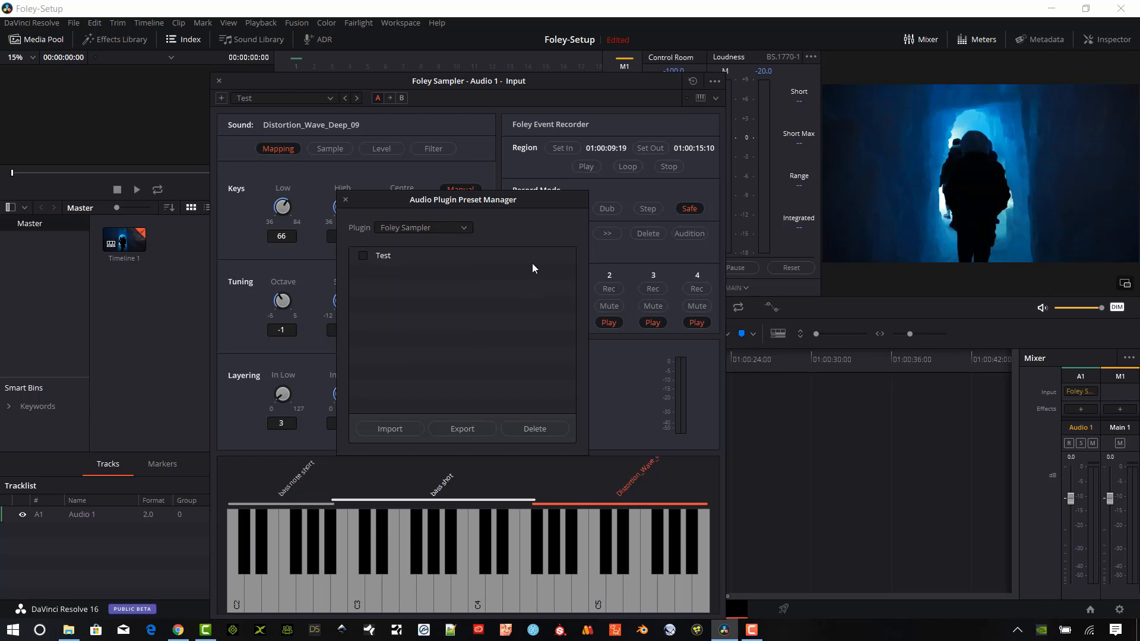
{"action": "mouse_move", "coordinate": [386, 336]}
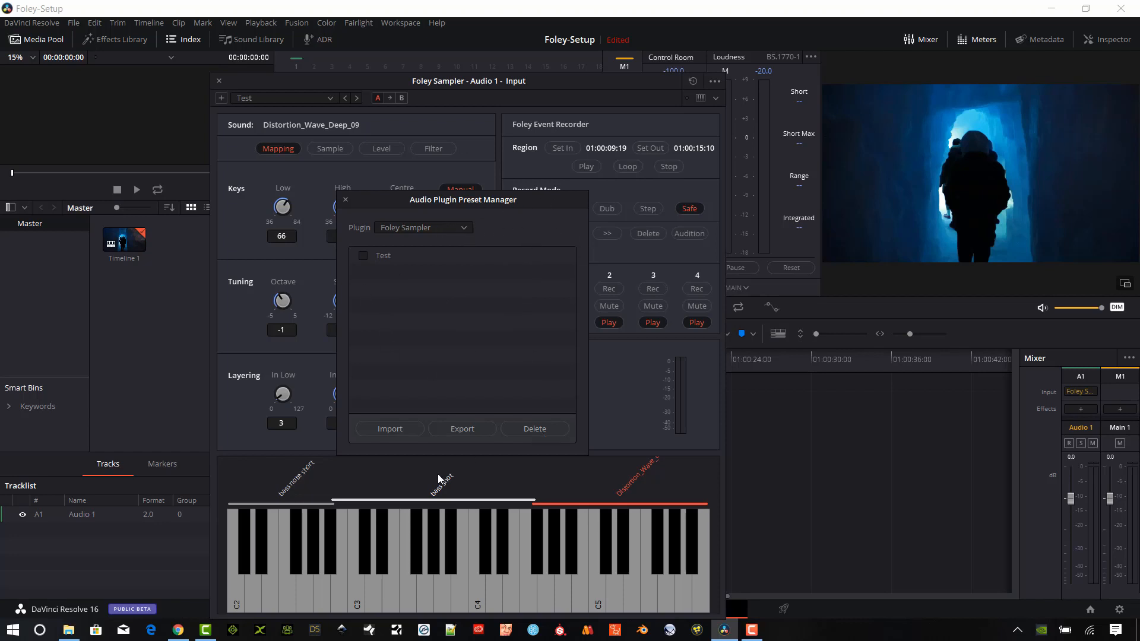
Delete the water dripping cave sample from the Foley Sampler
{"action": "left_click", "coordinate": [666, 25]}
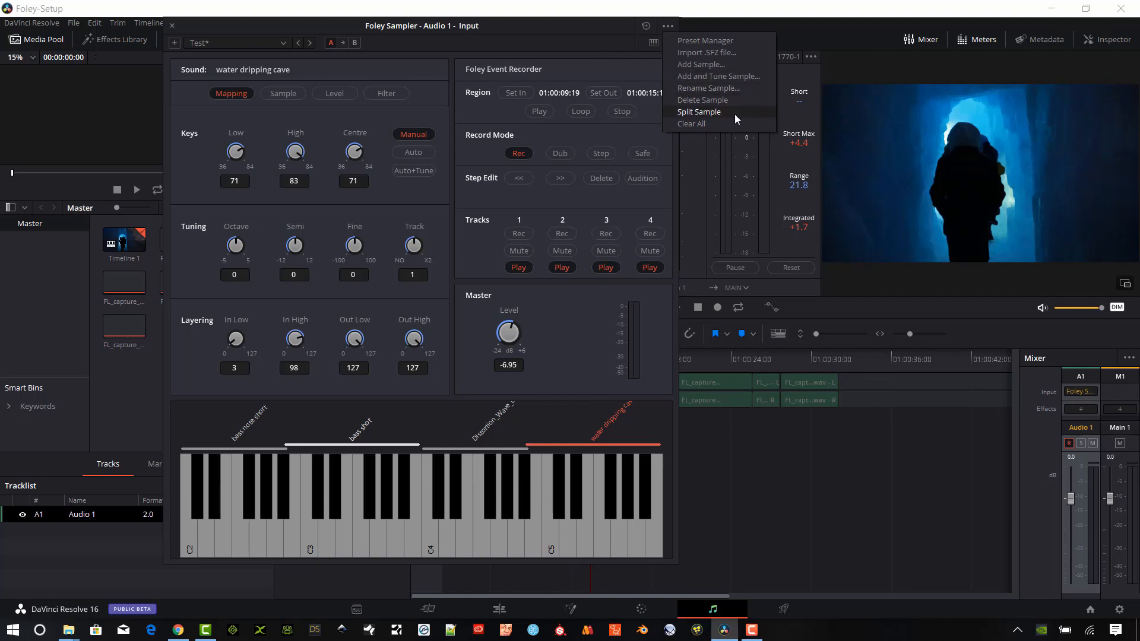
{"action": "left_click", "coordinate": [702, 100]}
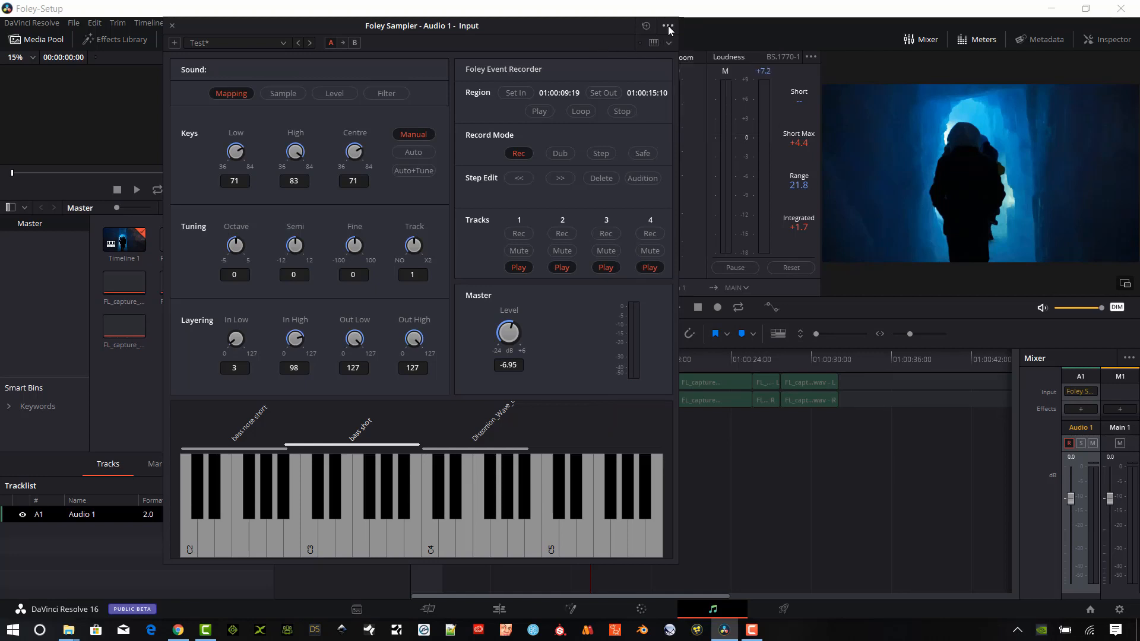
{"action": "left_click", "coordinate": [666, 25]}
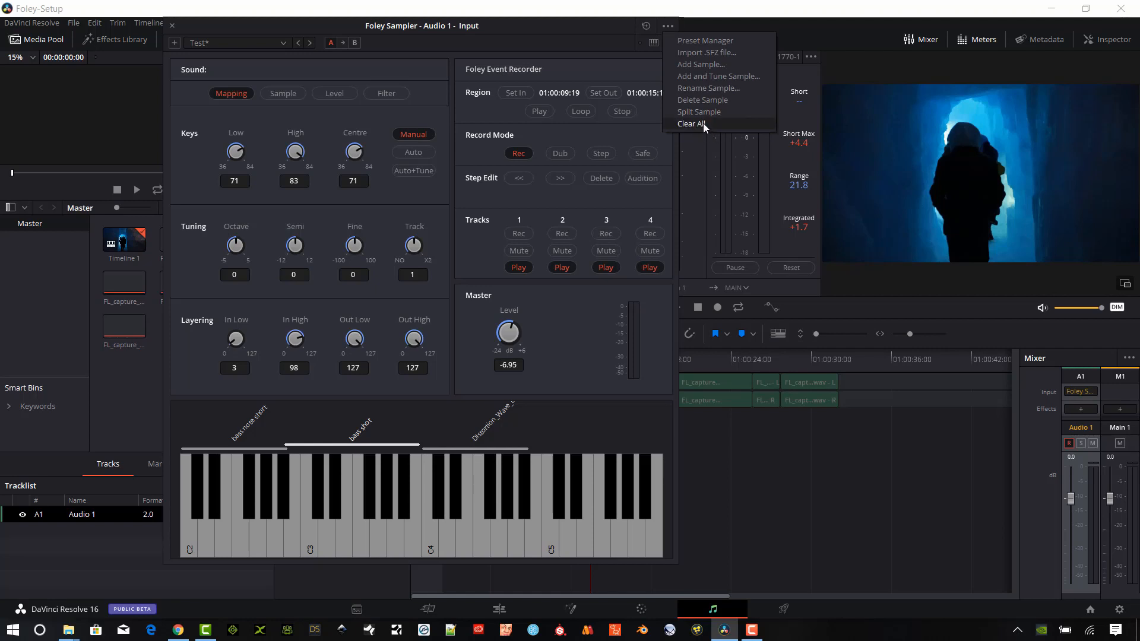
{"action": "mouse_move", "coordinate": [707, 88]}
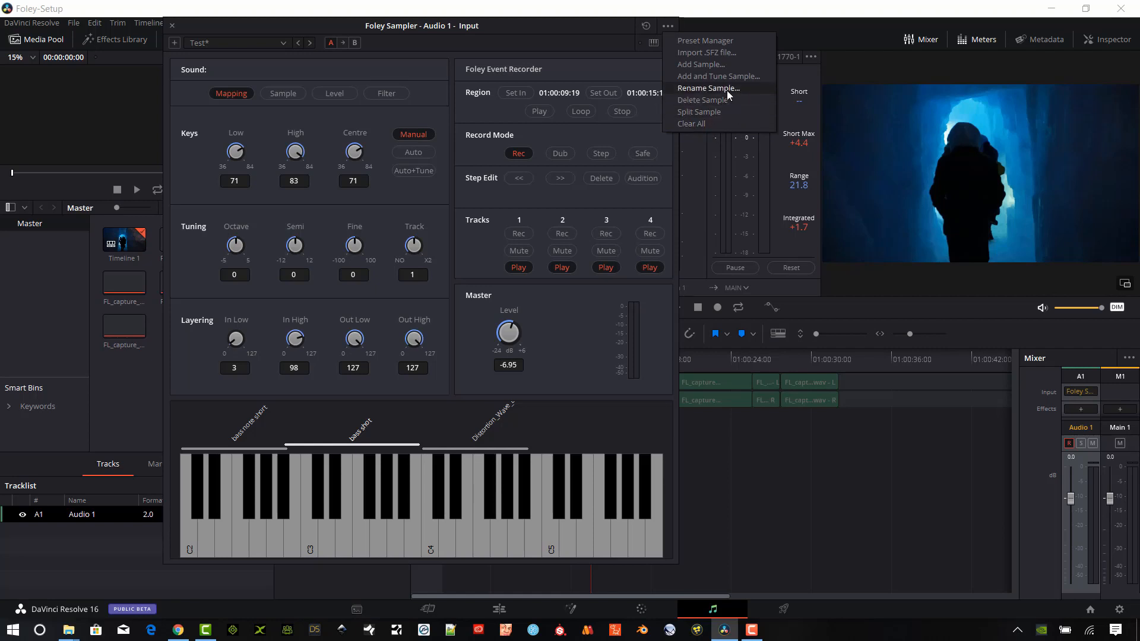
{"action": "mouse_move", "coordinate": [724, 92]}
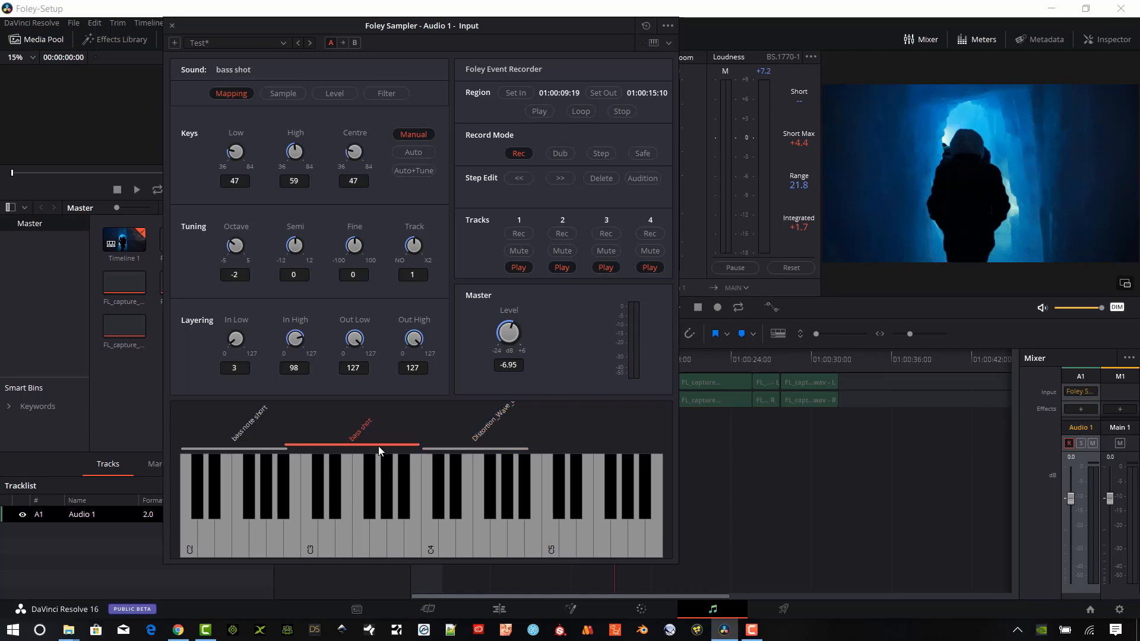
Update the Test preset to hold the three remaining mapped samples
{"action": "left_click", "coordinate": [233, 446]}
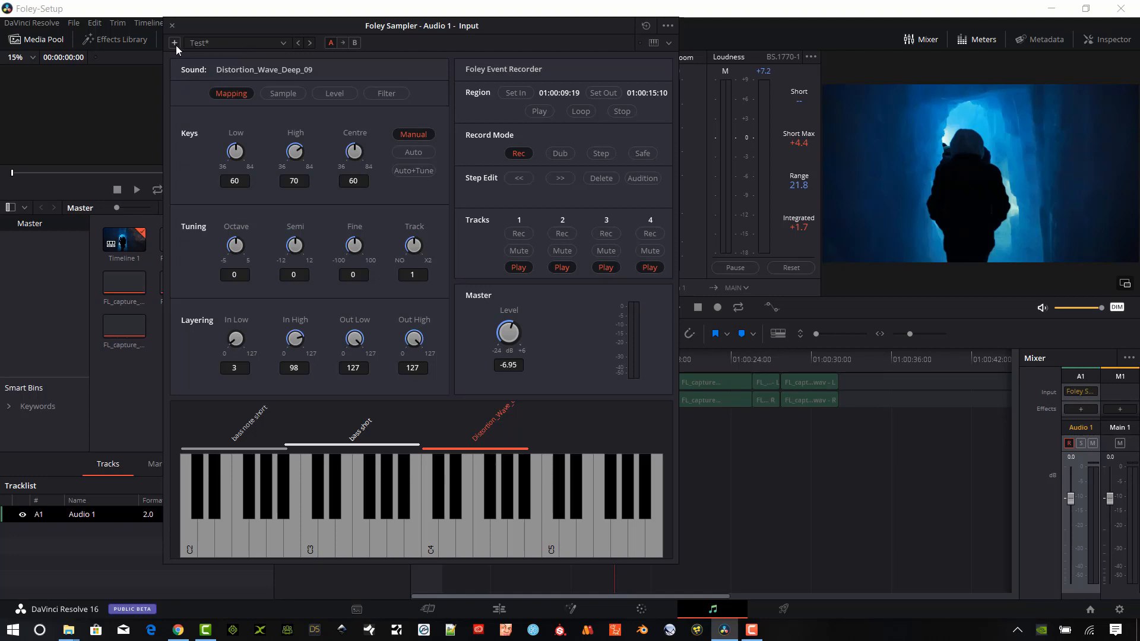
{"action": "left_click", "coordinate": [173, 43]}
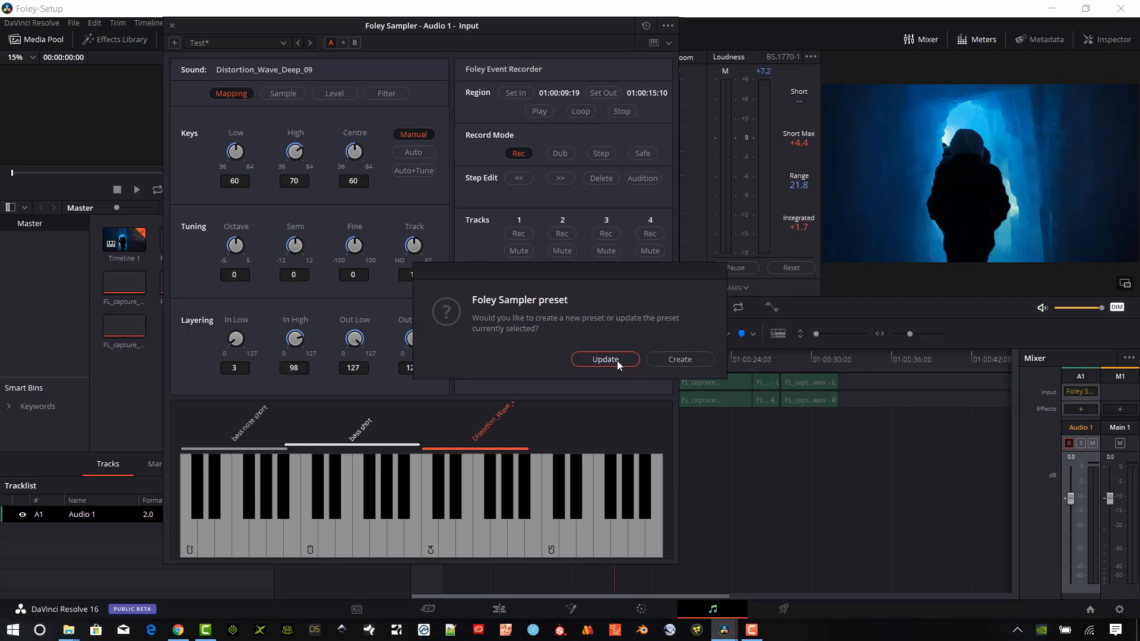
{"action": "left_click", "coordinate": [604, 358]}
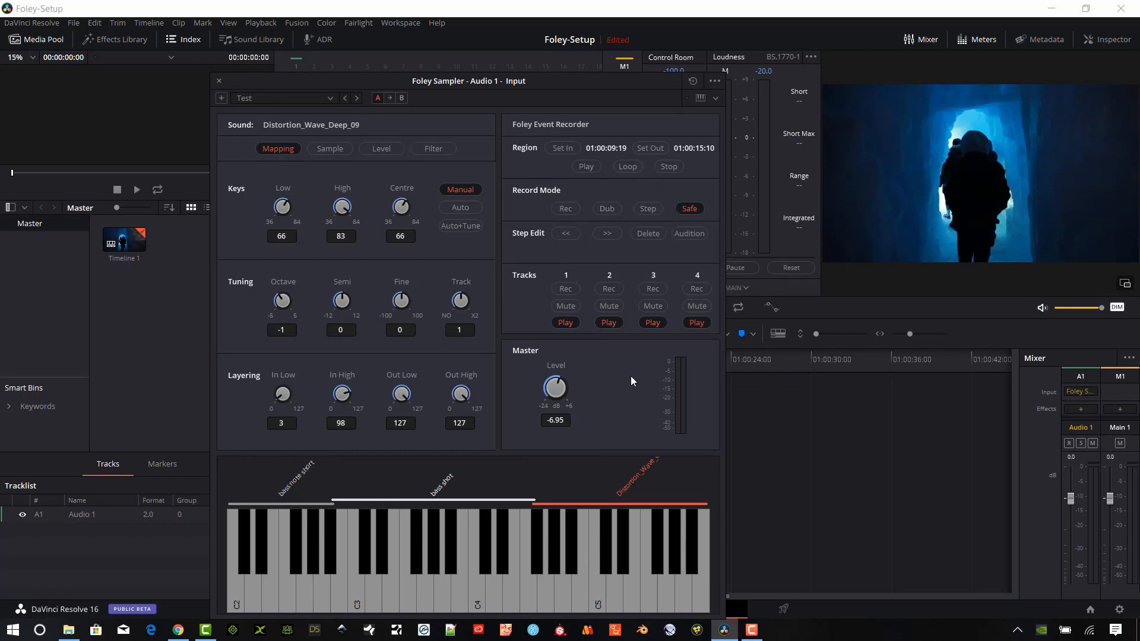
{"action": "mouse_move", "coordinate": [610, 139]}
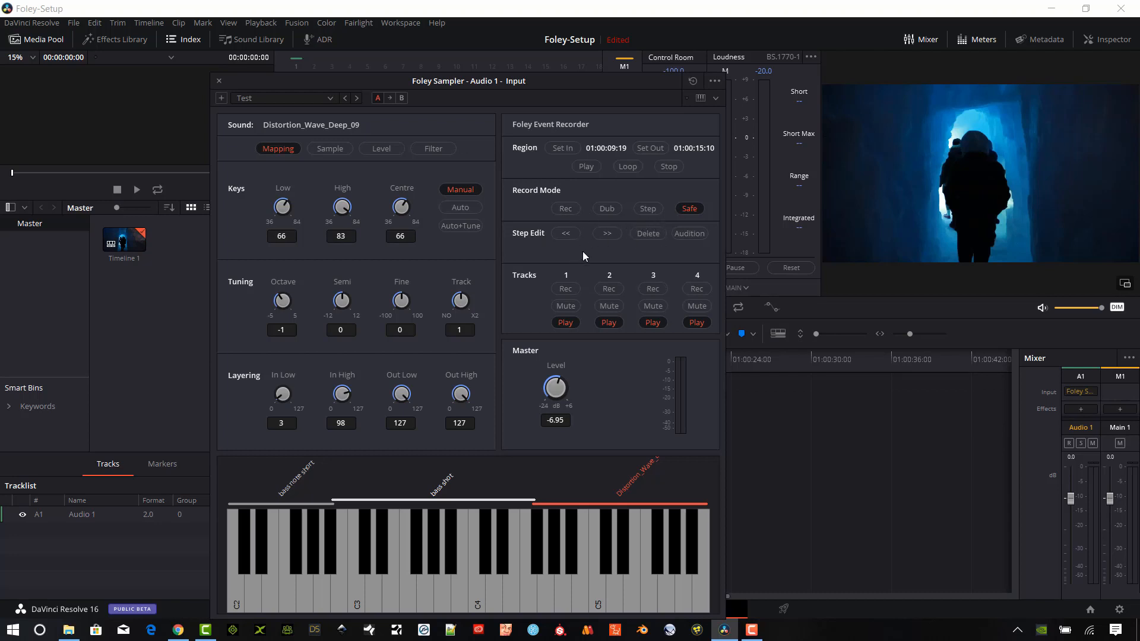
Switch the Foley Event Recorder's record mode from Safe to Rec
{"action": "left_click", "coordinate": [648, 209]}
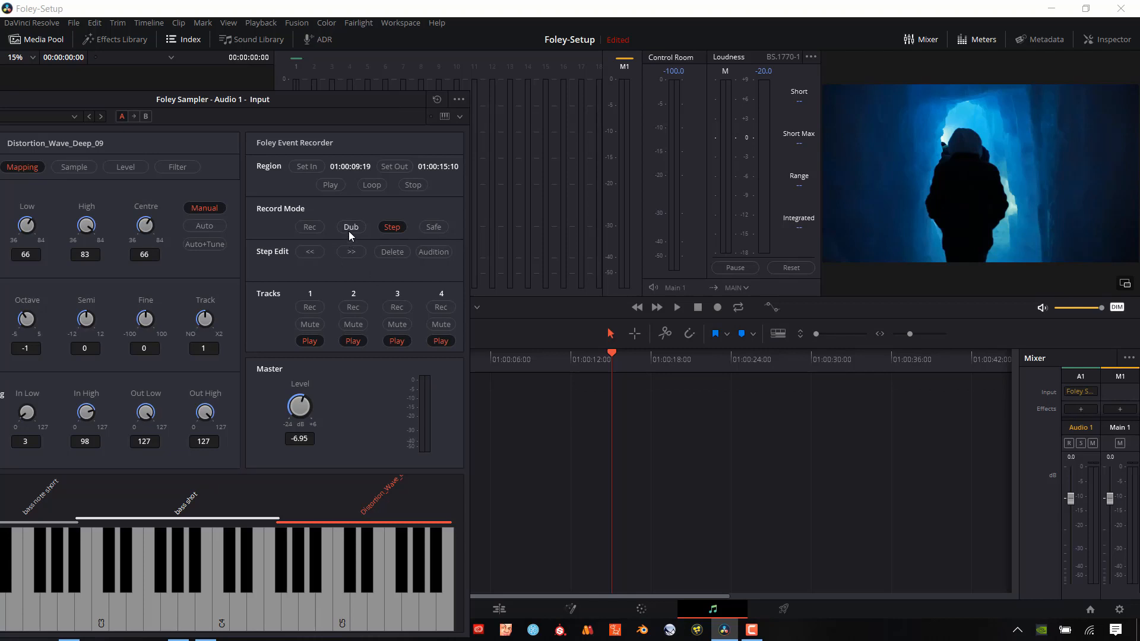
{"action": "mouse_move", "coordinate": [350, 239]}
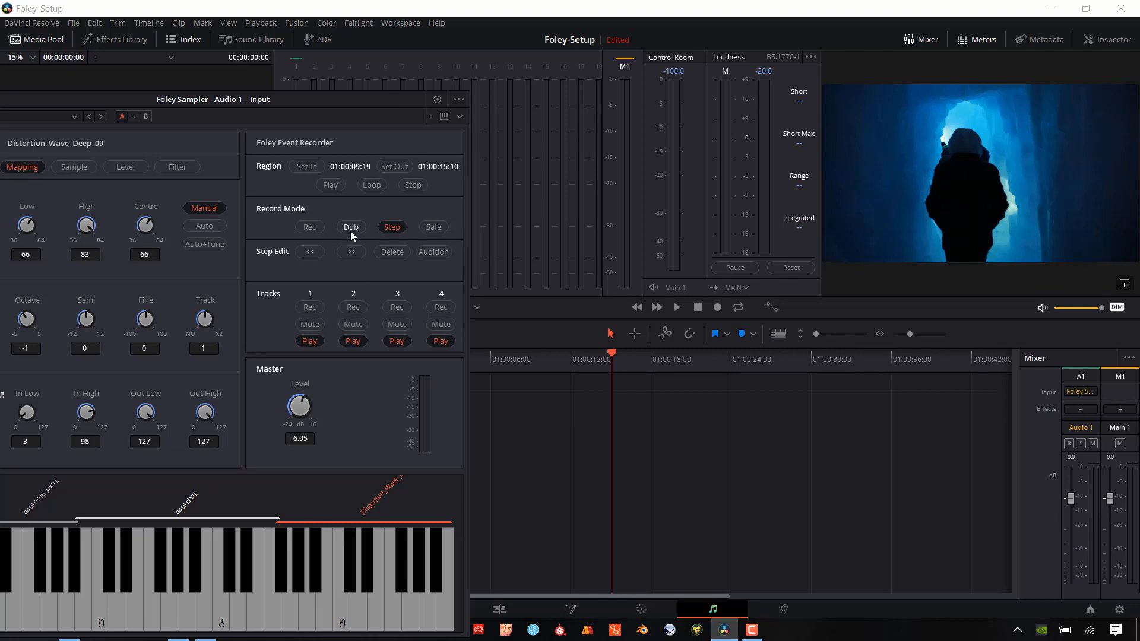
{"action": "mouse_move", "coordinate": [984, 208]}
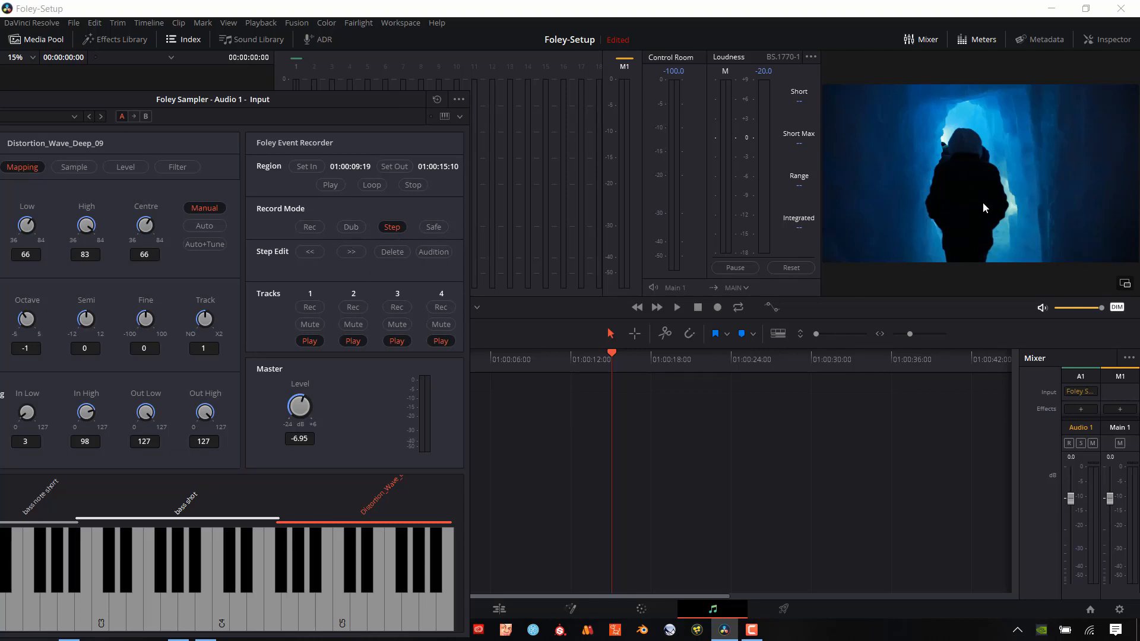
{"action": "mouse_move", "coordinate": [938, 121]}
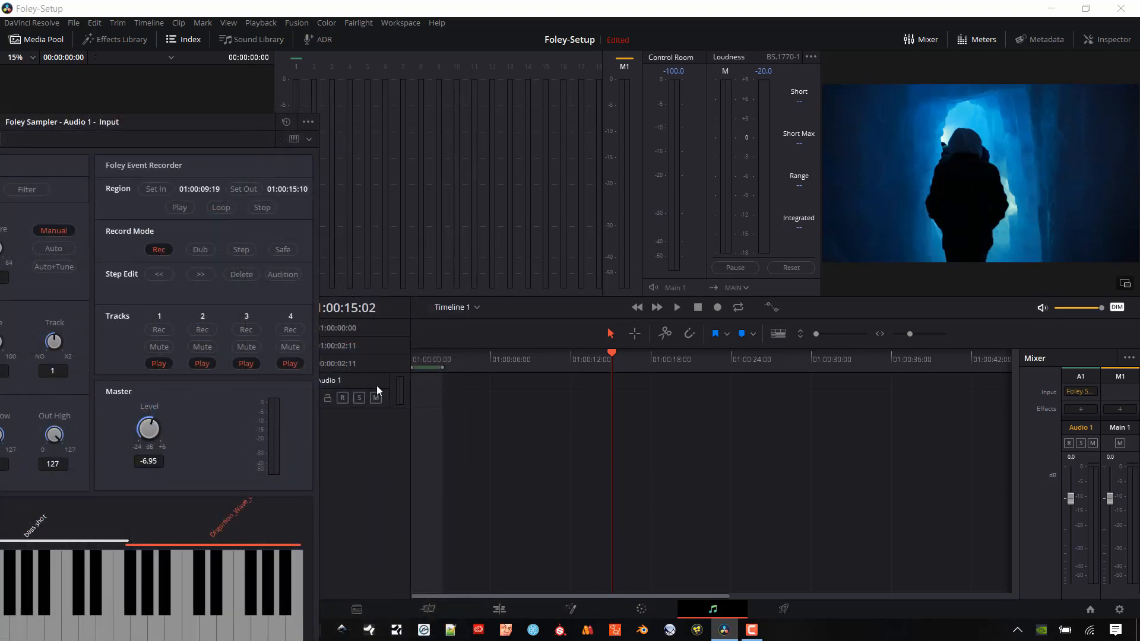
{"action": "mouse_move", "coordinate": [234, 131]}
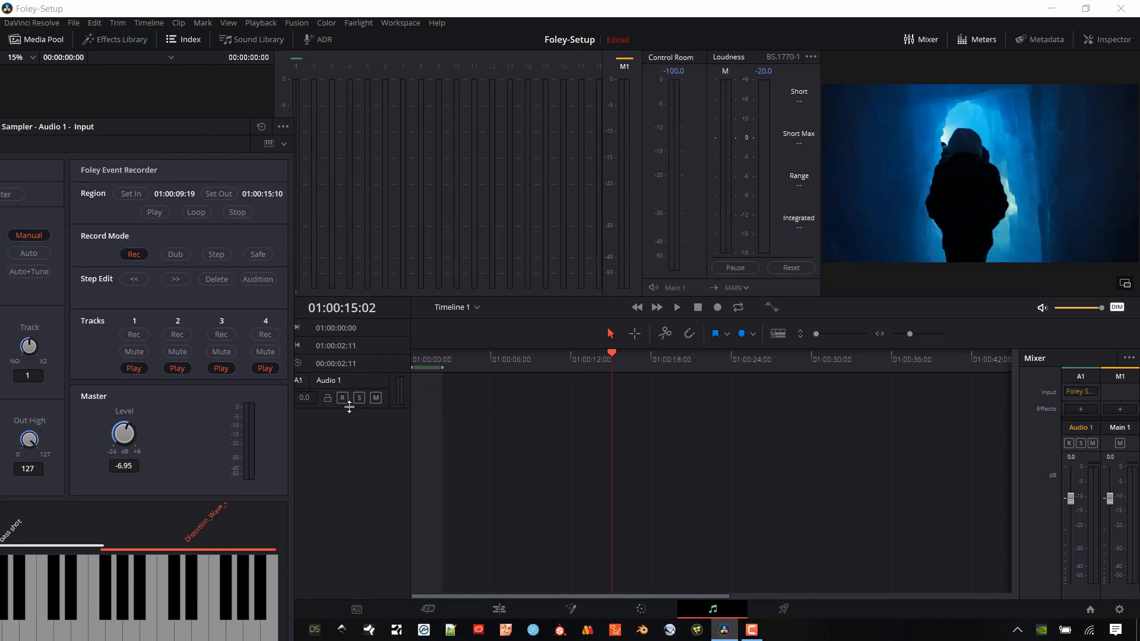
Arm Audio 1, record a live performance of sampler keys as a new clip, then stop
{"action": "left_click", "coordinate": [342, 398]}
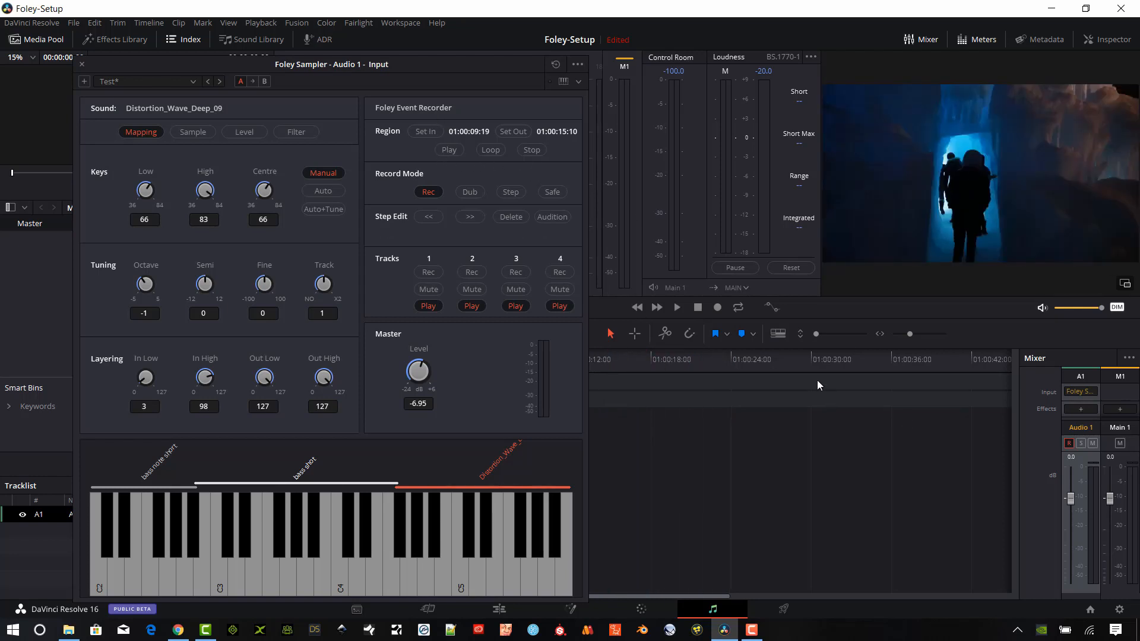
{"action": "mouse_move", "coordinate": [717, 307]}
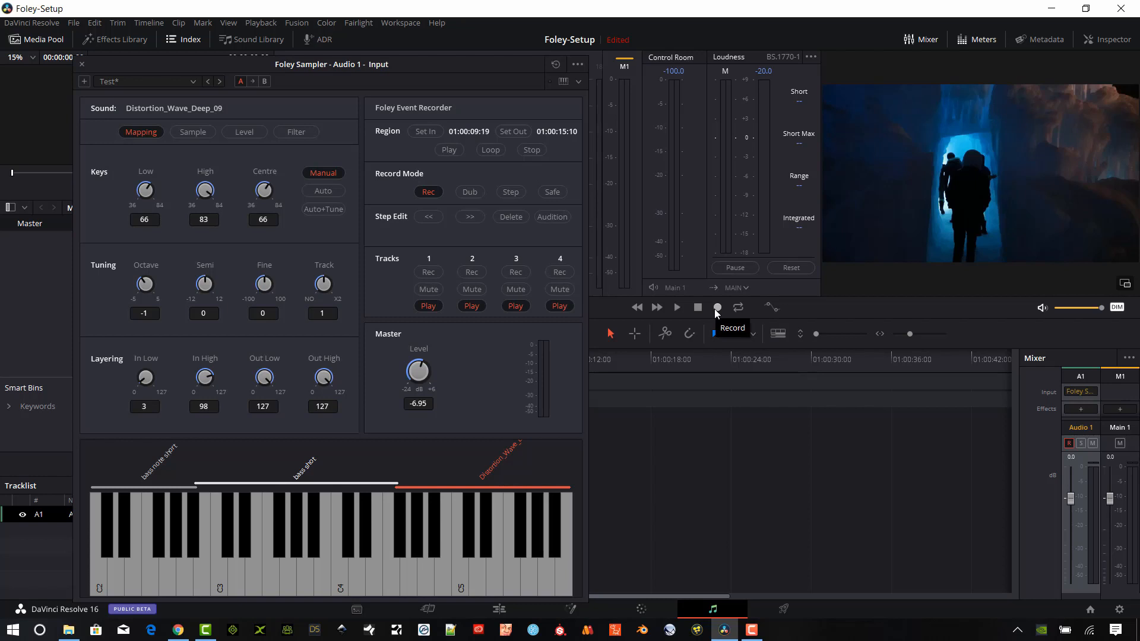
{"action": "left_click", "coordinate": [717, 306]}
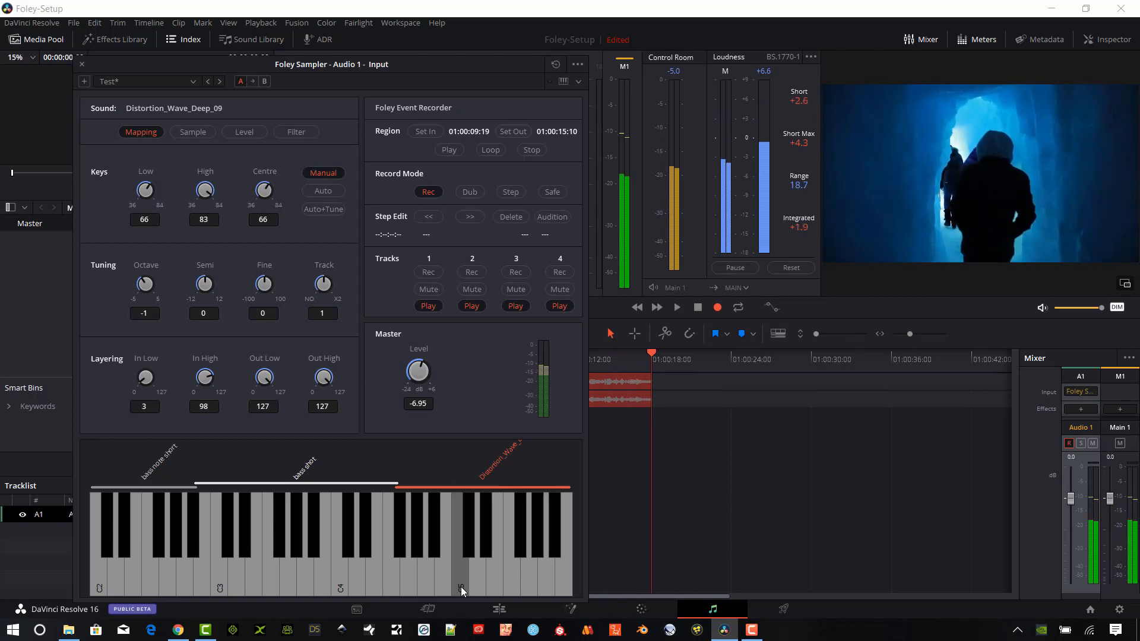
{"action": "left_click", "coordinate": [675, 306]}
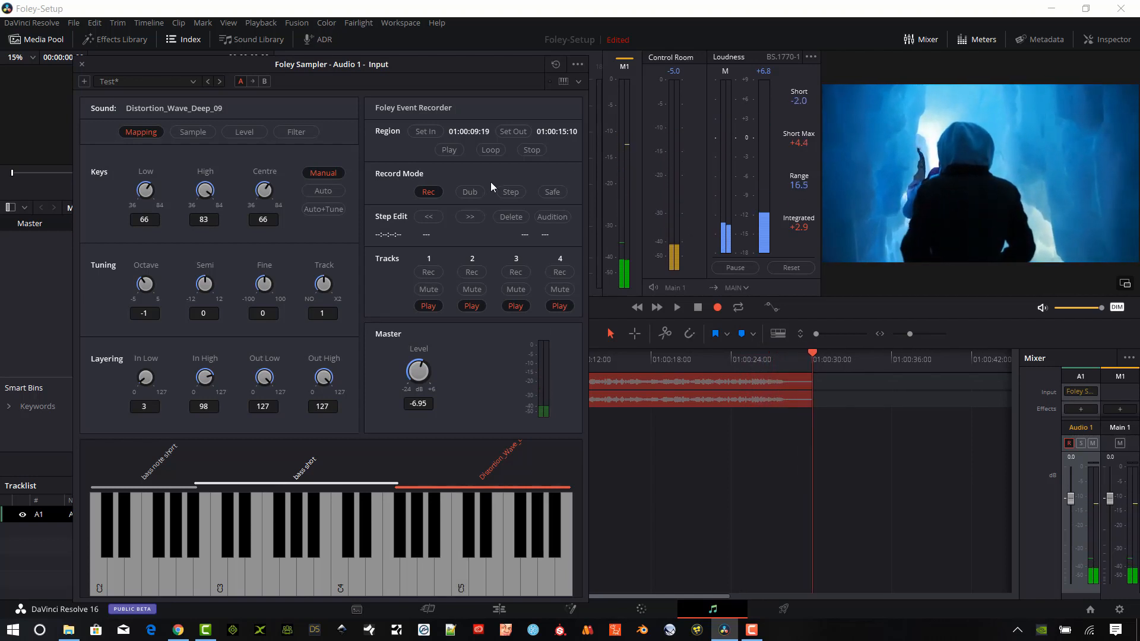
{"action": "left_click", "coordinate": [676, 306]}
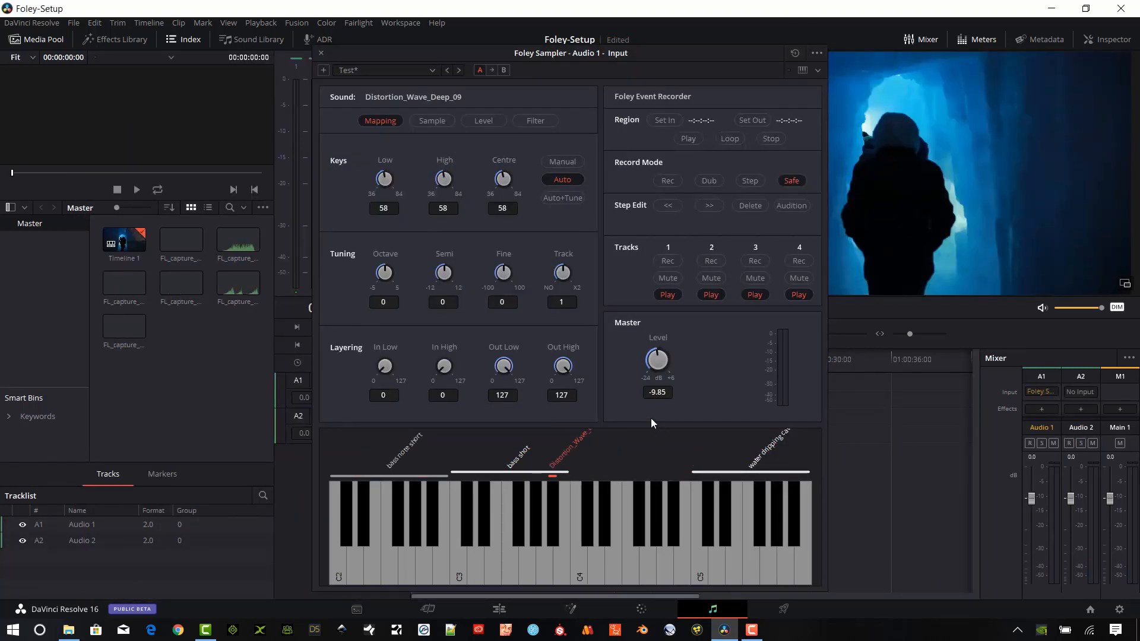
{"action": "mouse_move", "coordinate": [530, 165]}
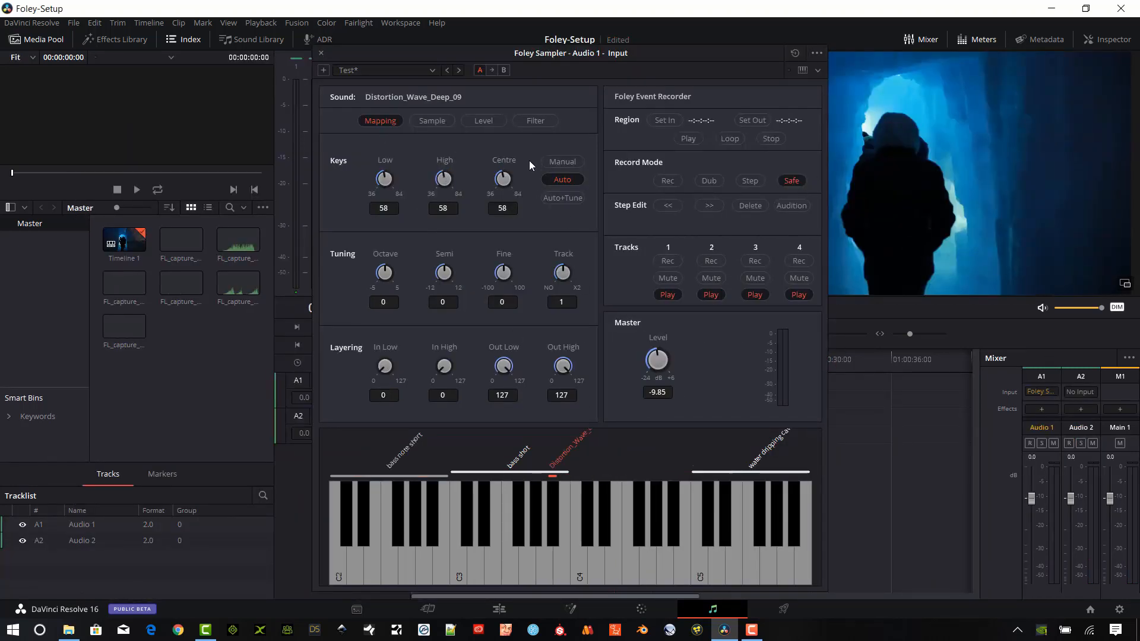
Raise the Distortion_Wave sample's high key limit to 84 and audition it on a key
{"action": "left_click_drag", "start_coordinate": [443, 179], "coordinate": [443, 160]}
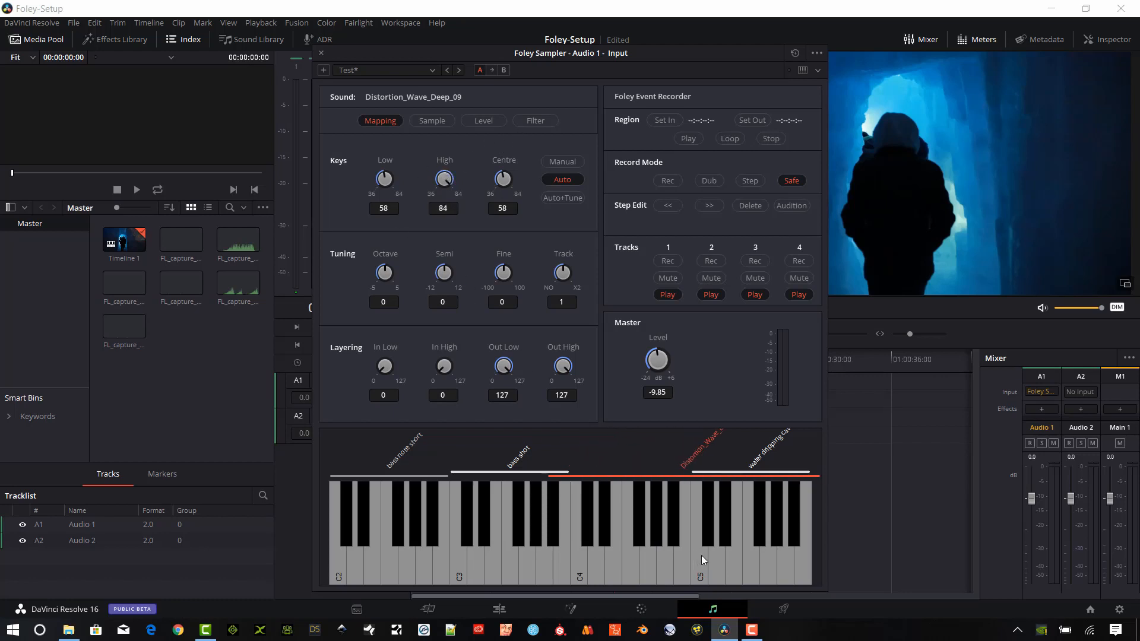
{"action": "left_click", "coordinate": [732, 531]}
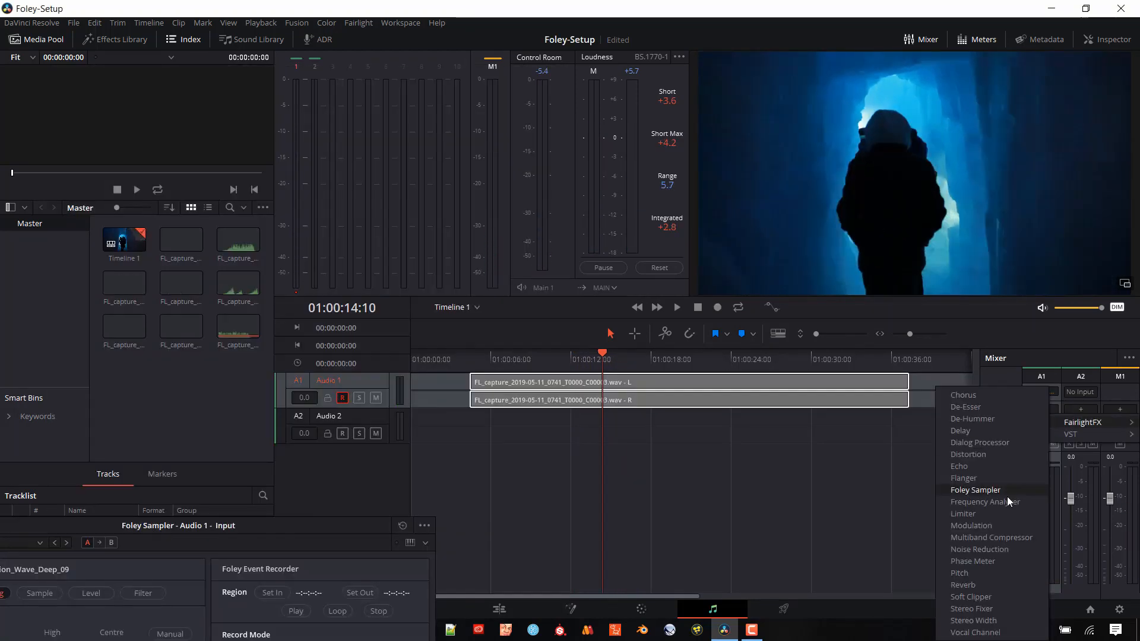
Add an Echo effect to Audio 1 and play the recorded clip back through it
{"action": "left_click", "coordinate": [958, 465]}
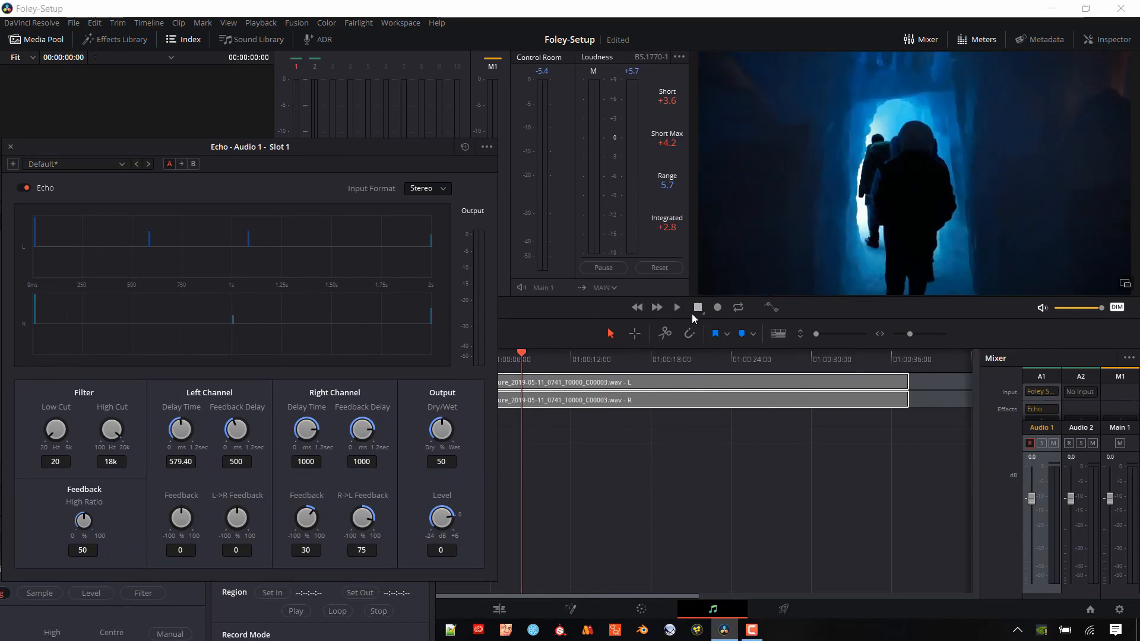
{"action": "left_click", "coordinate": [675, 306]}
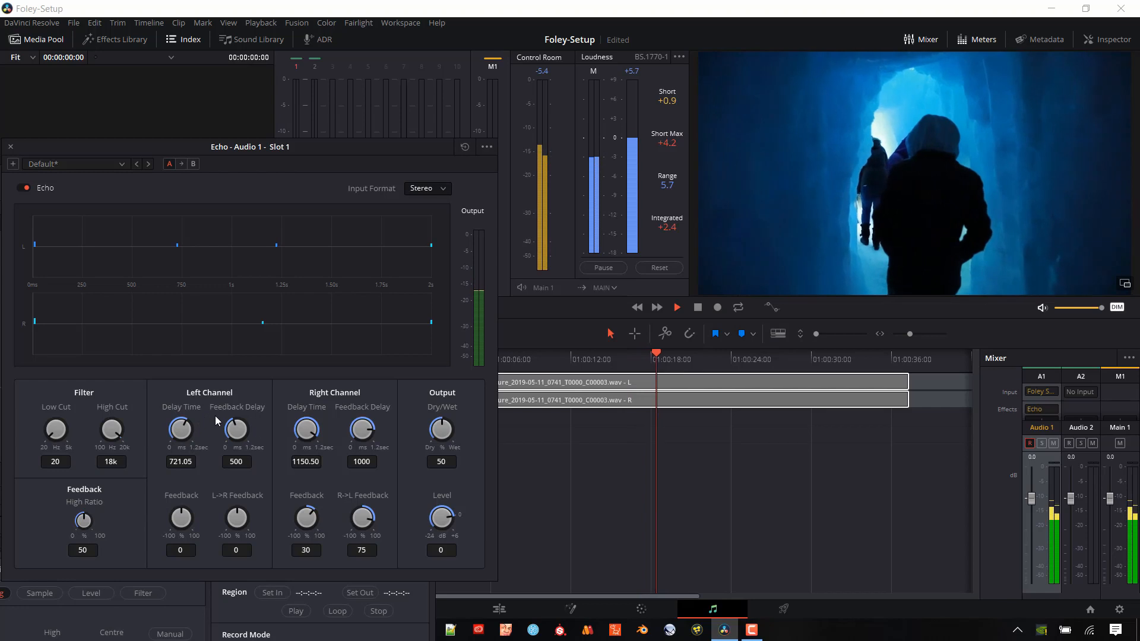